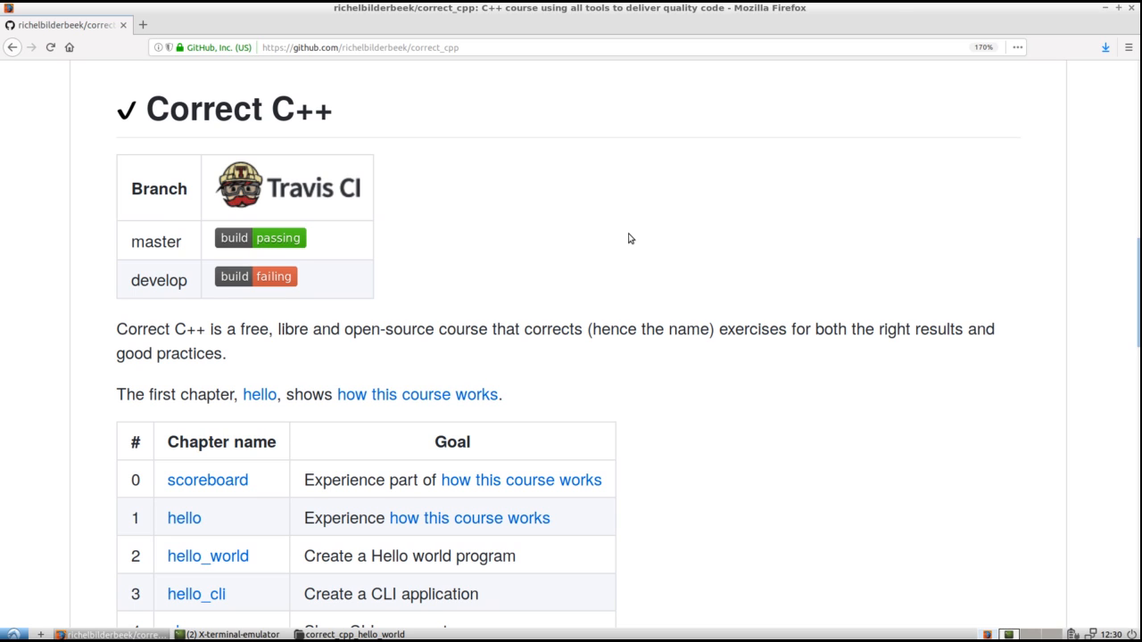
pyautogui.moveTo(563, 236)
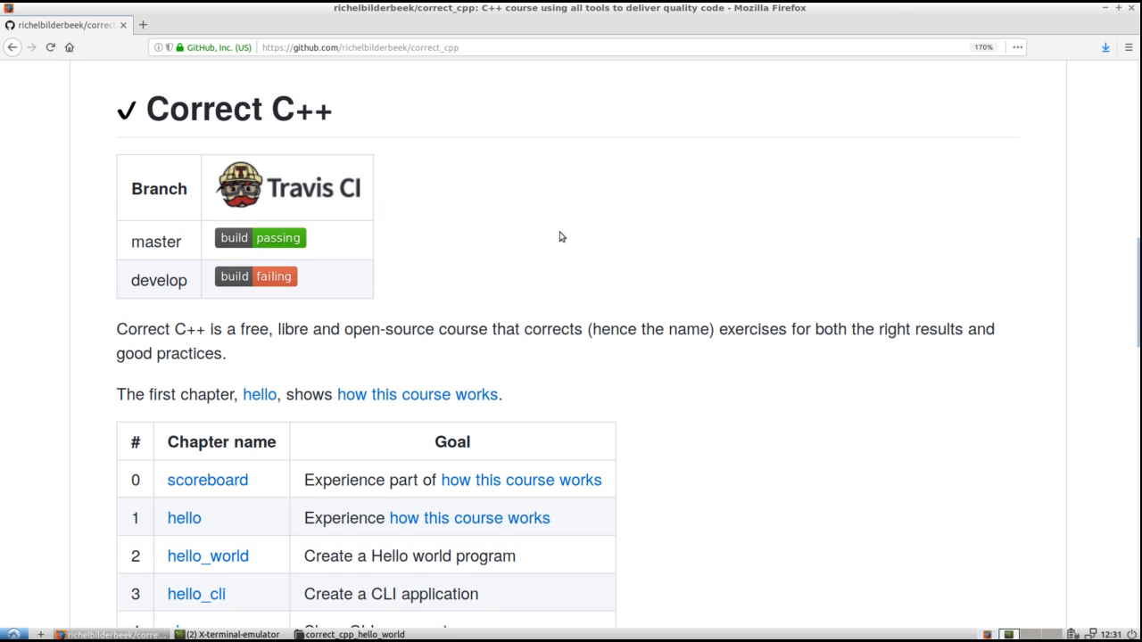
# From the Correct C++ page, go into the hello_cli chapter repository
pyautogui.scroll(-3)
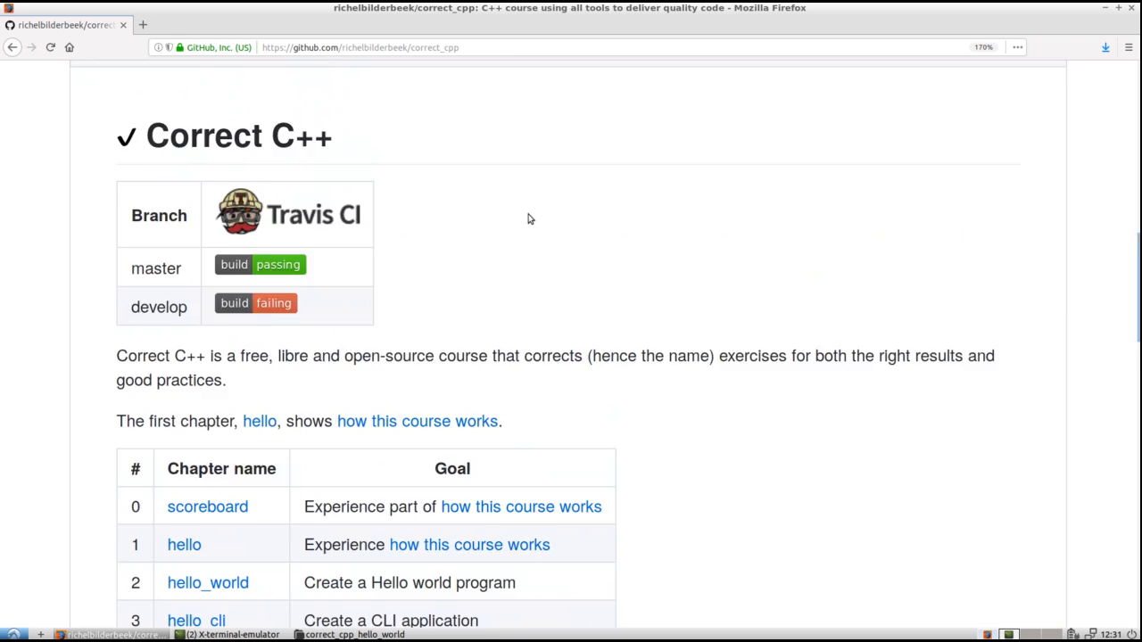
pyautogui.scroll(-3)
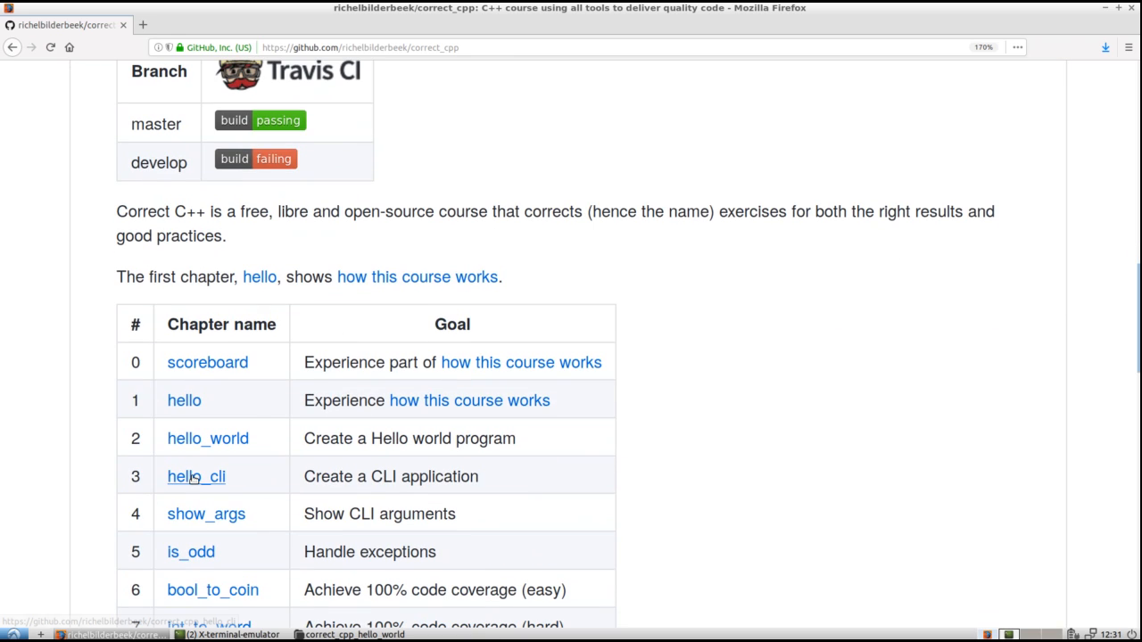
pyautogui.click(196, 477)
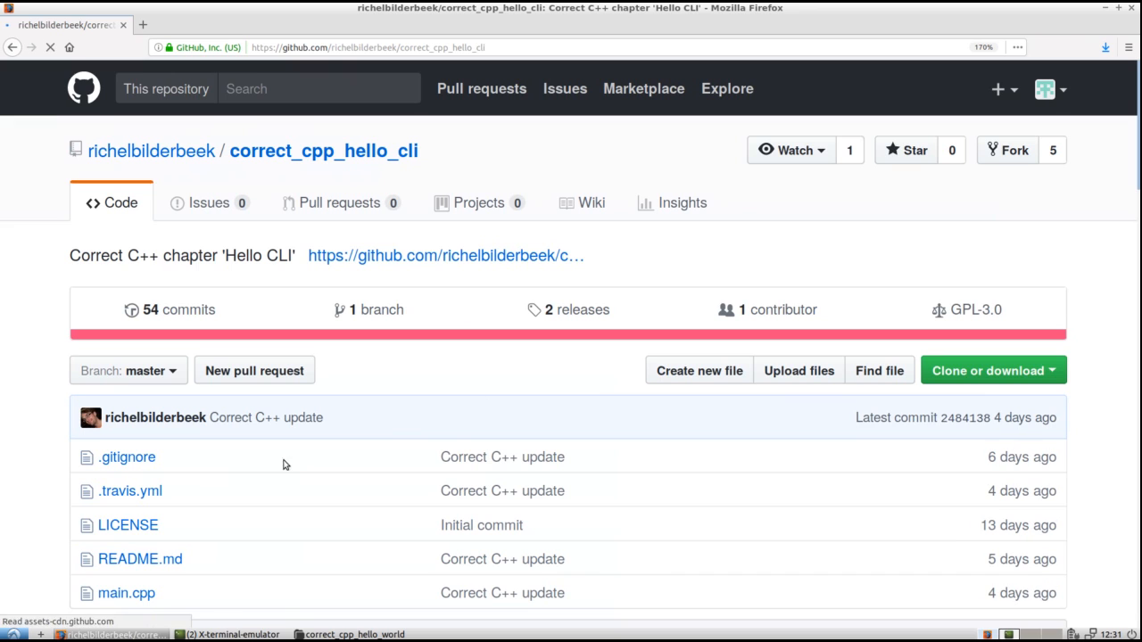
# Read through the README's goal, prerequisites, exercise table and starter code
pyautogui.scroll(-3)
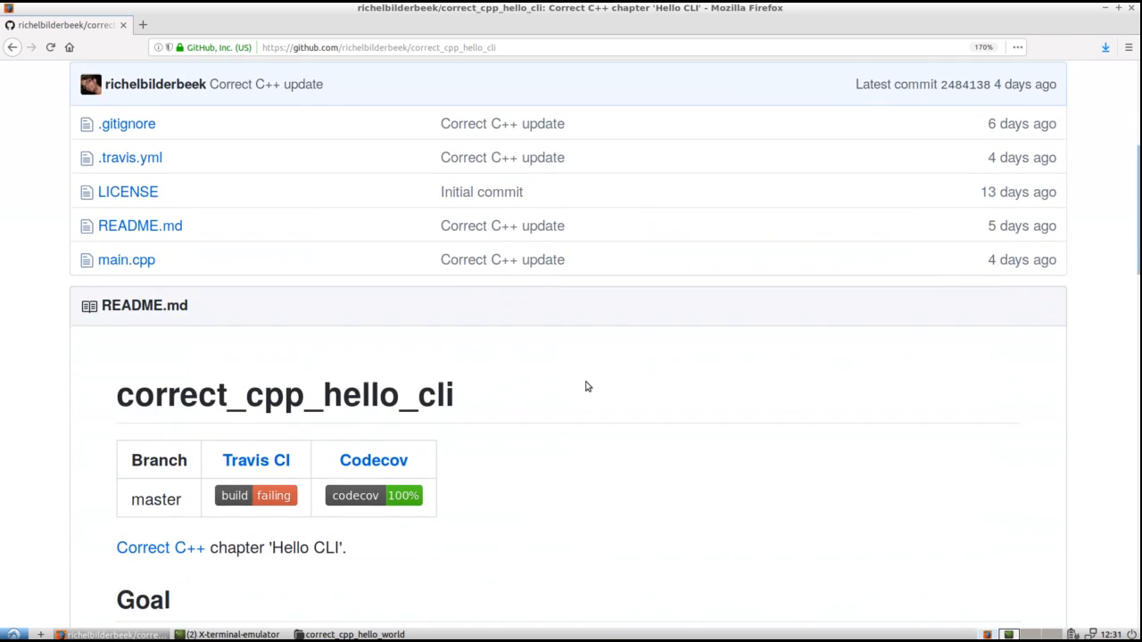
pyautogui.scroll(-3)
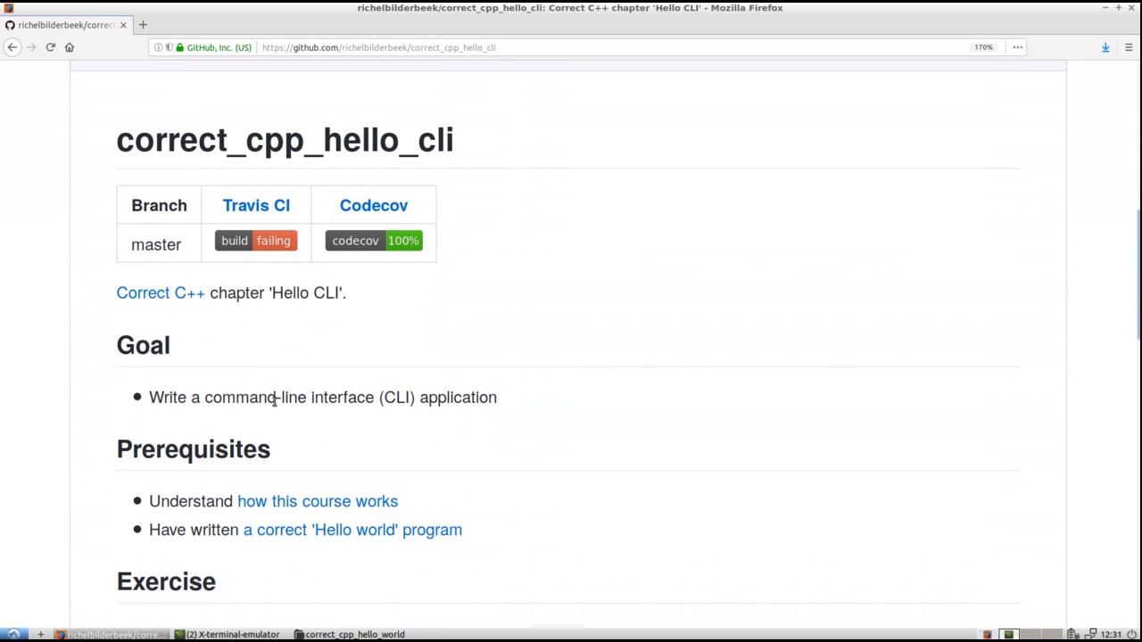
pyautogui.scroll(-3)
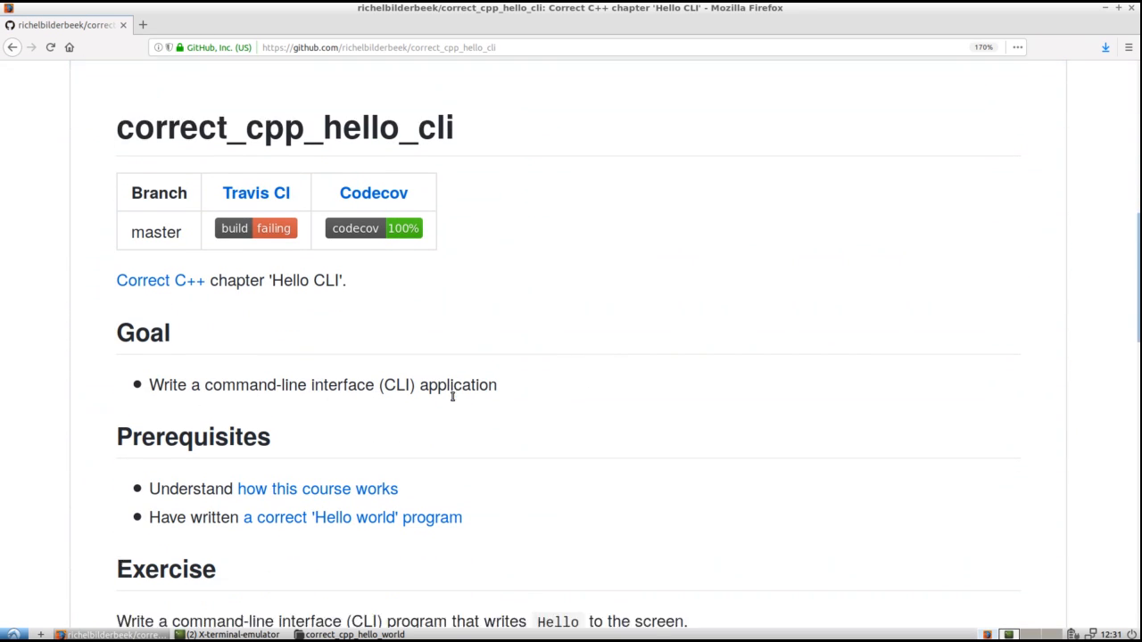
pyautogui.scroll(-3)
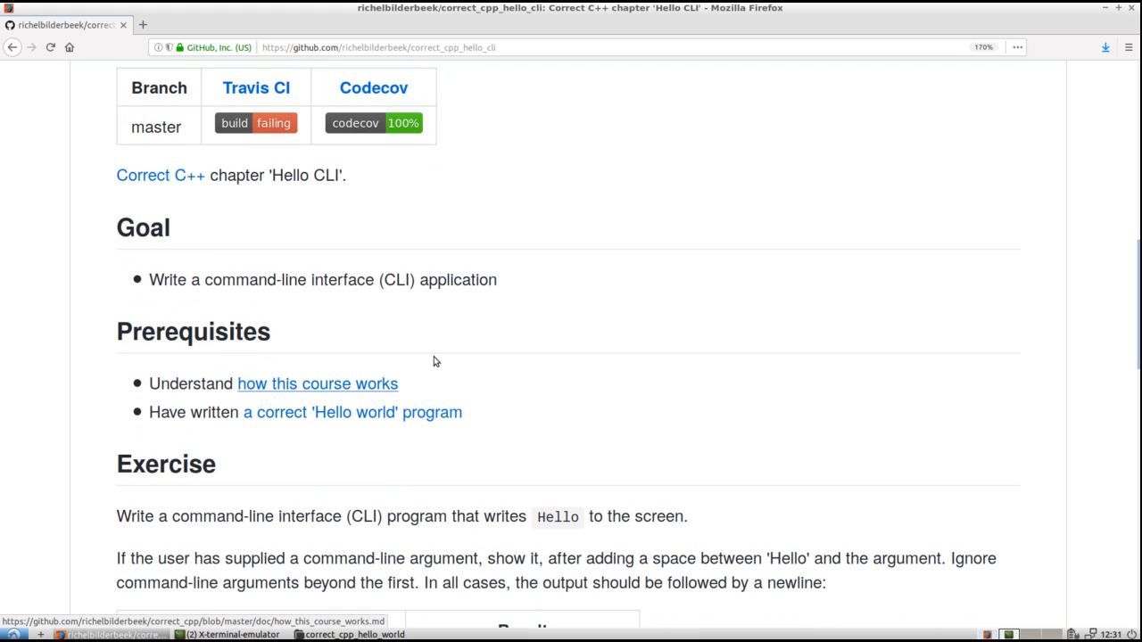
pyautogui.scroll(-3)
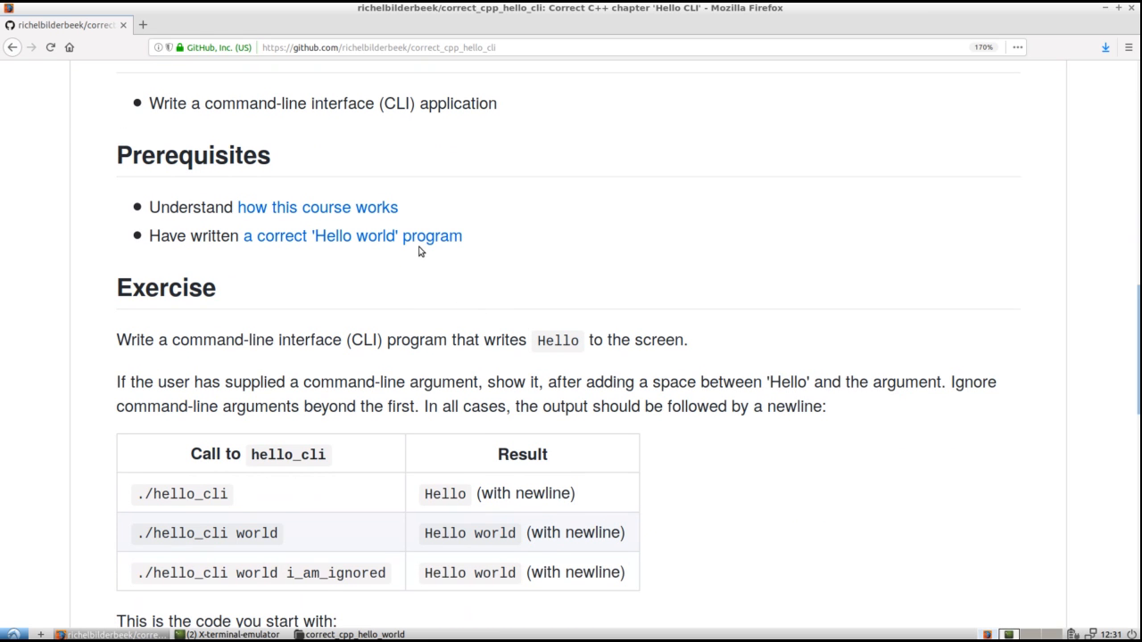
pyautogui.scroll(-3)
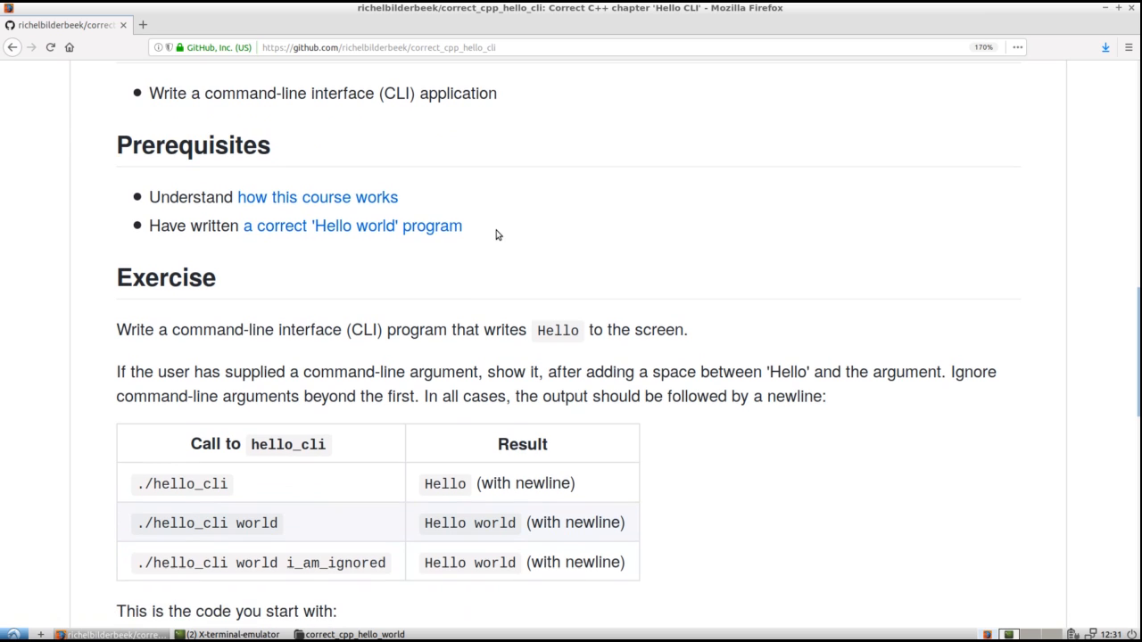
pyautogui.scroll(-3)
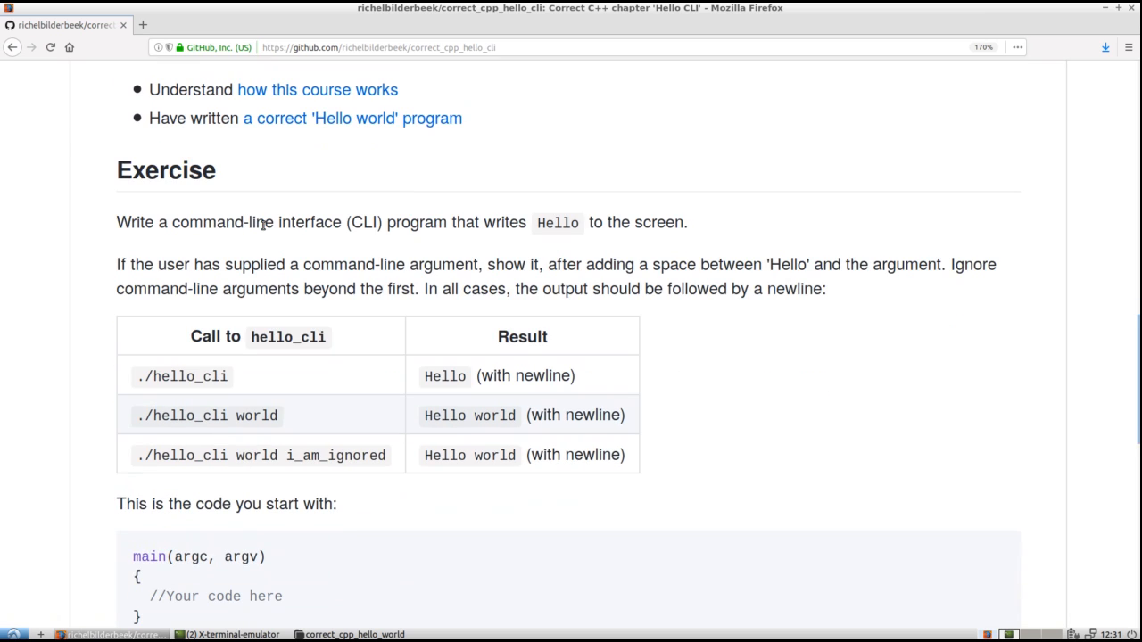
pyautogui.scroll(-3)
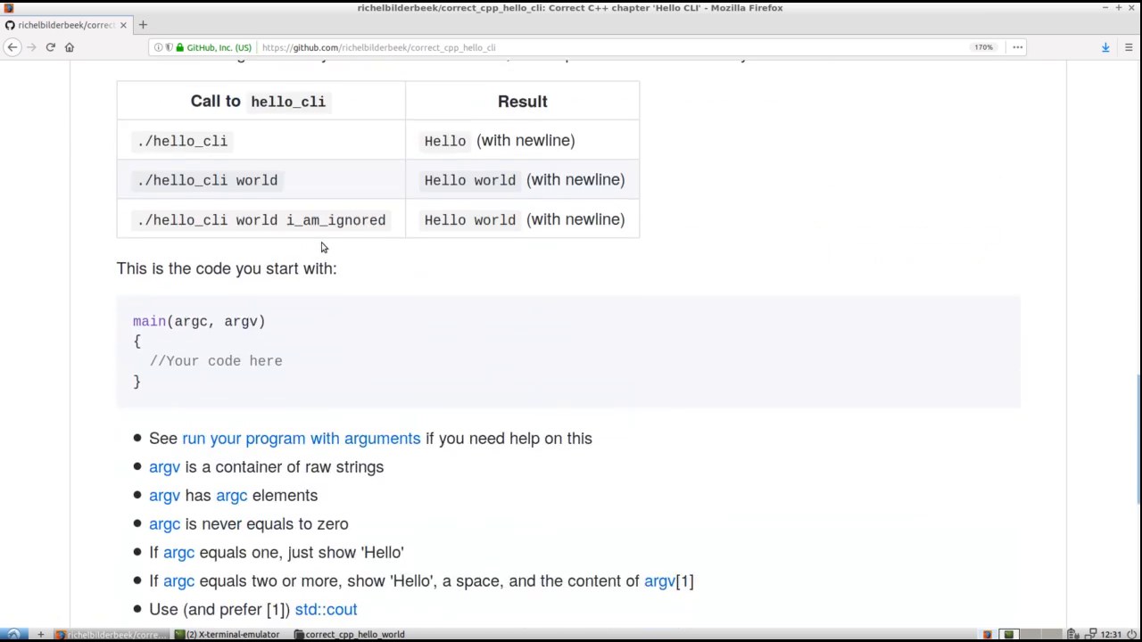
pyautogui.scroll(3)
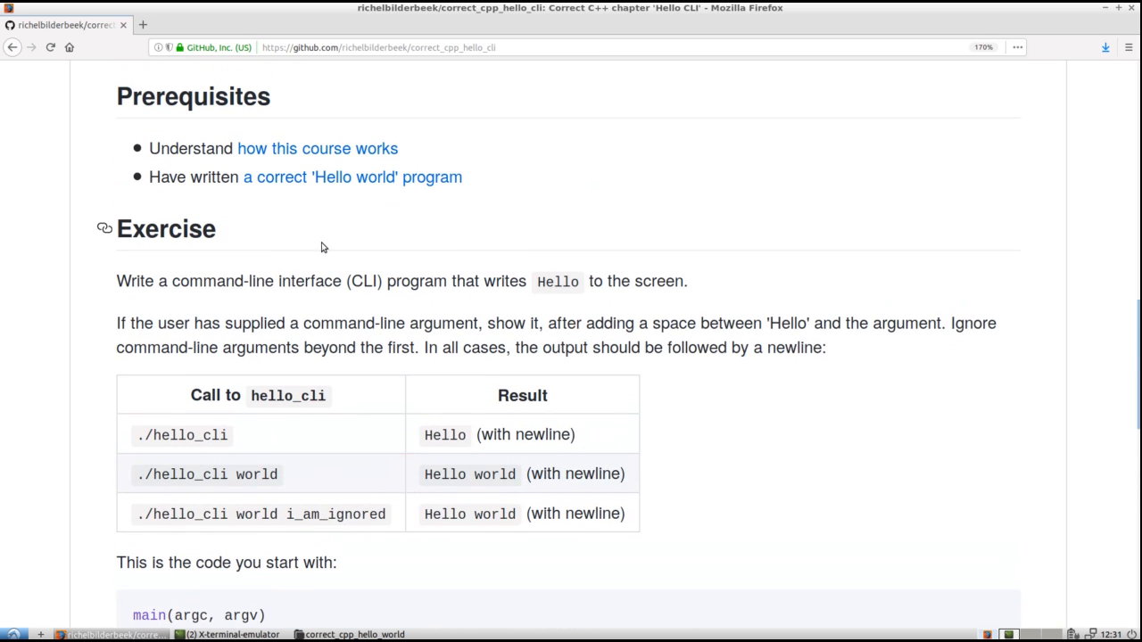
# Bring up the 'how this course works' guide in a second tab and the correctcpp fork of correct_cpp_hello_cli
pyautogui.rightClick(318, 148)
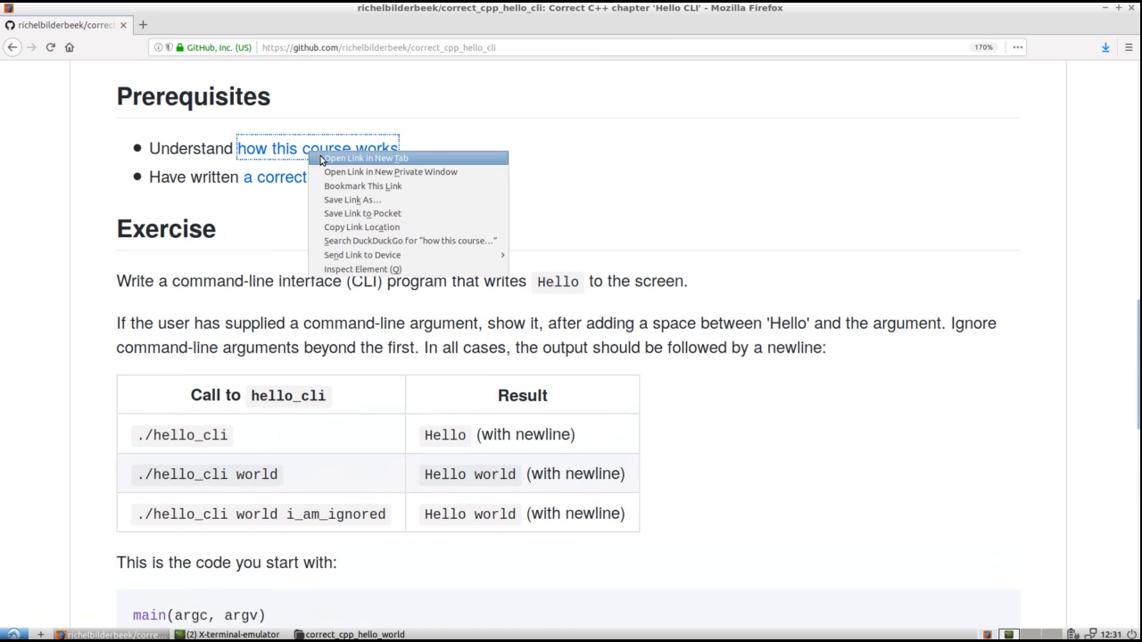
pyautogui.click(364, 157)
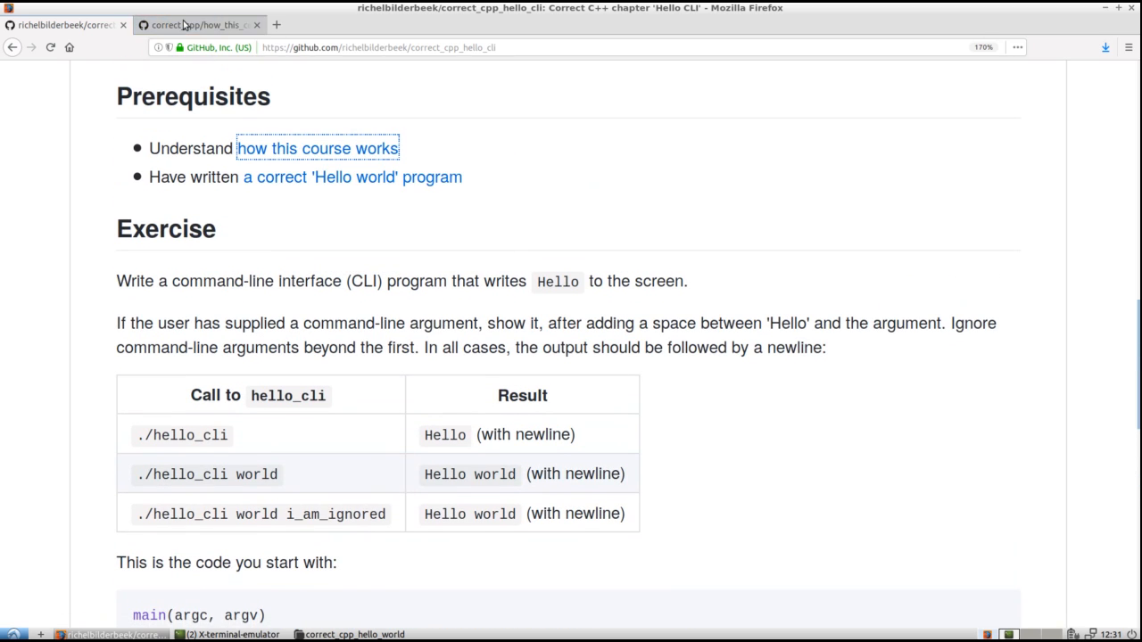
pyautogui.click(318, 148)
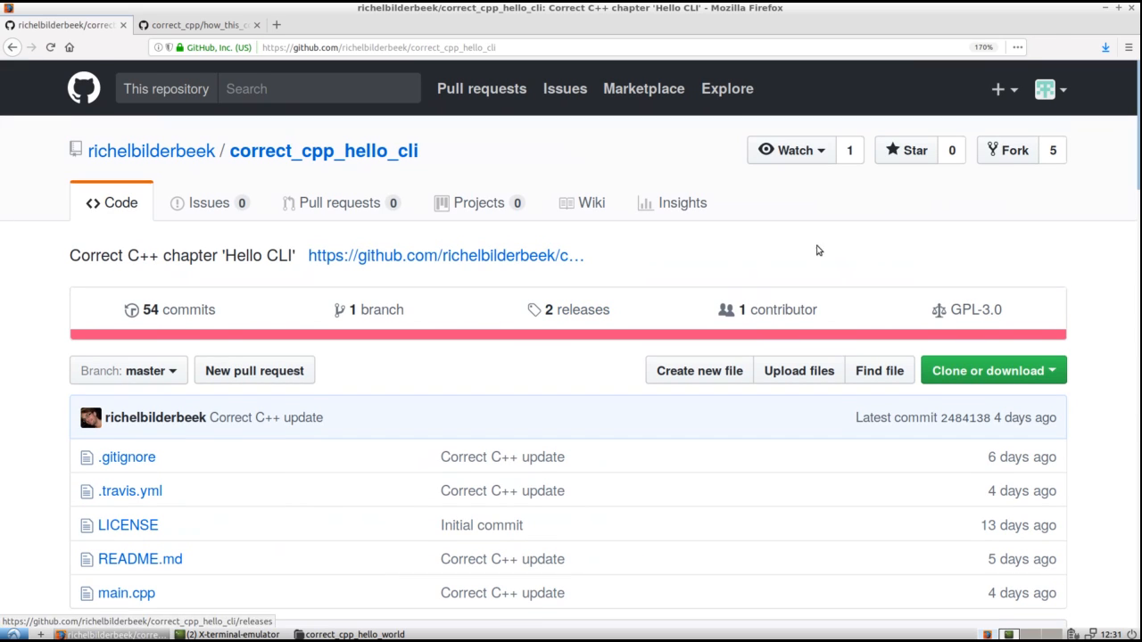
pyautogui.click(1015, 149)
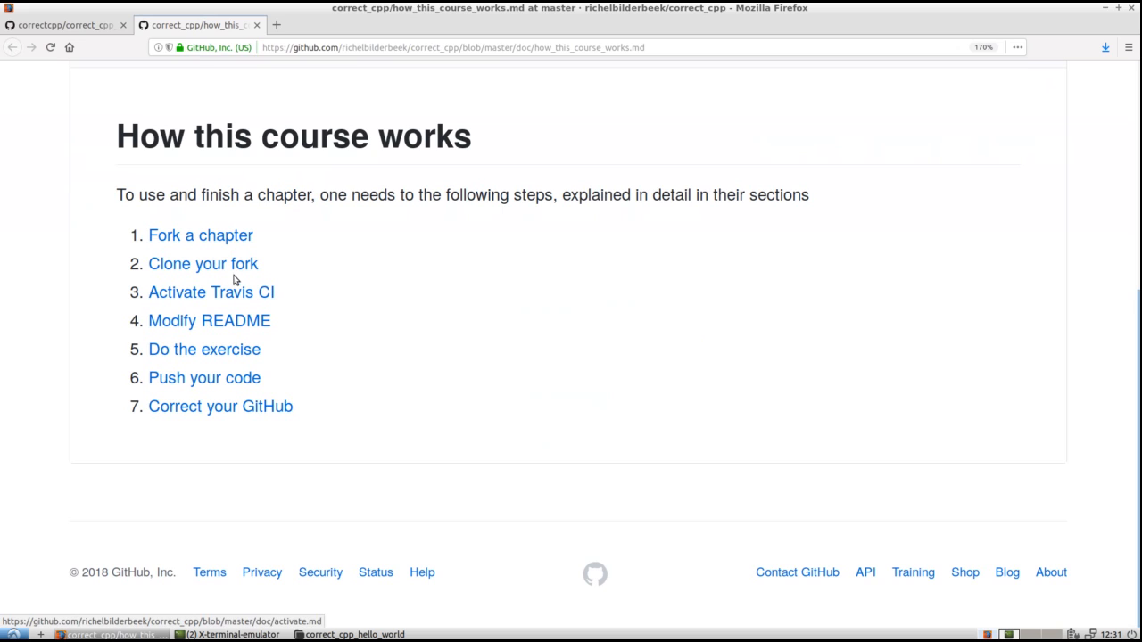
pyautogui.click(64, 25)
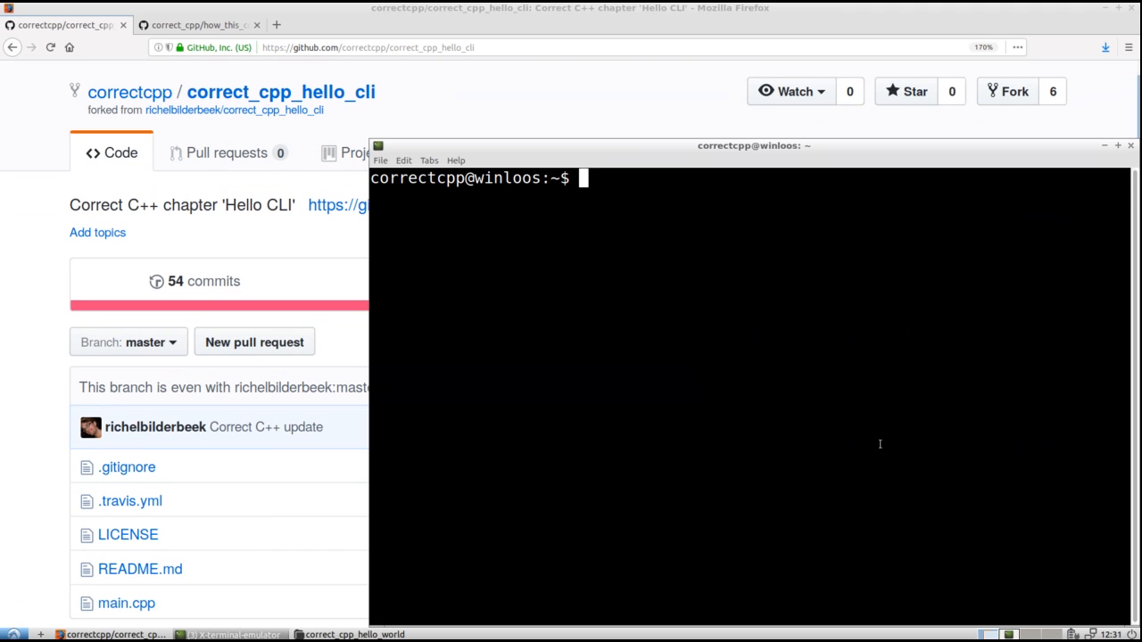
pyautogui.write('git clone https://github.com/correctcpp/correct_cpp_hello_cli.git')
pyautogui.write('cd correct_cpp_')
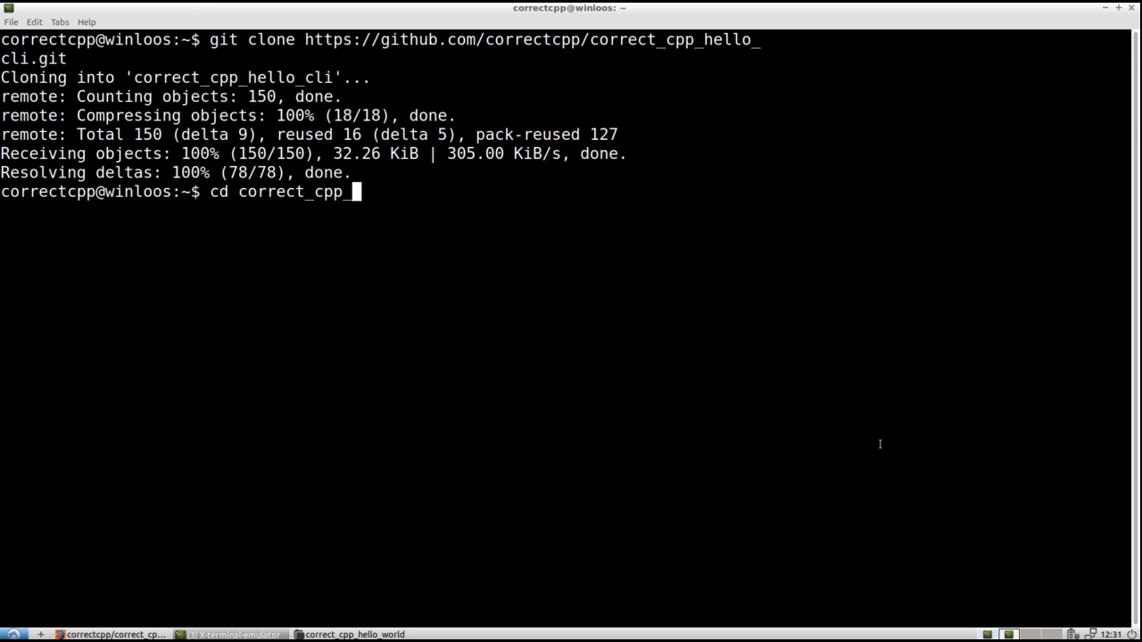
pyautogui.write('hello')
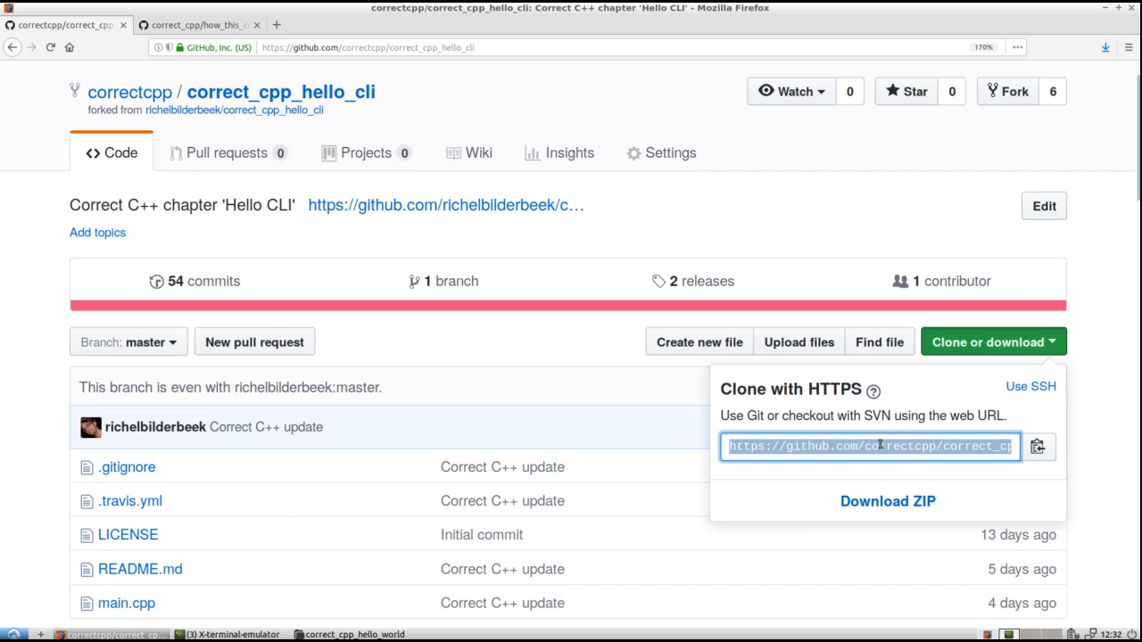
# Switch Travis CI builds on for correctcpp/correct_cpp_hello_cli
pyautogui.click(794, 218)
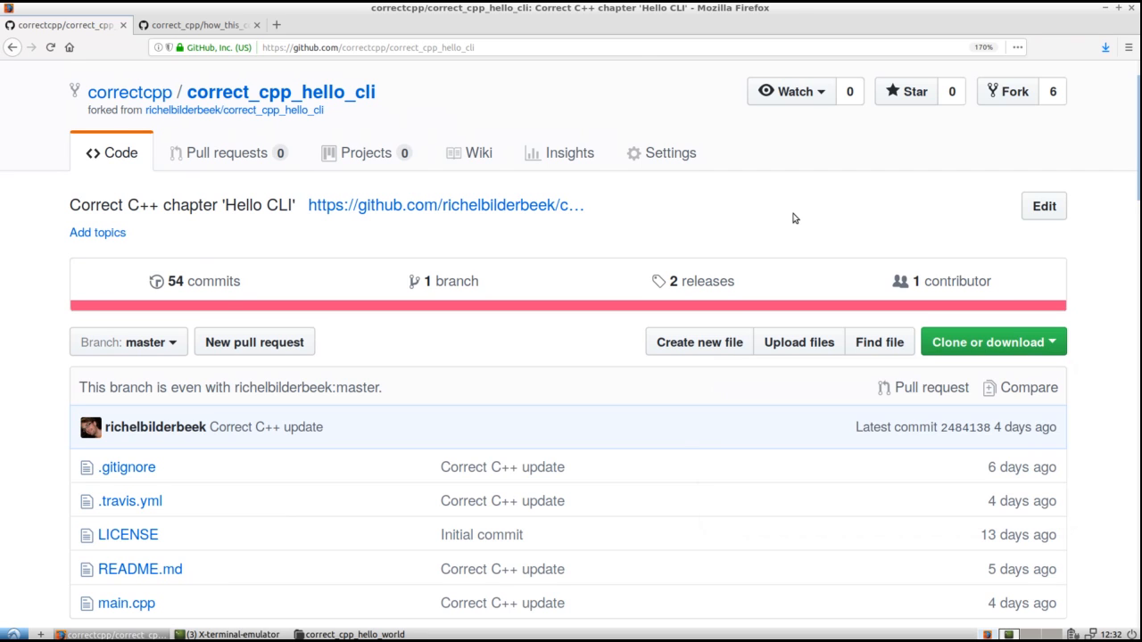
pyautogui.click(187, 25)
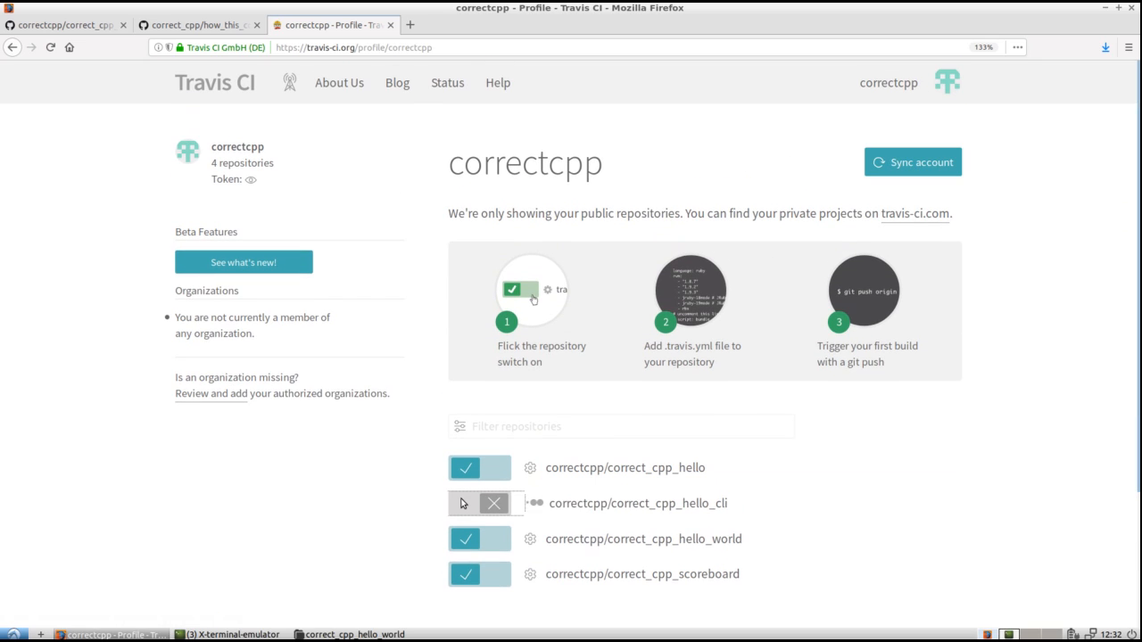
pyautogui.click(197, 25)
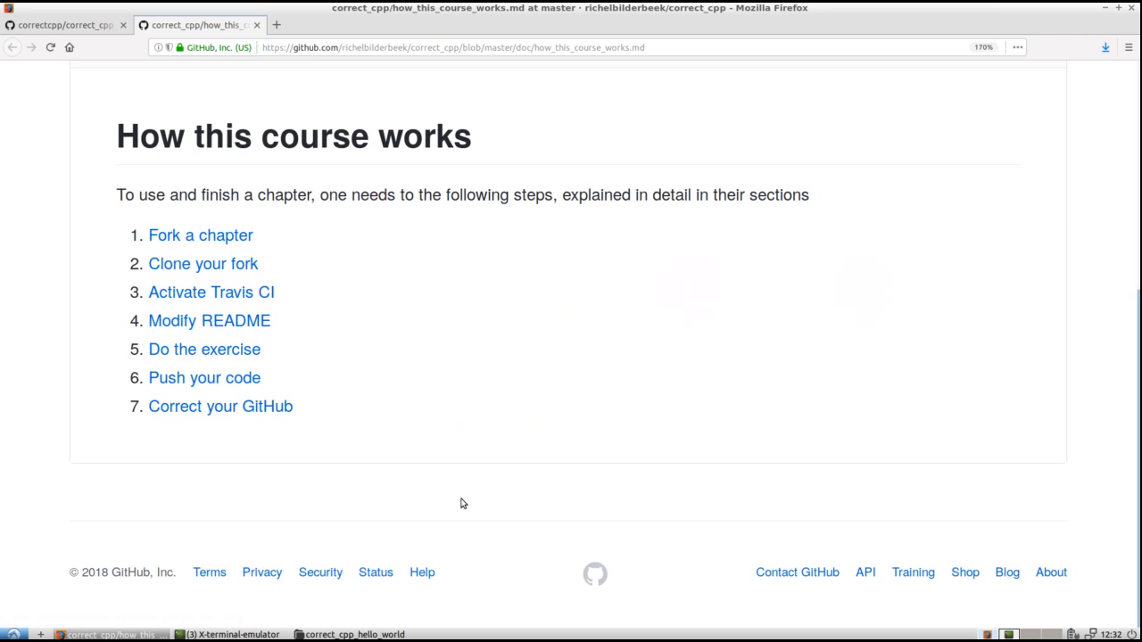
# Return to the course guide's instructions for modifying the README
pyautogui.click(209, 321)
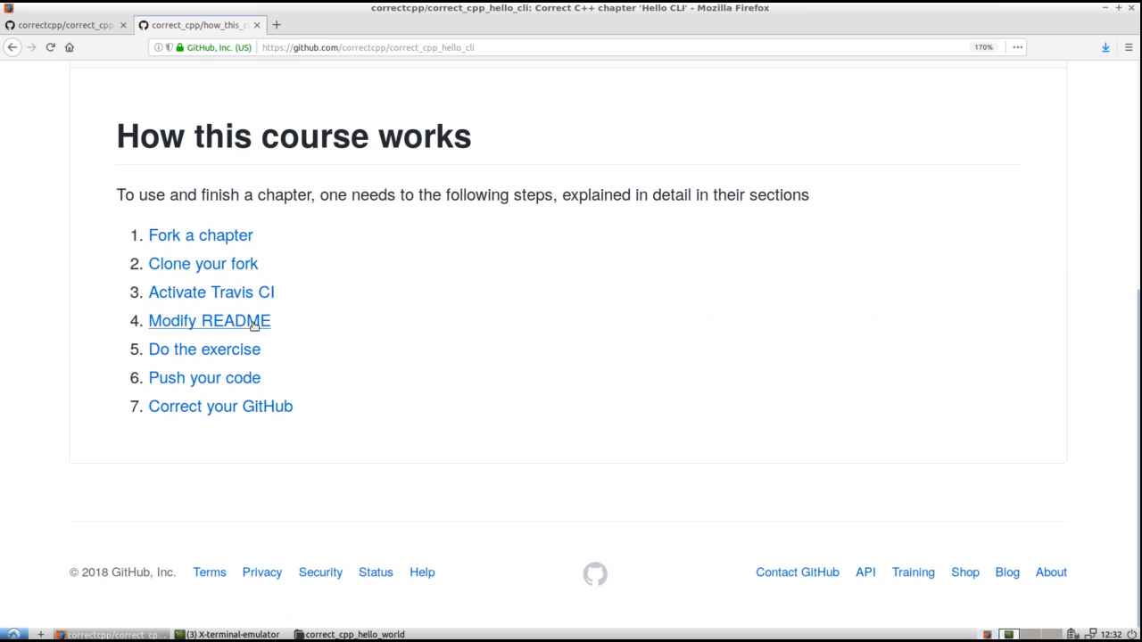
pyautogui.click(352, 635)
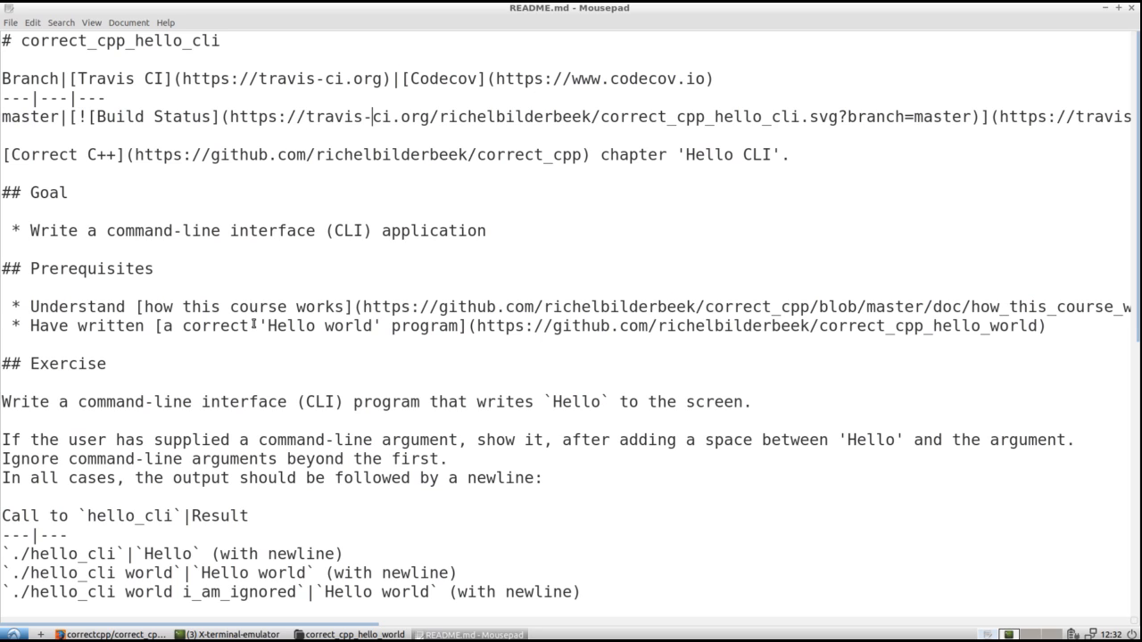
# Replace every richelbilderbeek/correct_cpp_ path in README.md with correctcpp/correct_cpp_
pyautogui.moveTo(375, 117); pyautogui.dragTo(800, 118)
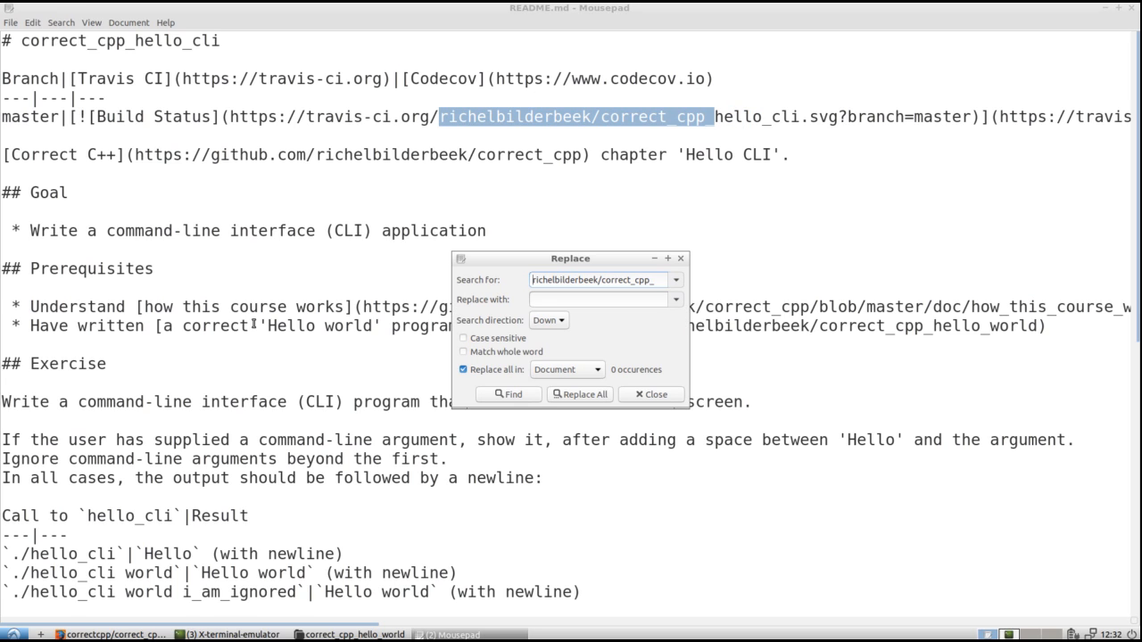
pyautogui.write('richelbilderbeek/correct_cpp_')
pyautogui.click(605, 300)
pyautogui.write('correctcpp/correct_cpp_')
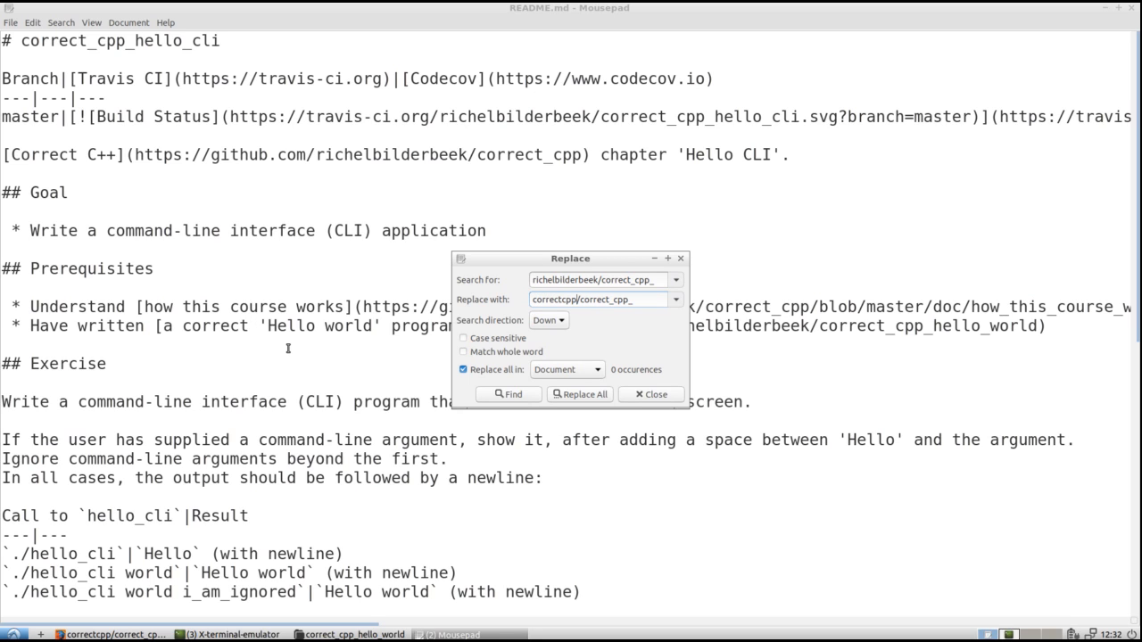
pyautogui.click(578, 394)
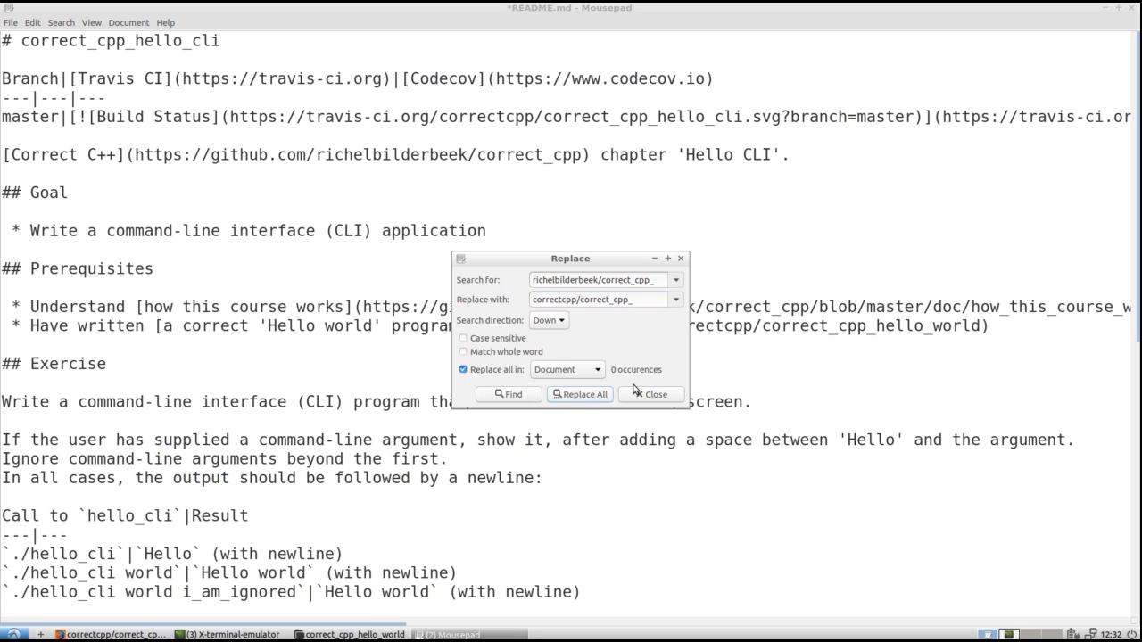
pyautogui.click(649, 394)
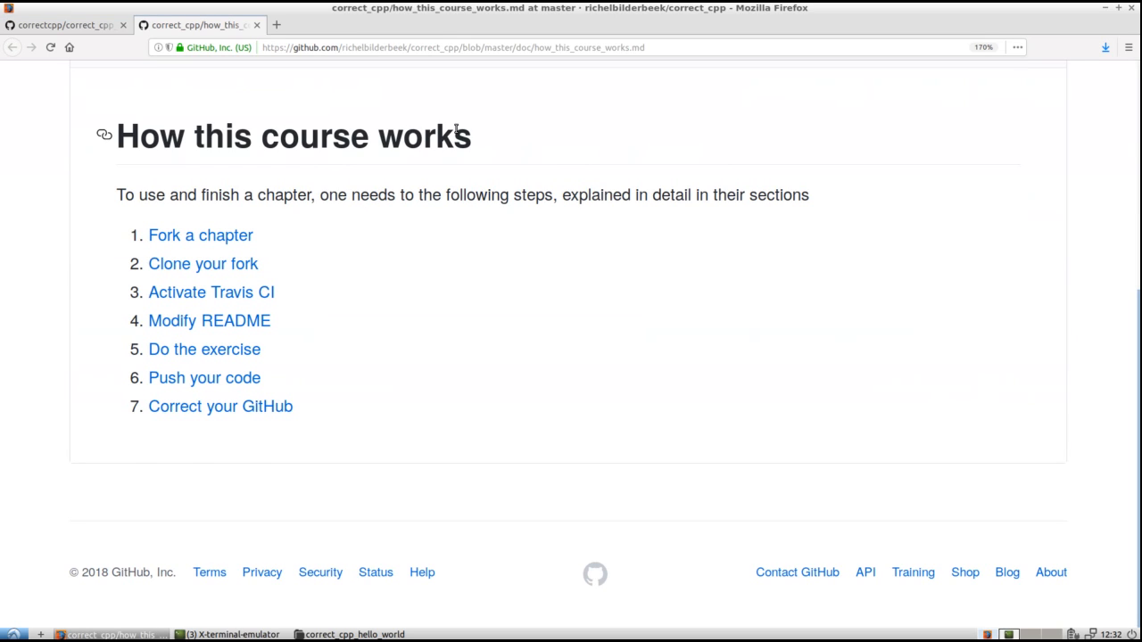
pyautogui.moveTo(203, 348)
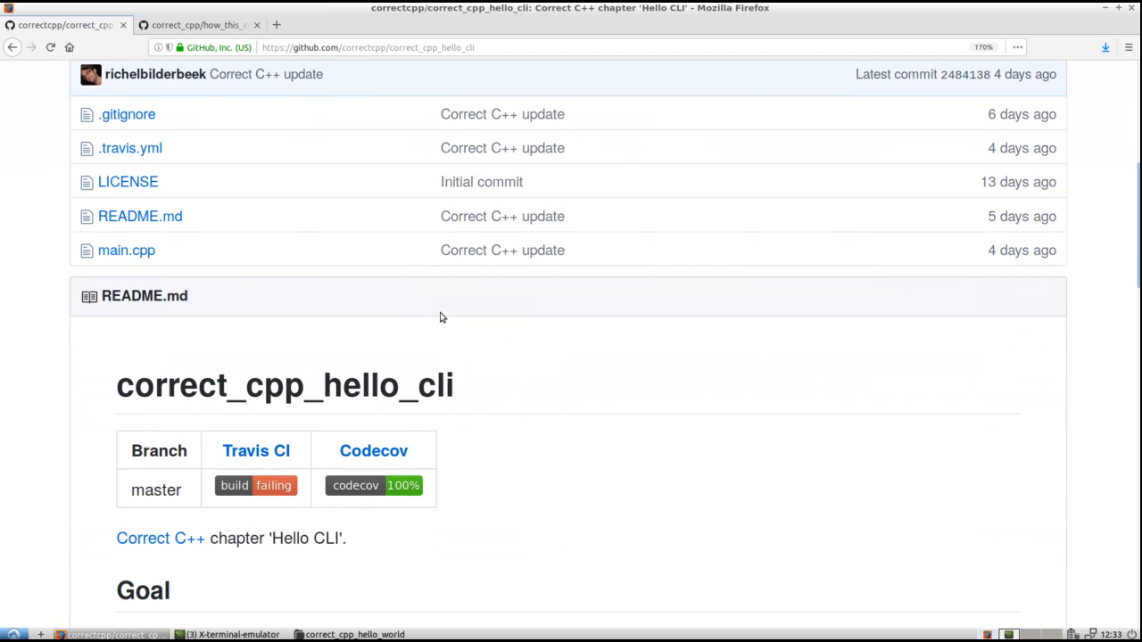
# Reread the hello_cli exercise and reach the 'Download the Qt Creator file main.pro' link
pyautogui.scroll(-3)
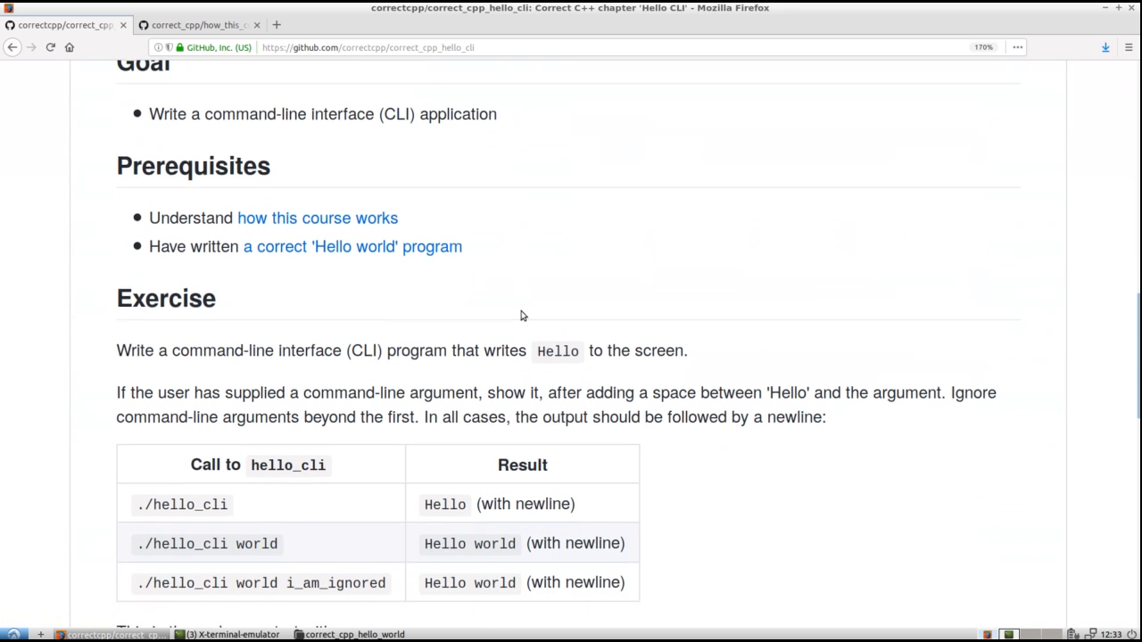
pyautogui.scroll(-3)
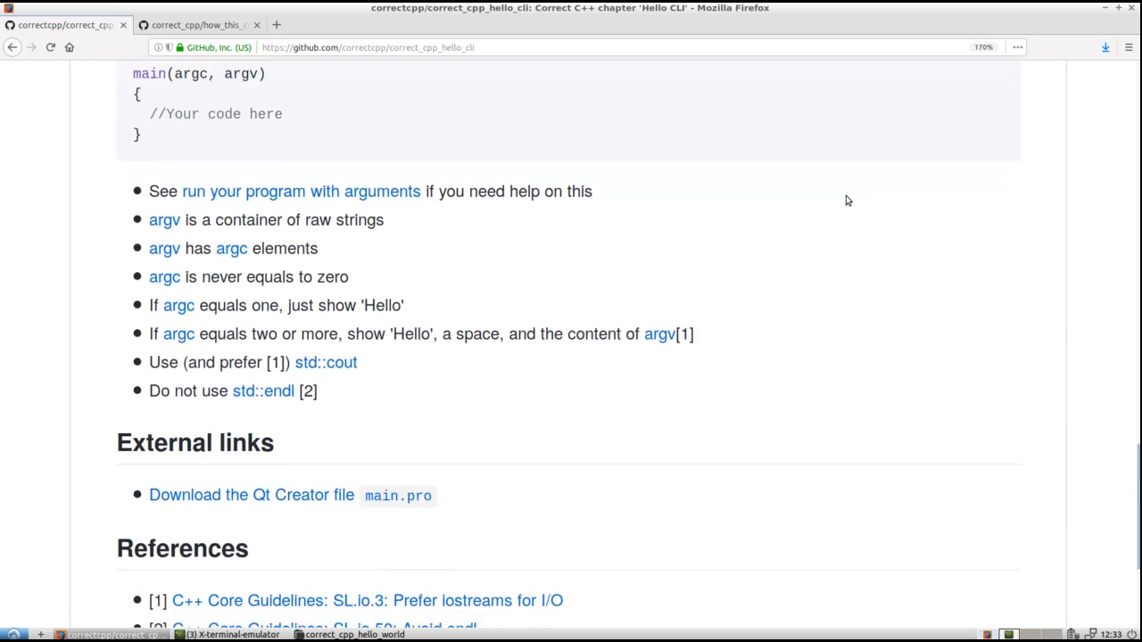
pyautogui.scroll(-3)
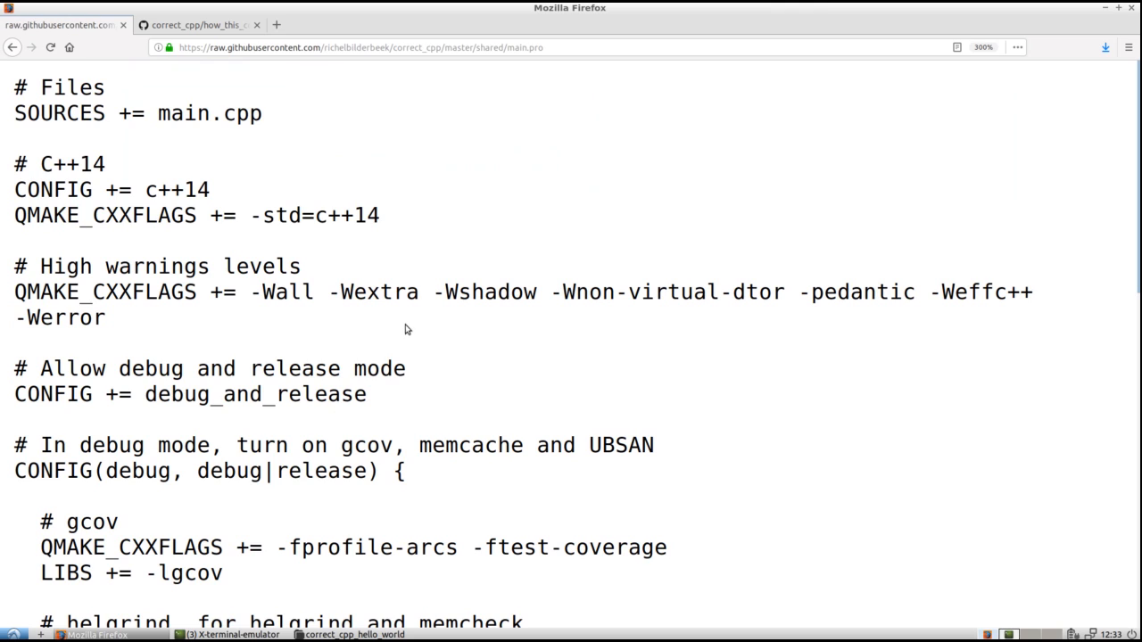
# Save the raw main.pro page into the local correct_cpp_hello_cli folder
pyautogui.rightClick(407, 330)
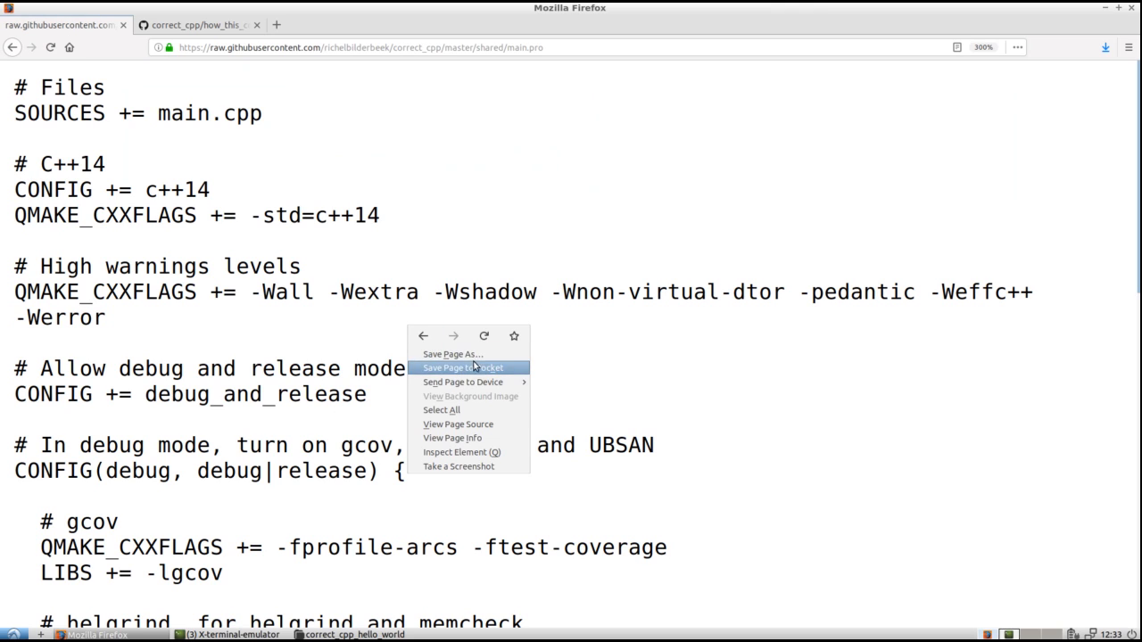
pyautogui.click(451, 353)
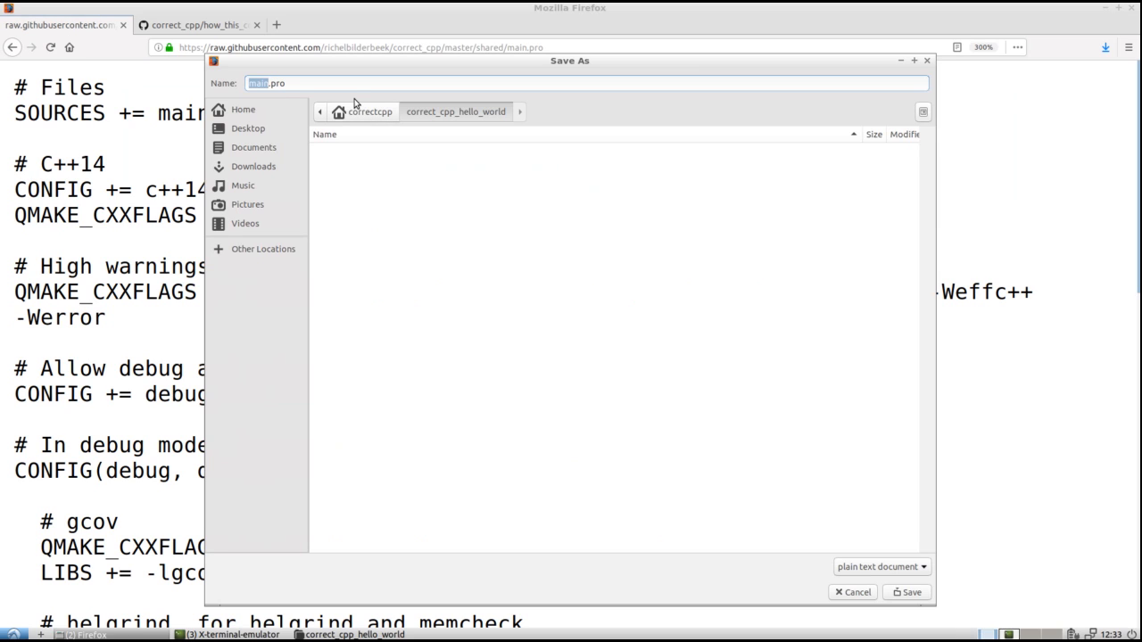
pyautogui.click(243, 109)
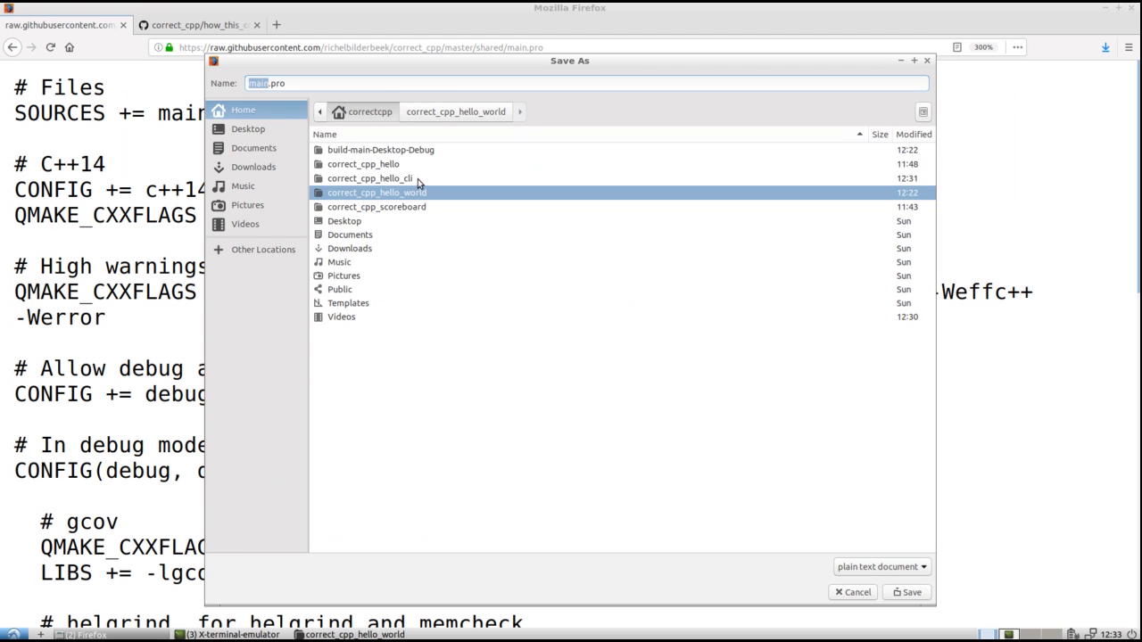
pyautogui.doubleClick(370, 178)
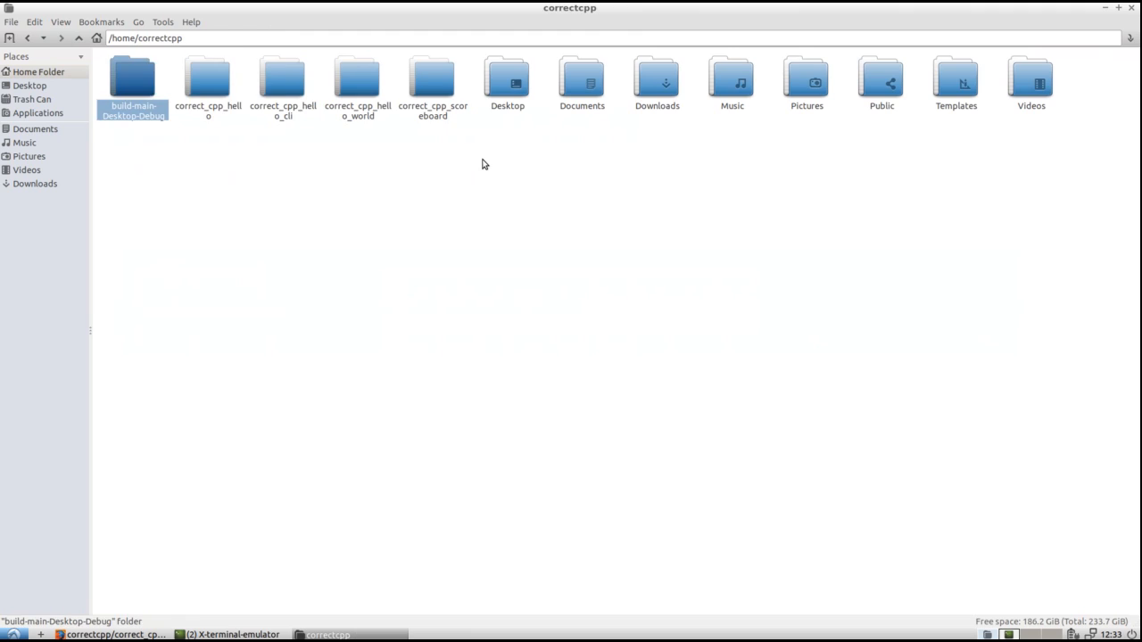
# From the file manager, load main.pro as a project in Qt Creator
pyautogui.doubleClick(282, 80)
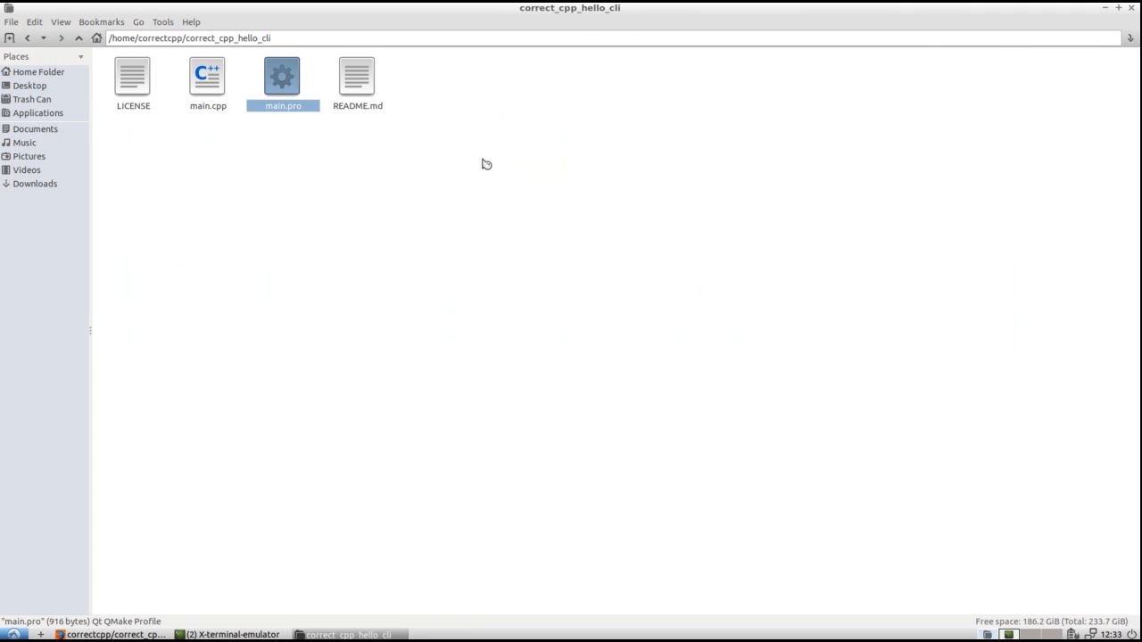
pyautogui.doubleClick(282, 75)
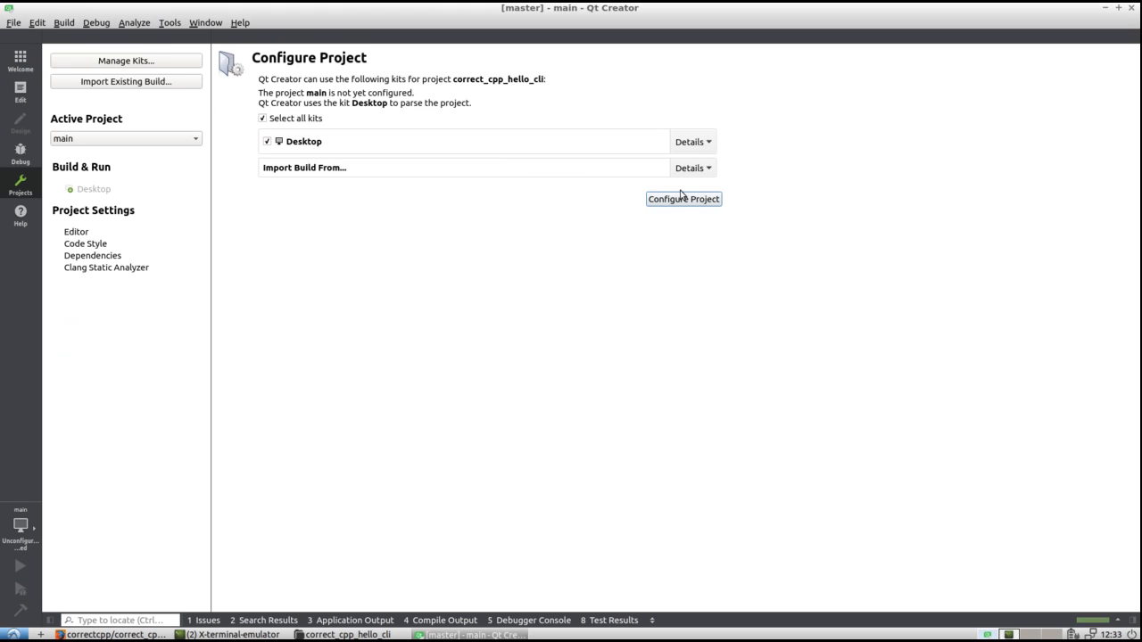
# Configure the project with the Desktop kit and give main the signature int main(int argc, char *argv[])
pyautogui.click(683, 198)
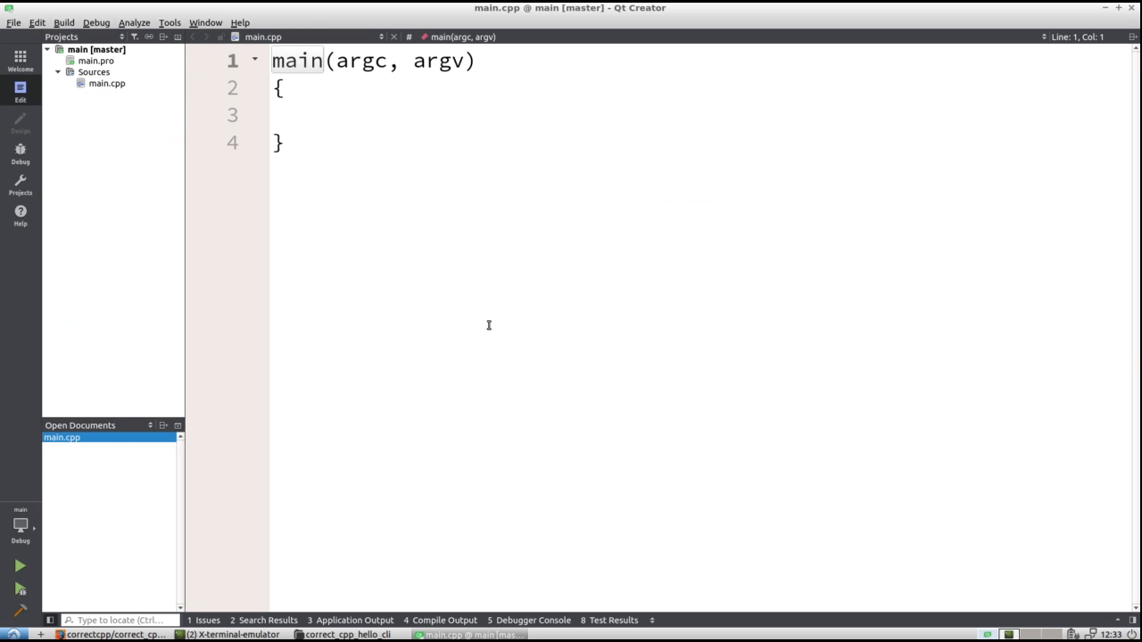
pyautogui.press('ctrl+a')
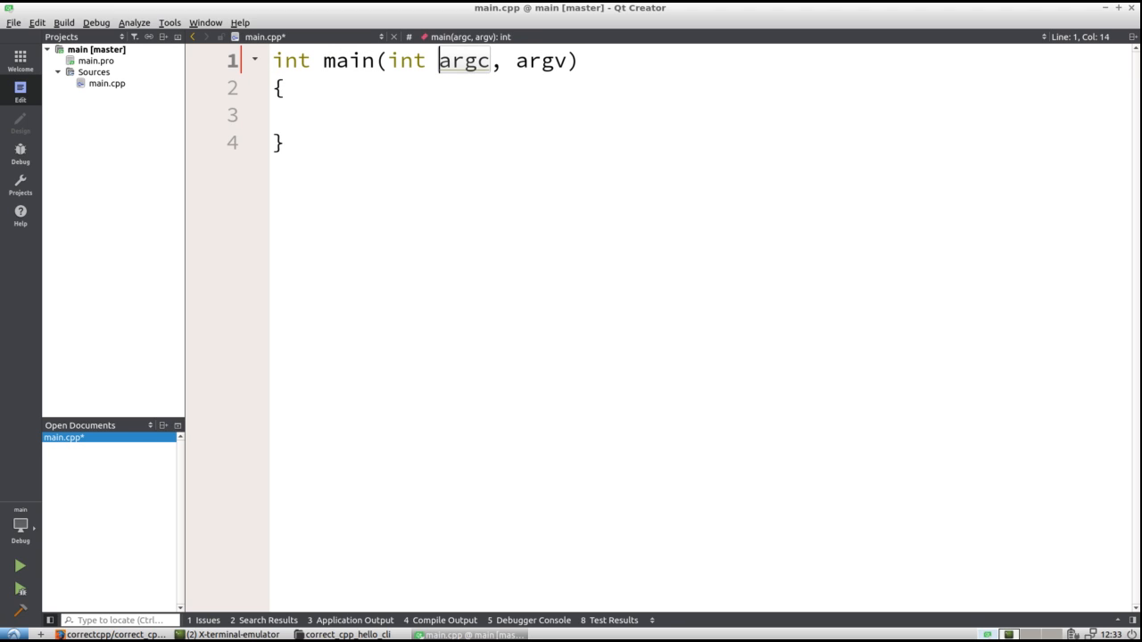
pyautogui.write('char *')
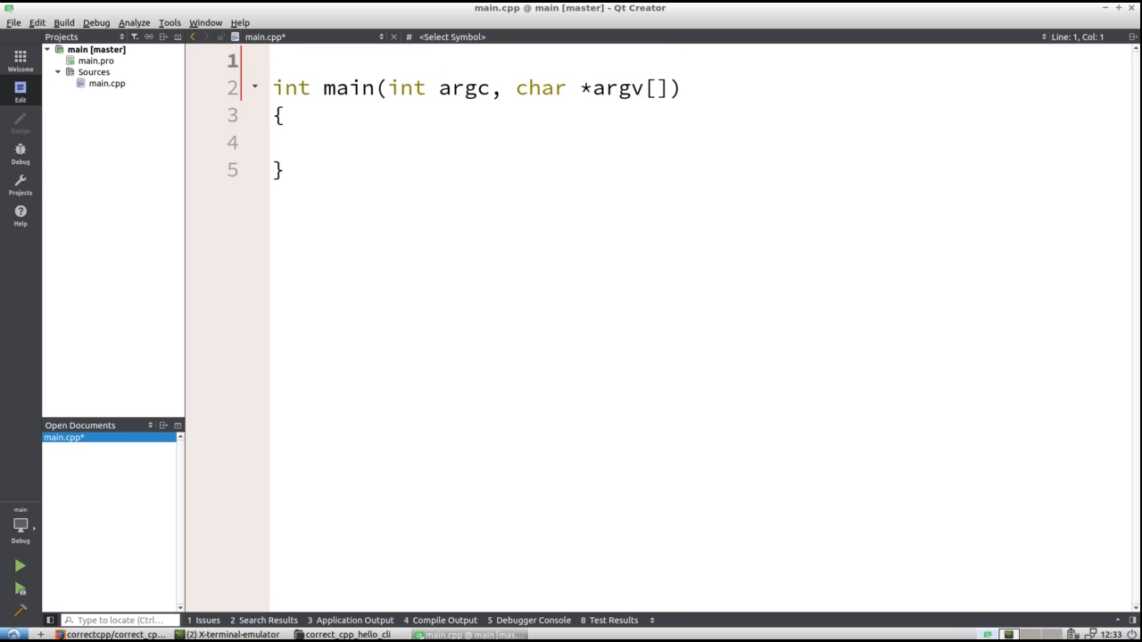
# Add a '/// A CLI application' doc comment above main and save main.cpp
pyautogui.write('///')
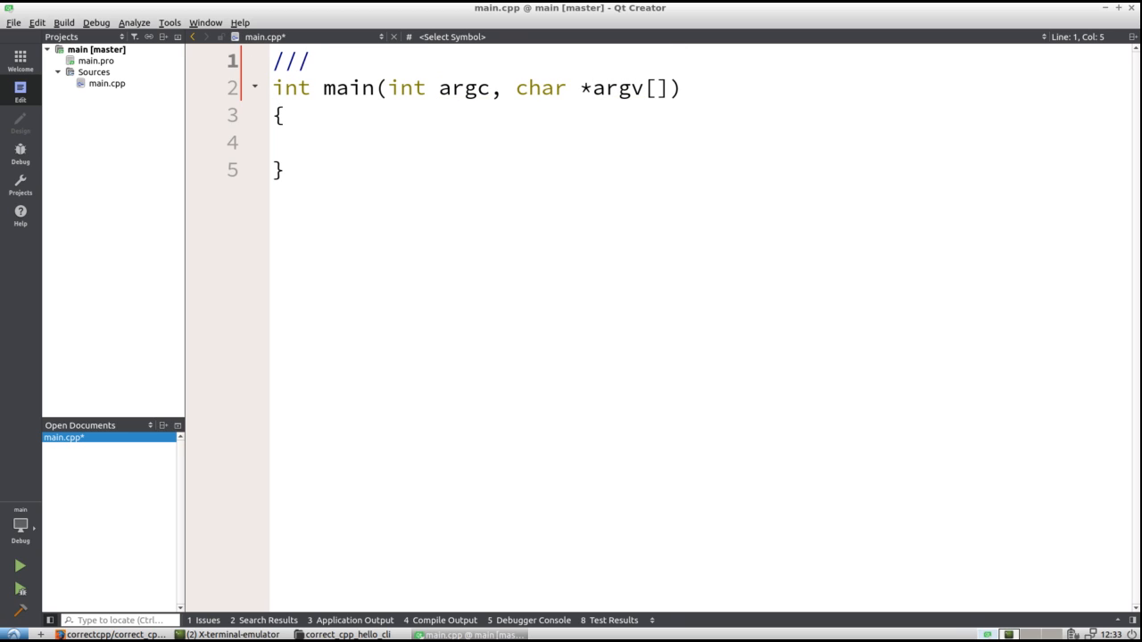
pyautogui.write('Write a')
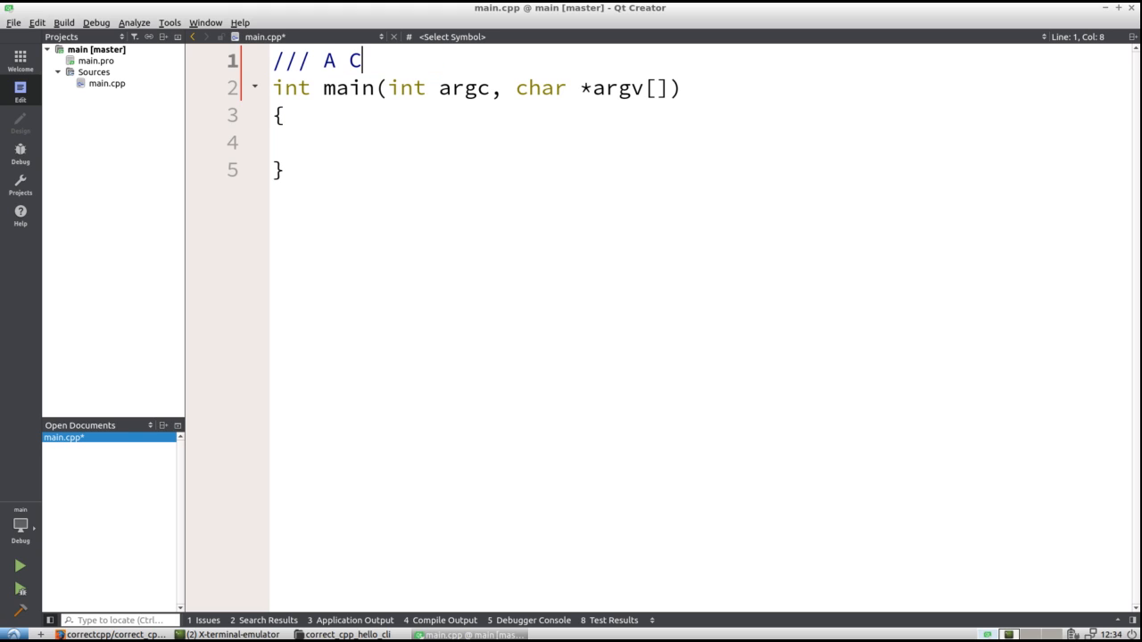
pyautogui.write('LI applicati')
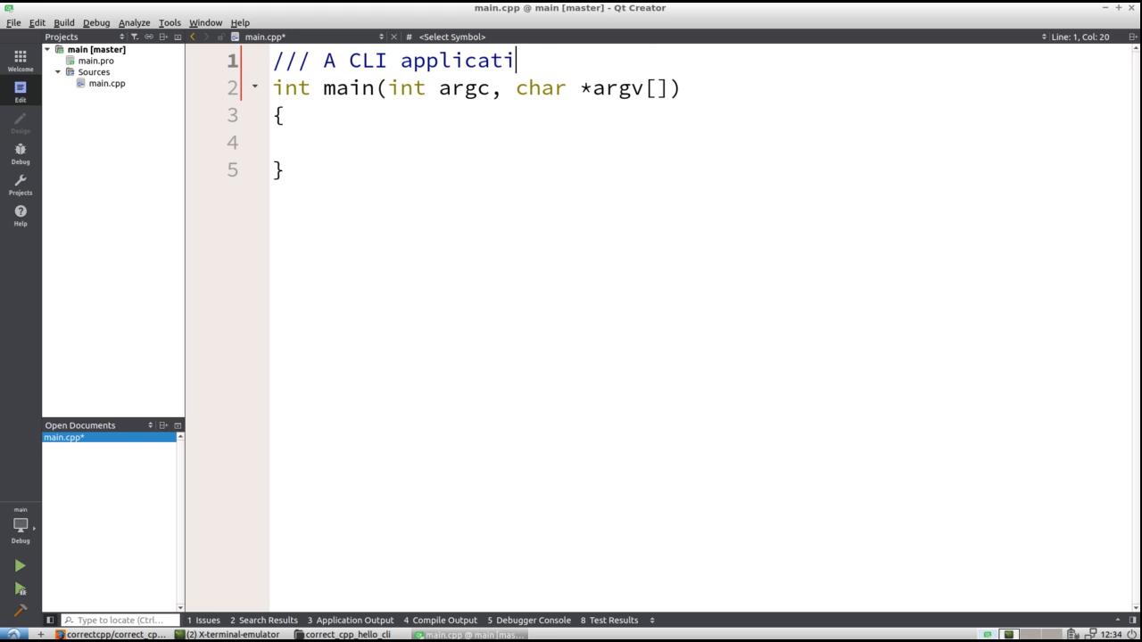
pyautogui.write('on')
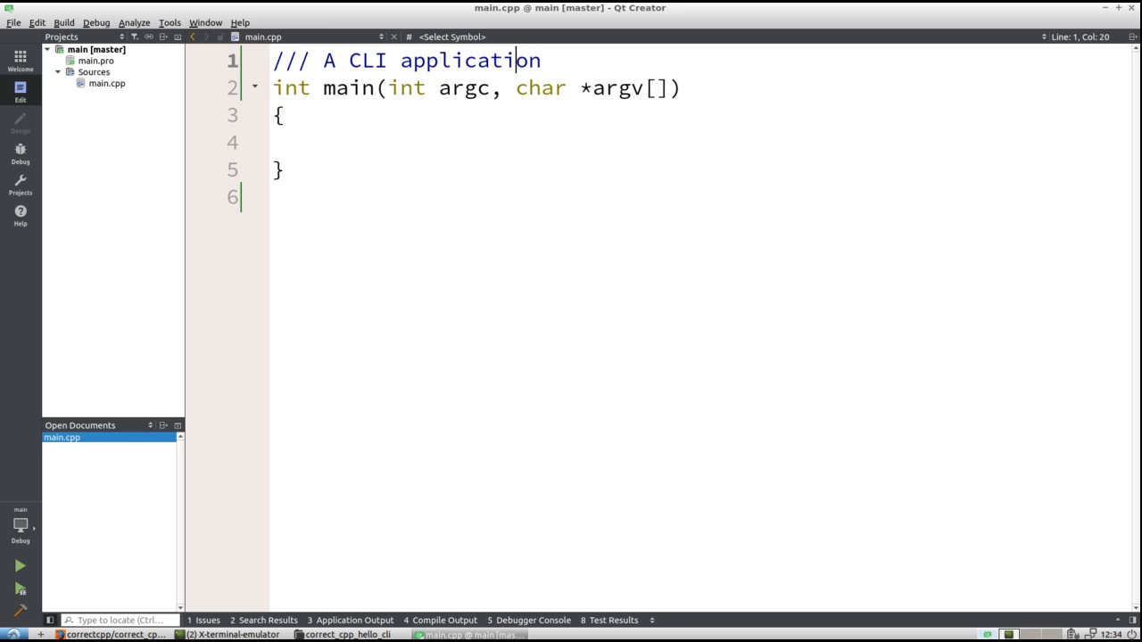
pyautogui.press('alt+Tab')
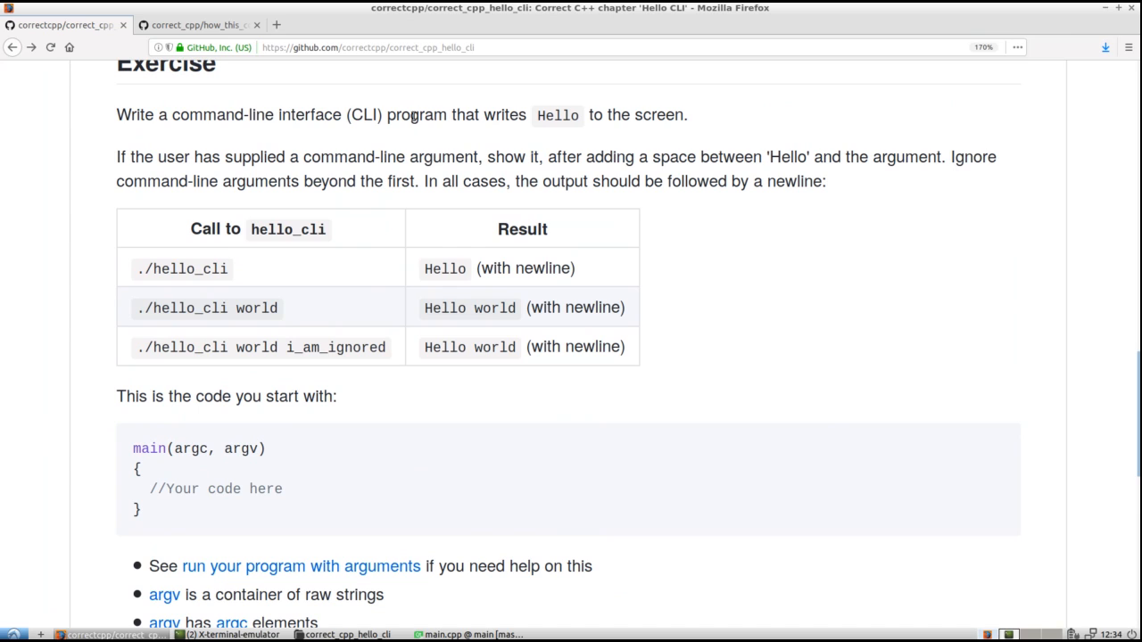
pyautogui.moveTo(284, 150)
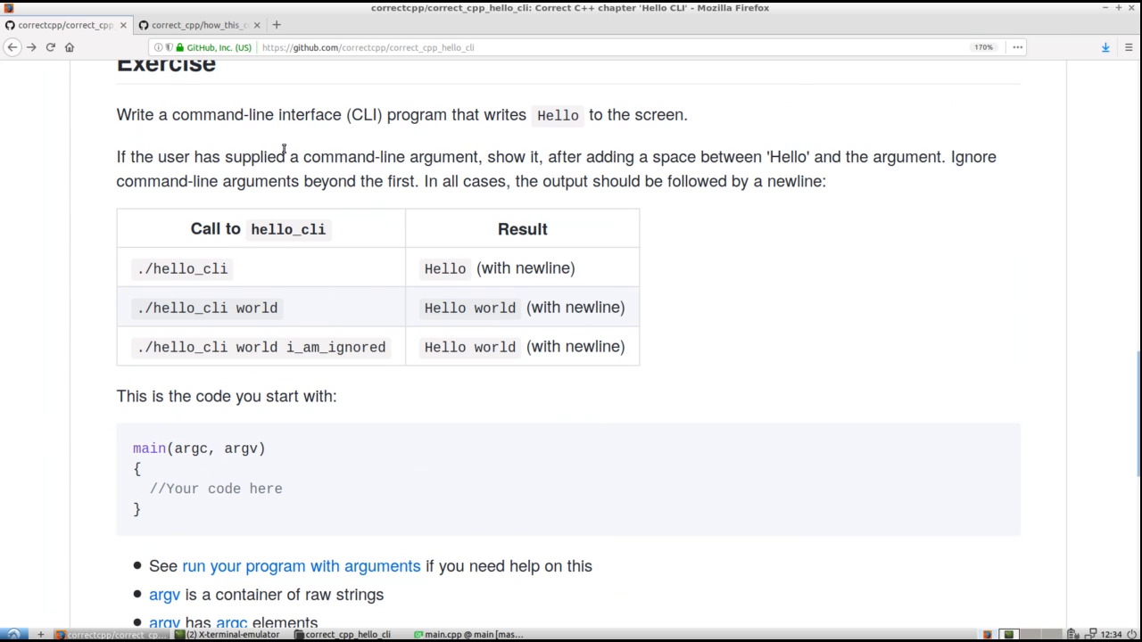
pyautogui.moveTo(342, 163)
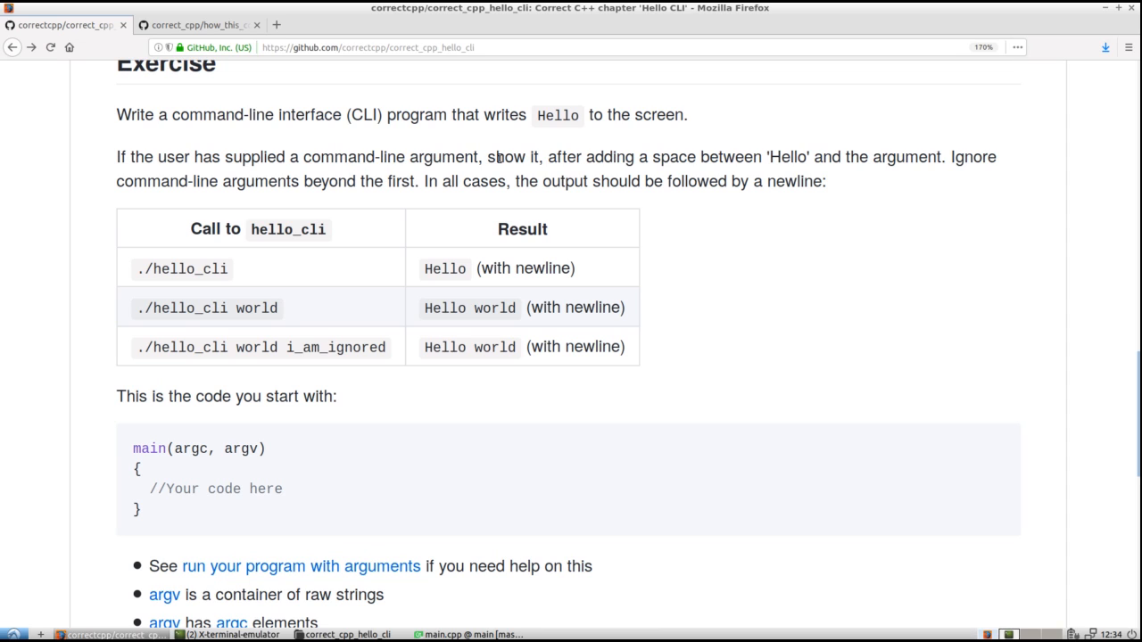
pyautogui.moveTo(721, 157)
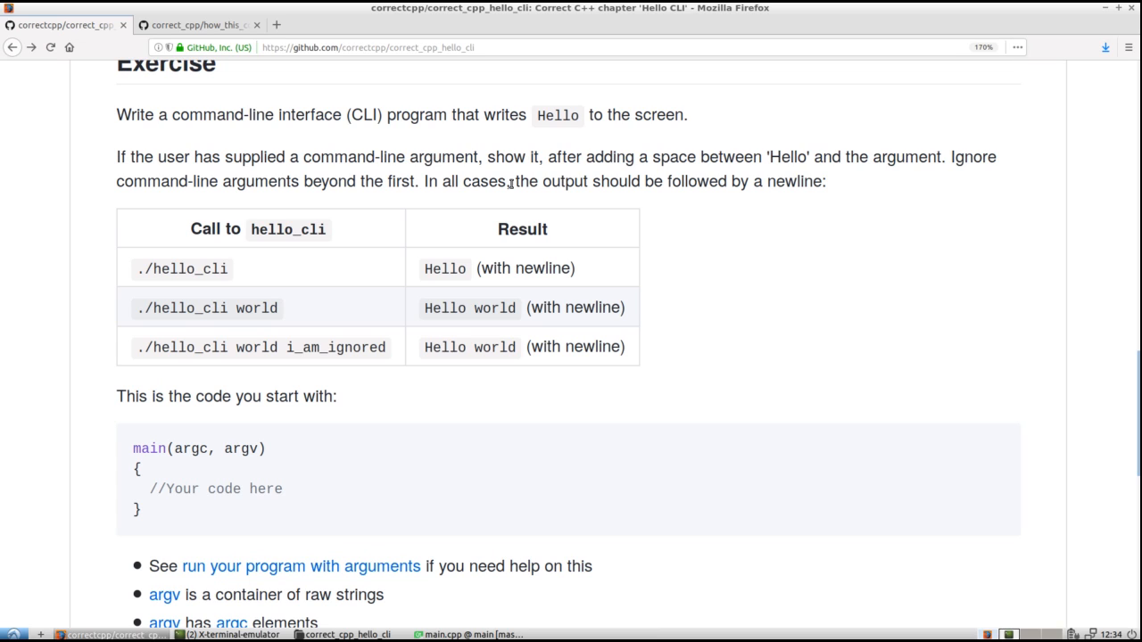
pyautogui.moveTo(817, 180)
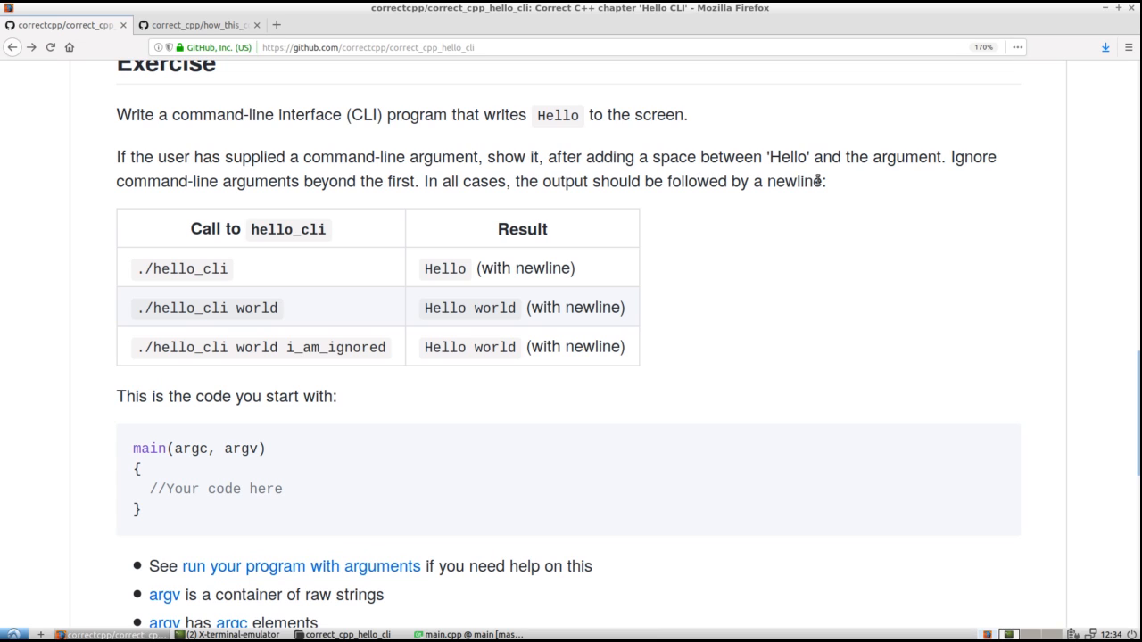
pyautogui.moveTo(193, 267)
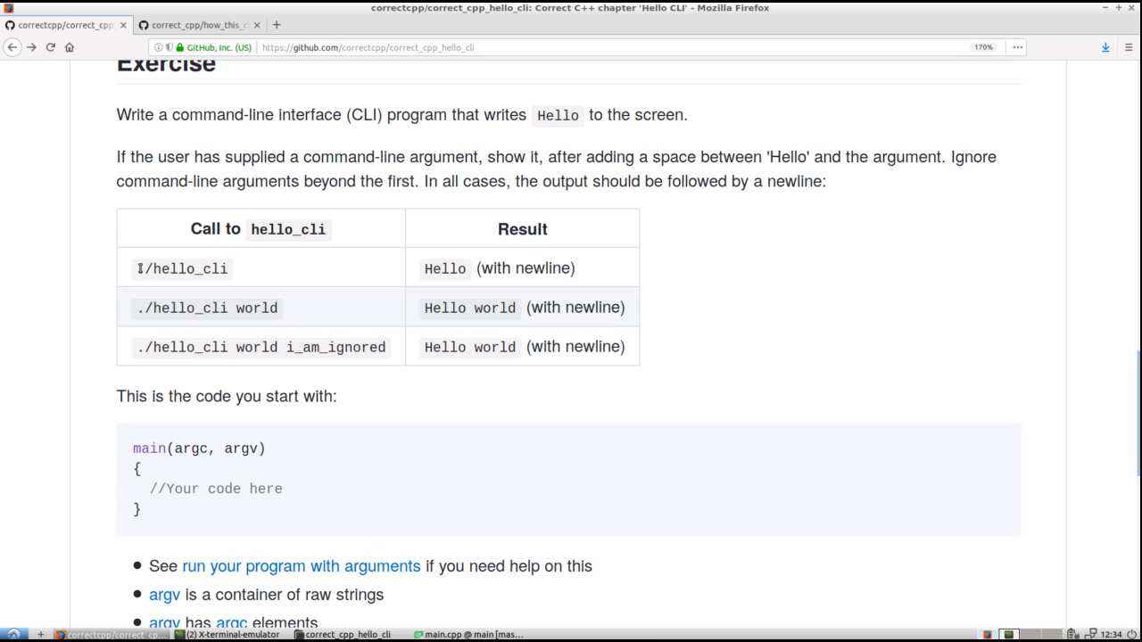
pyautogui.doubleClick(182, 267)
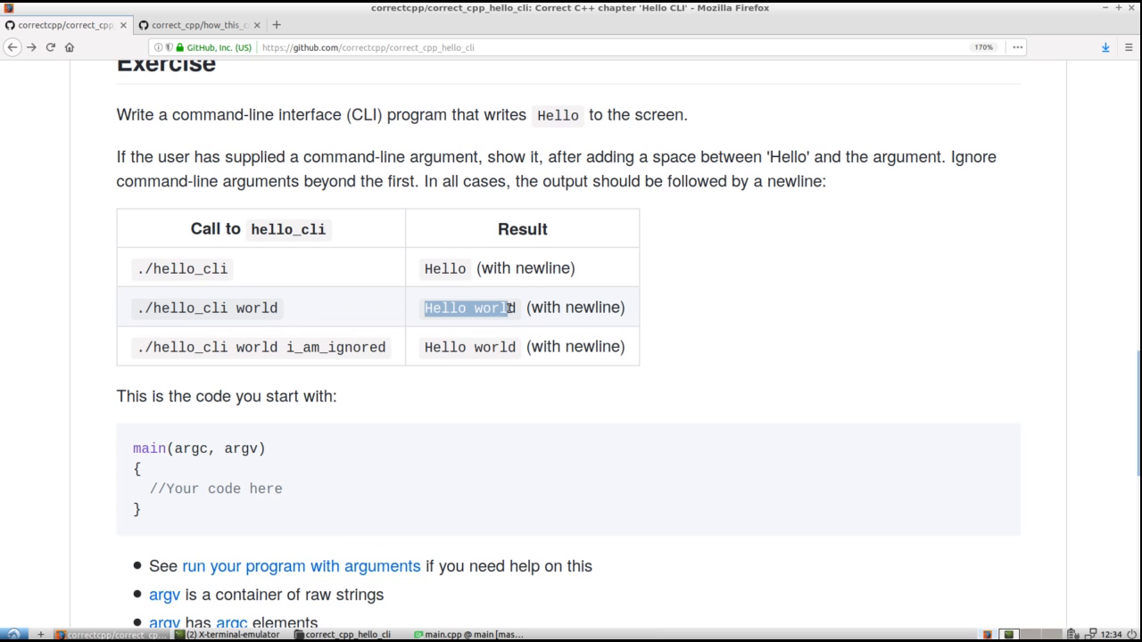
pyautogui.doubleClick(257, 307)
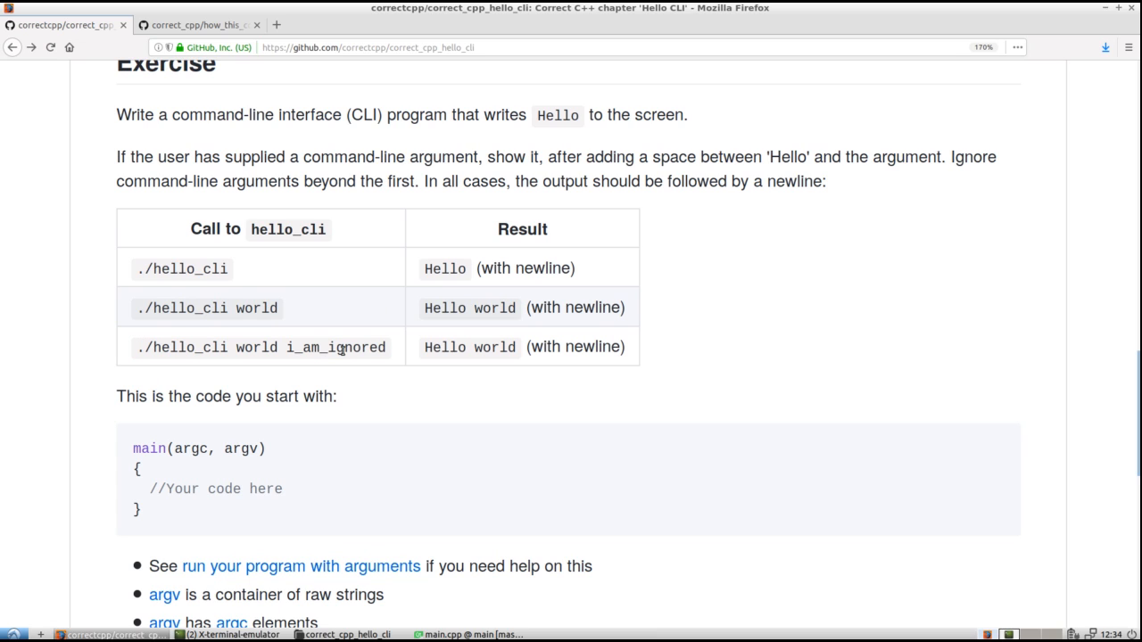
pyautogui.doubleClick(357, 346)
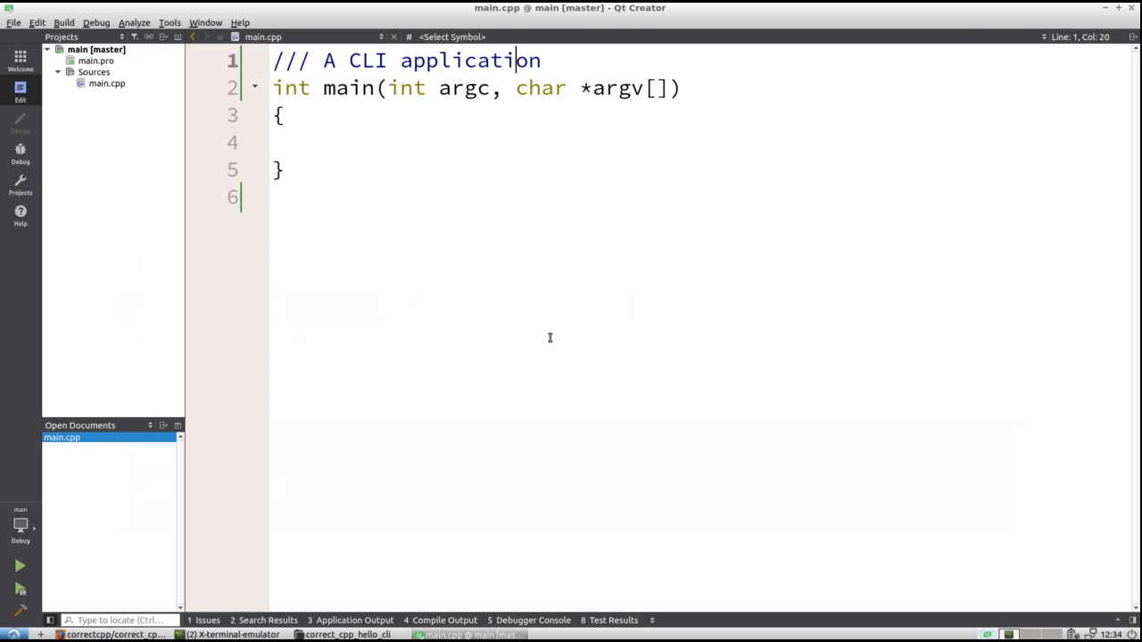
# Make main print "Hello" and '\n' via std::cout with <iostream> included, then run it to see Hello
pyautogui.write('std')
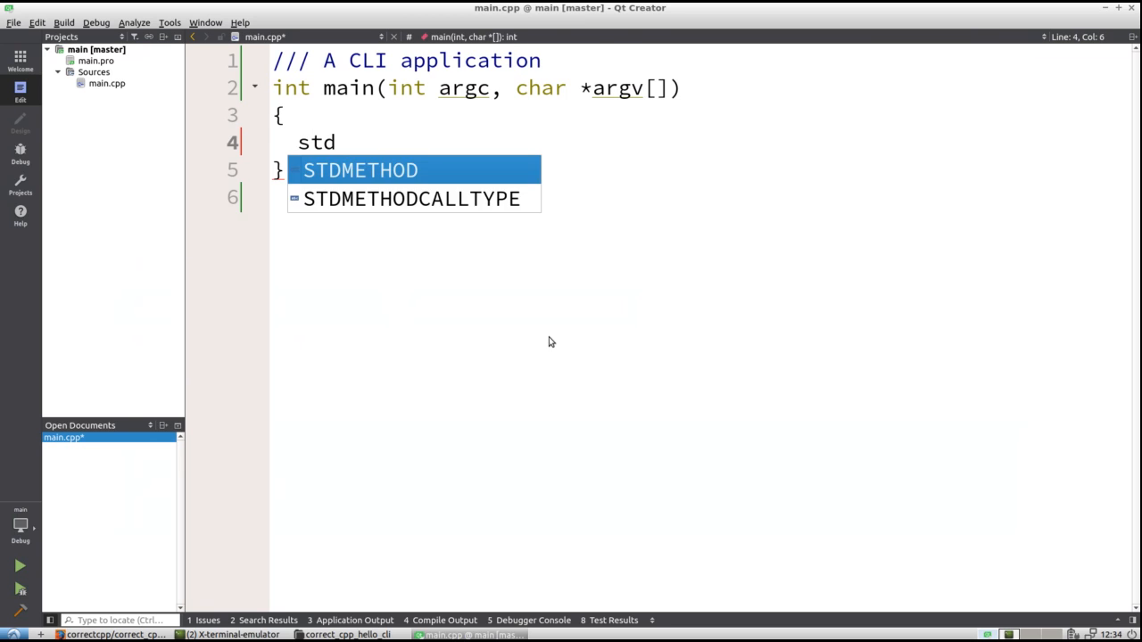
pyautogui.write('::cout << "Hello";')
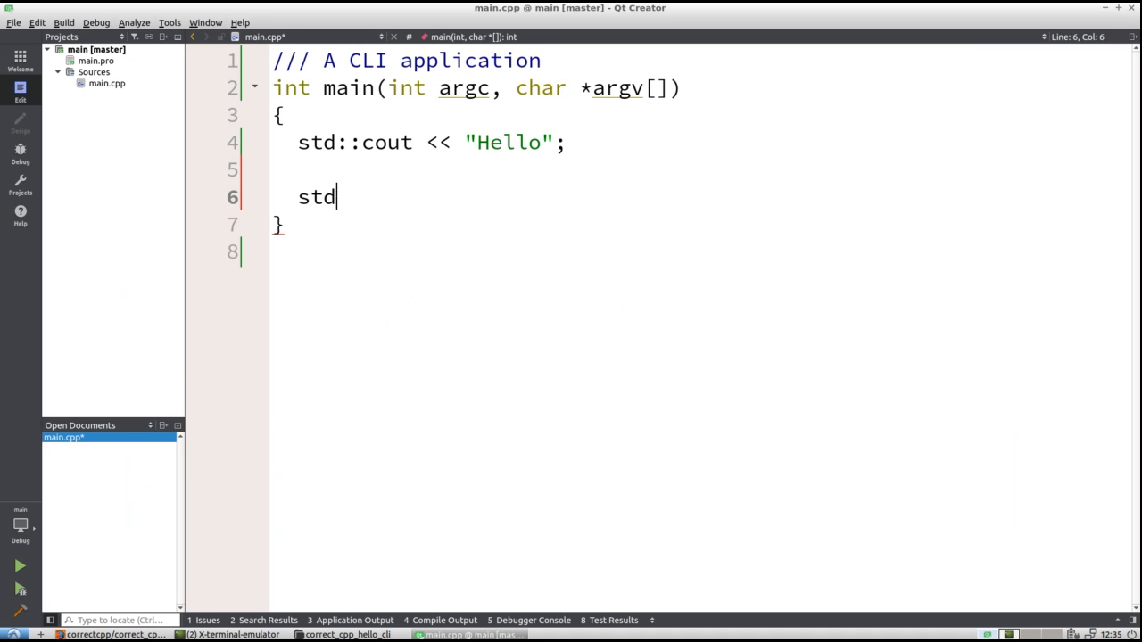
pyautogui.write('::cout <<')
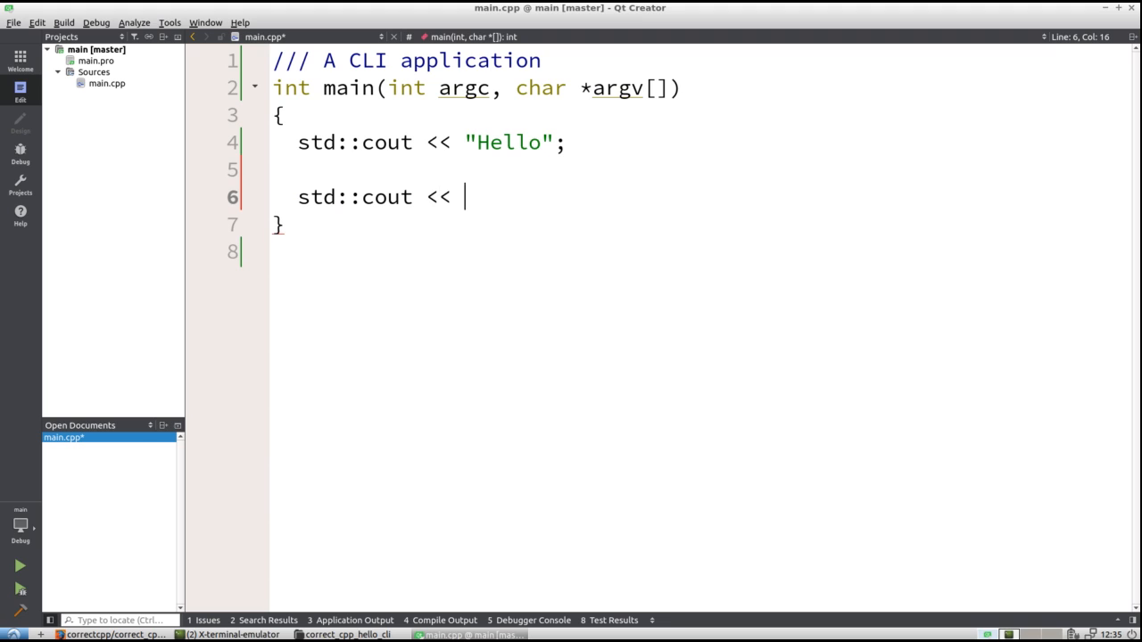
pyautogui.write("'\\n';")
pyautogui.write('#include <iostream>')
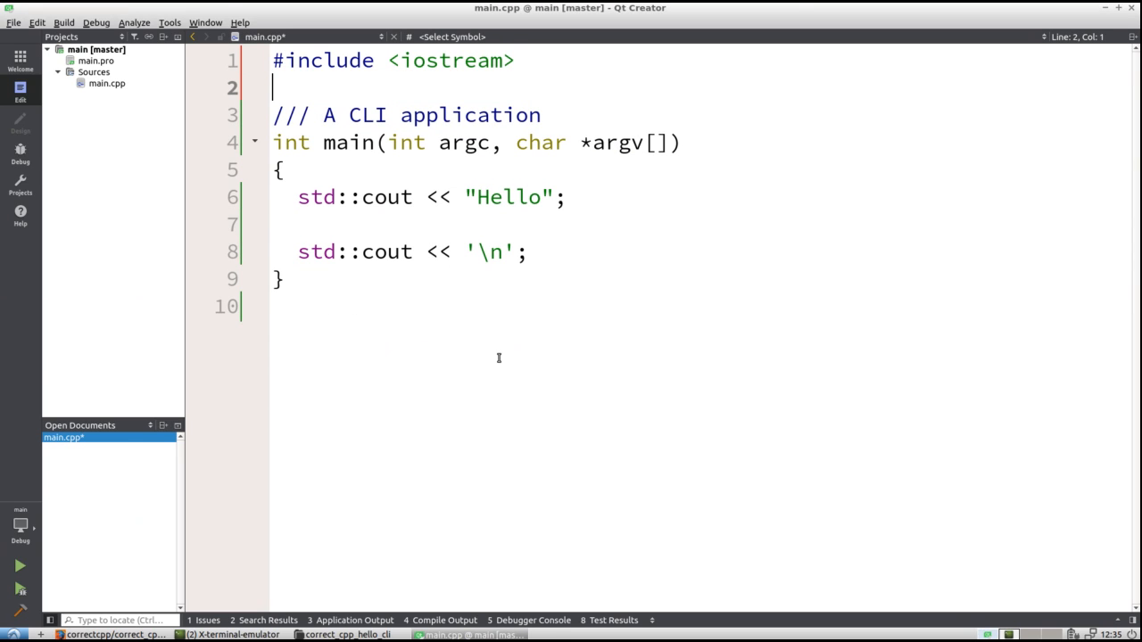
pyautogui.click(20, 566)
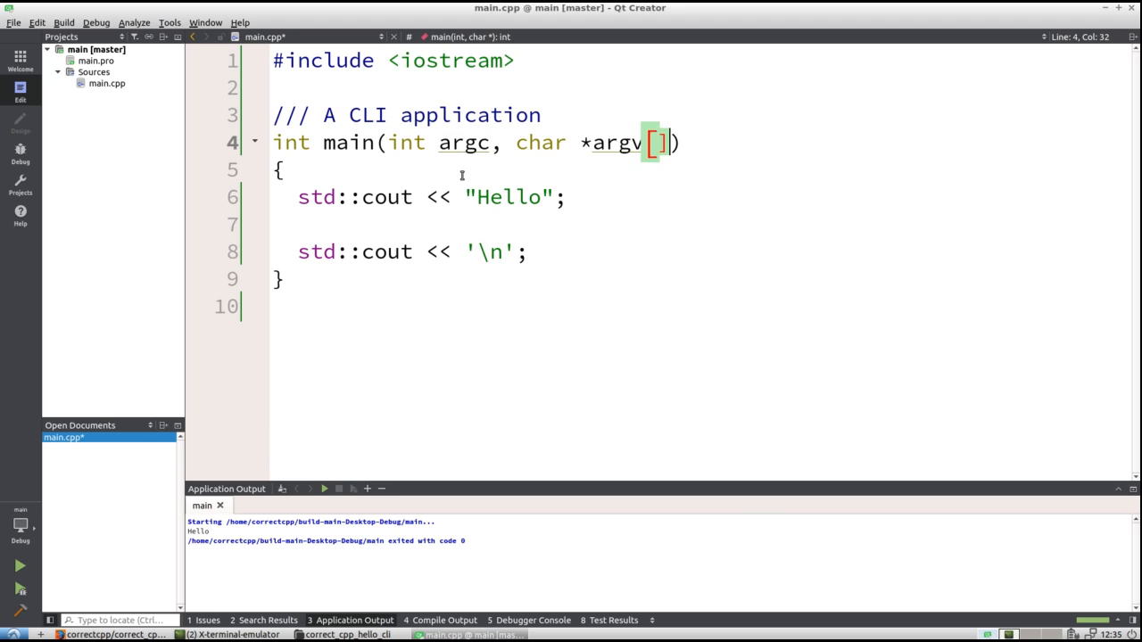
# Add if (argc > 1) { std::cout << ' ' << argv[1]; } after the Hello line
pyautogui.press('alt+Tab')
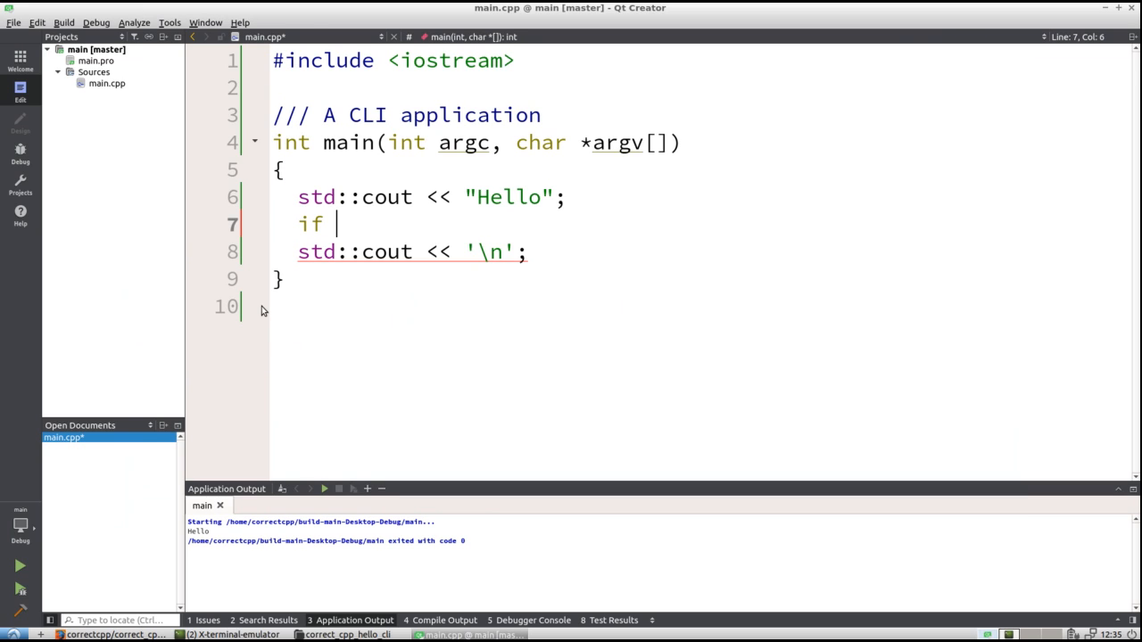
pyautogui.write('(argc >')
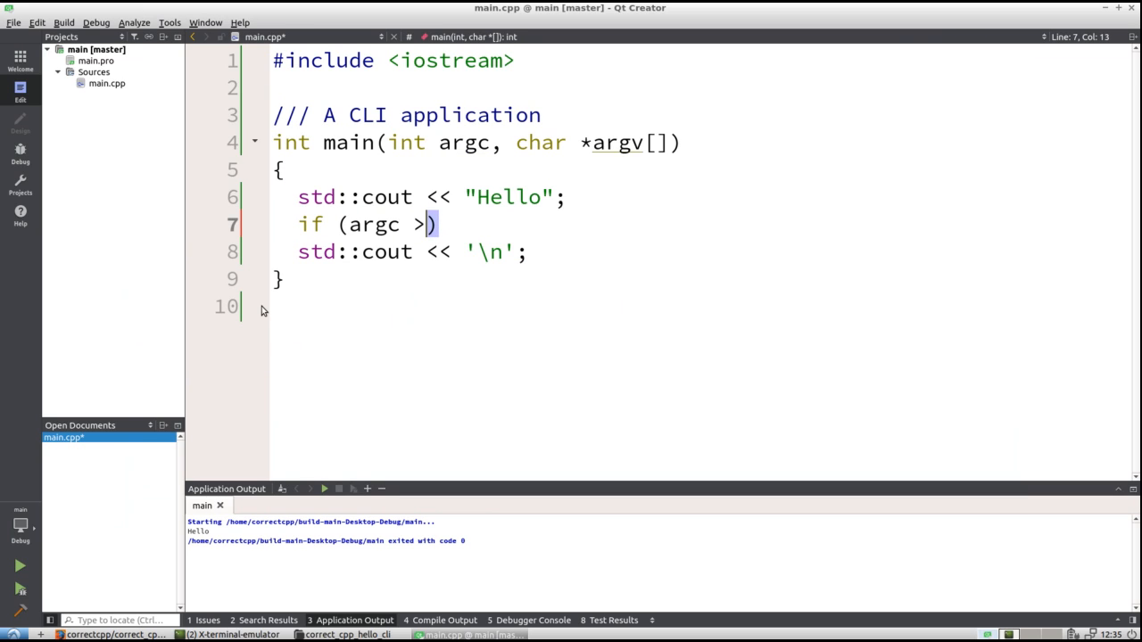
pyautogui.write('1')
pyautogui.write('argv[')
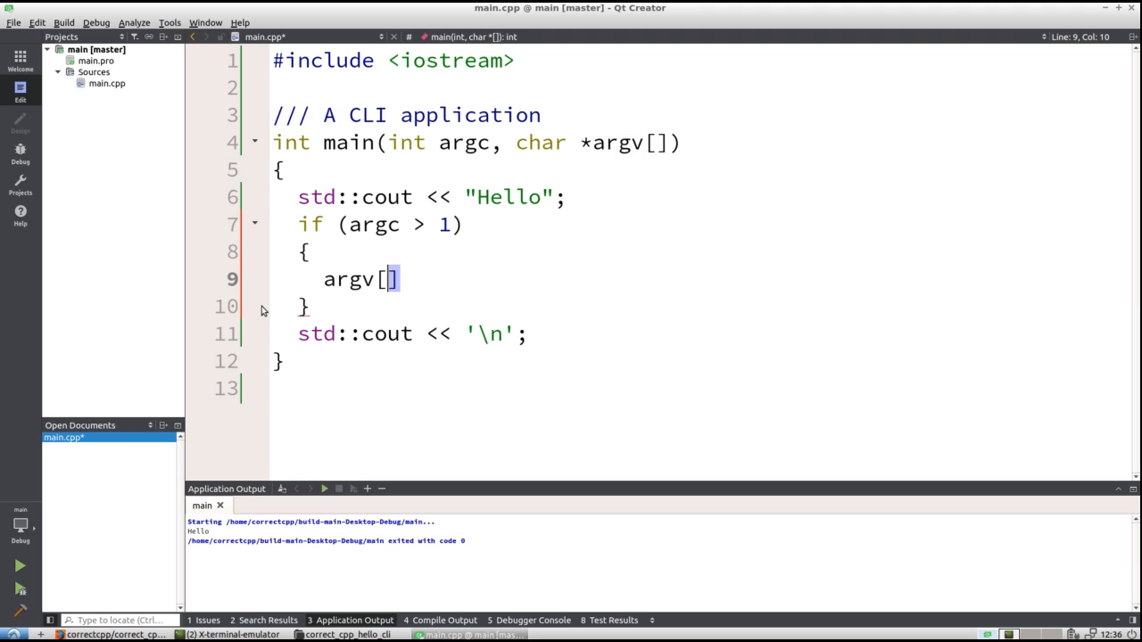
pyautogui.write('0')
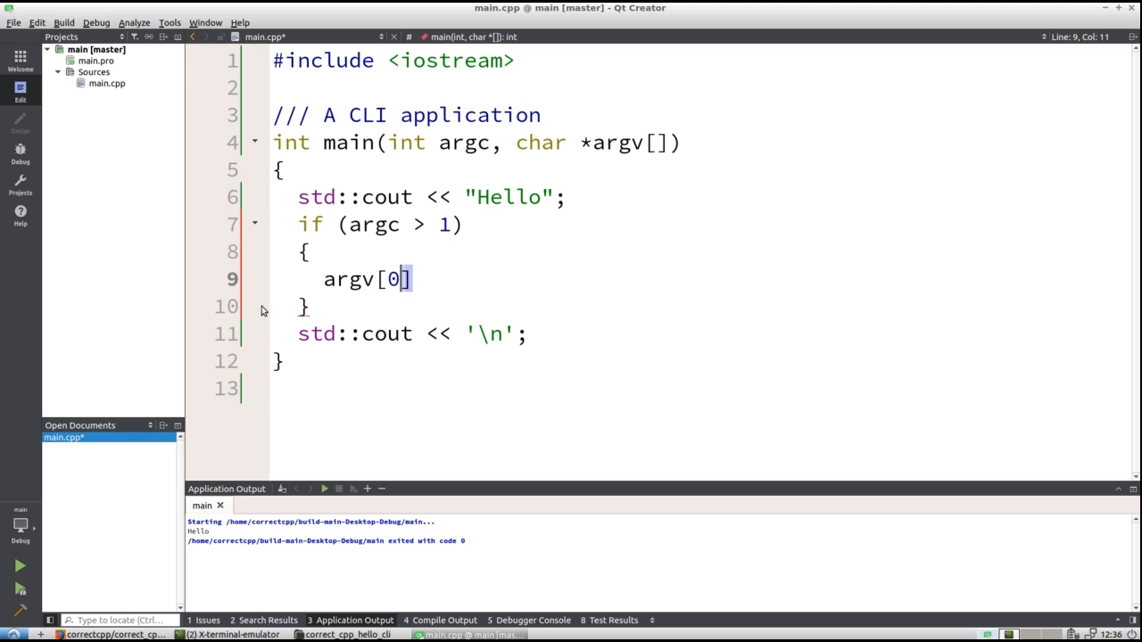
pyautogui.write('1')
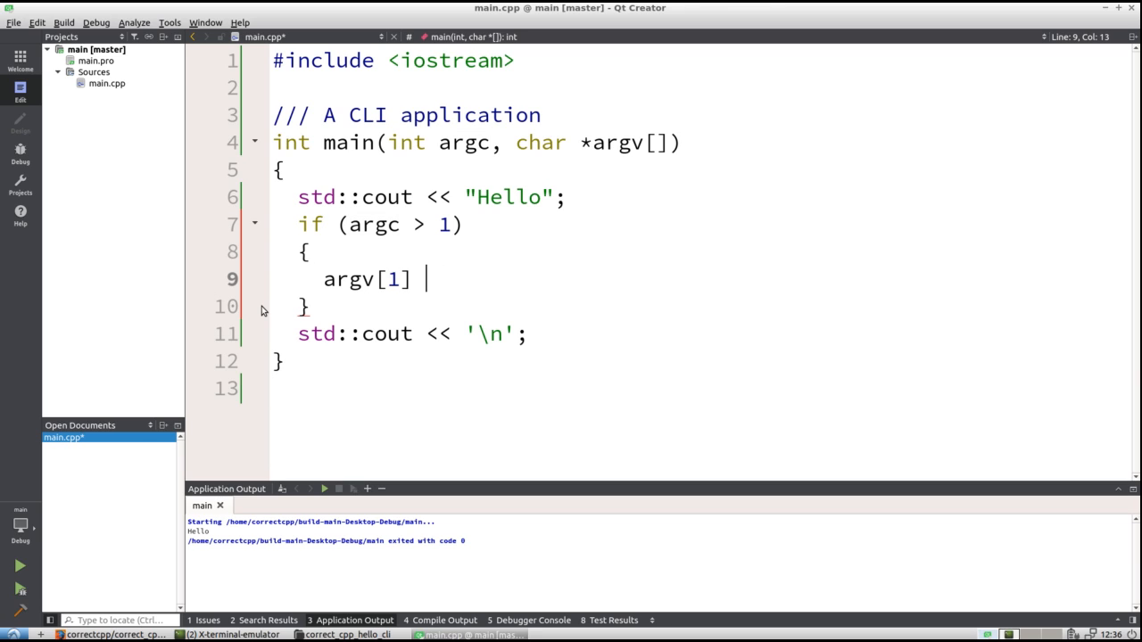
pyautogui.write('s')
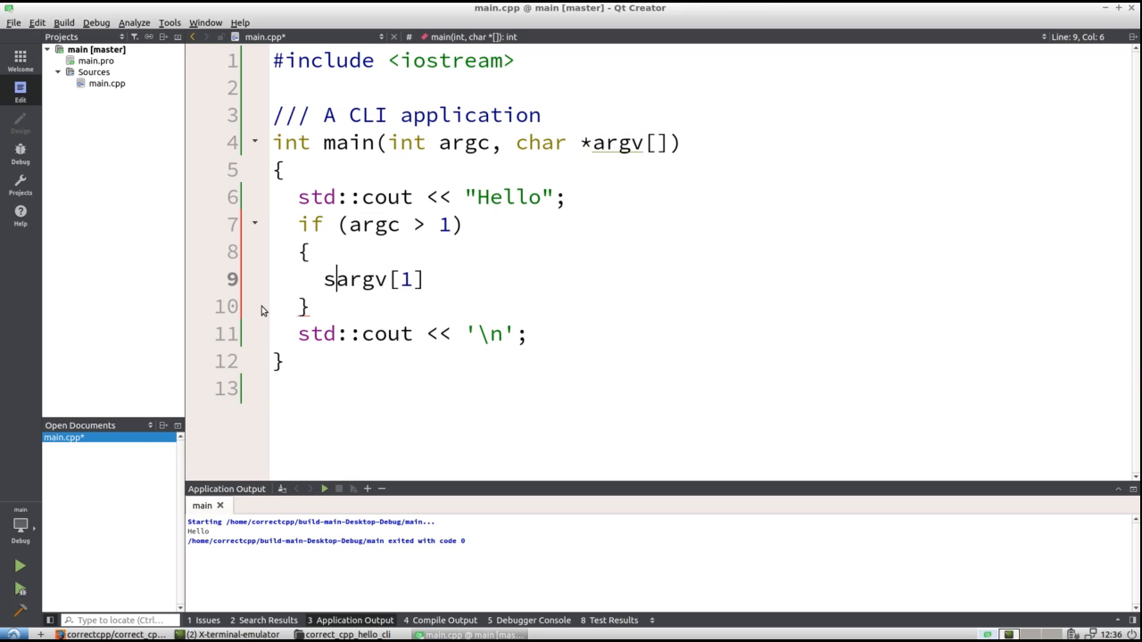
pyautogui.write("td::cout << '")
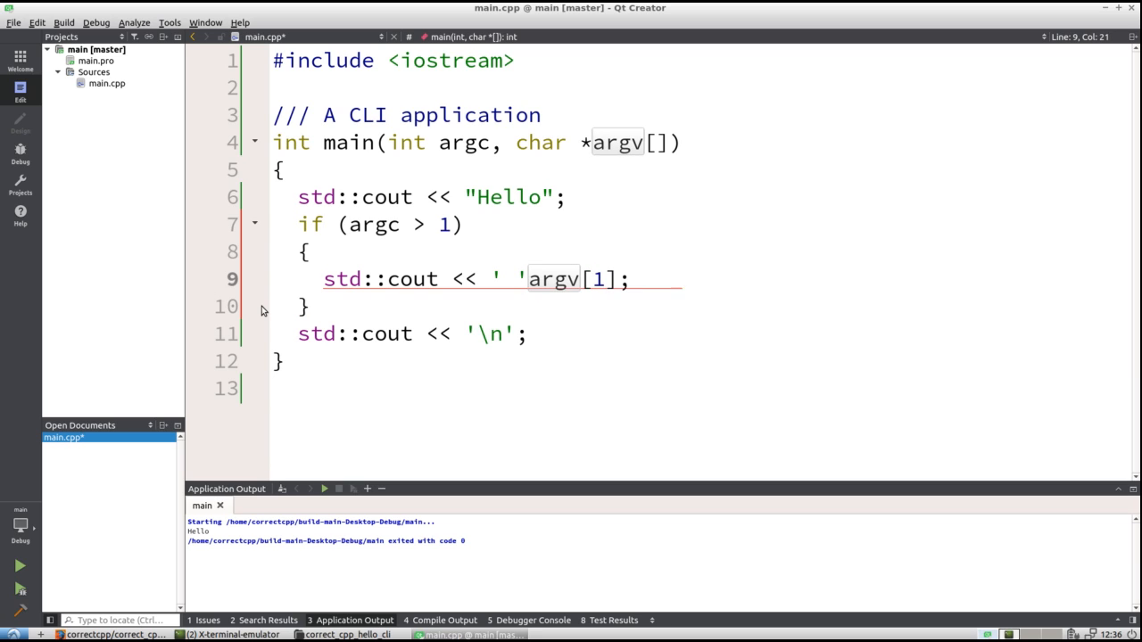
pyautogui.write('<<')
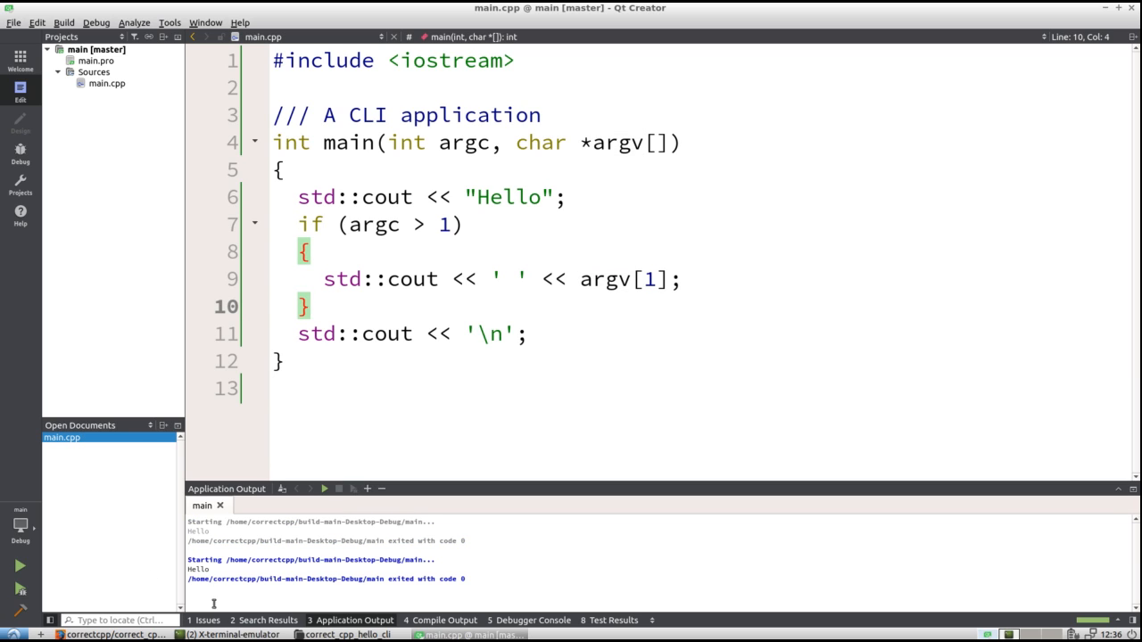
pyautogui.moveTo(239, 536)
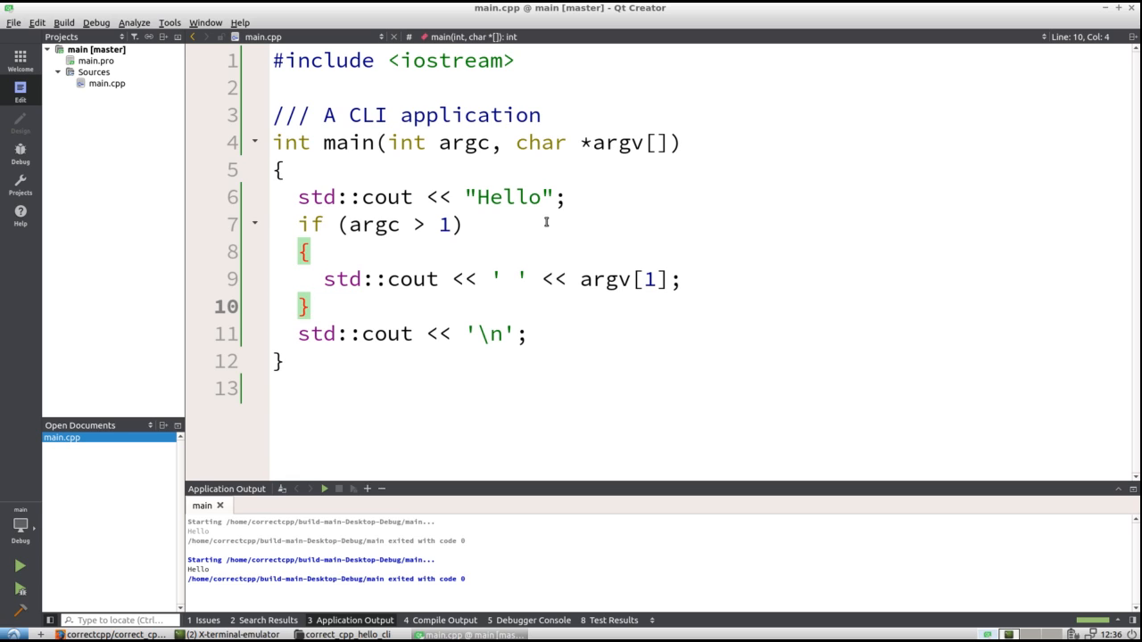
pyautogui.moveTo(527, 204)
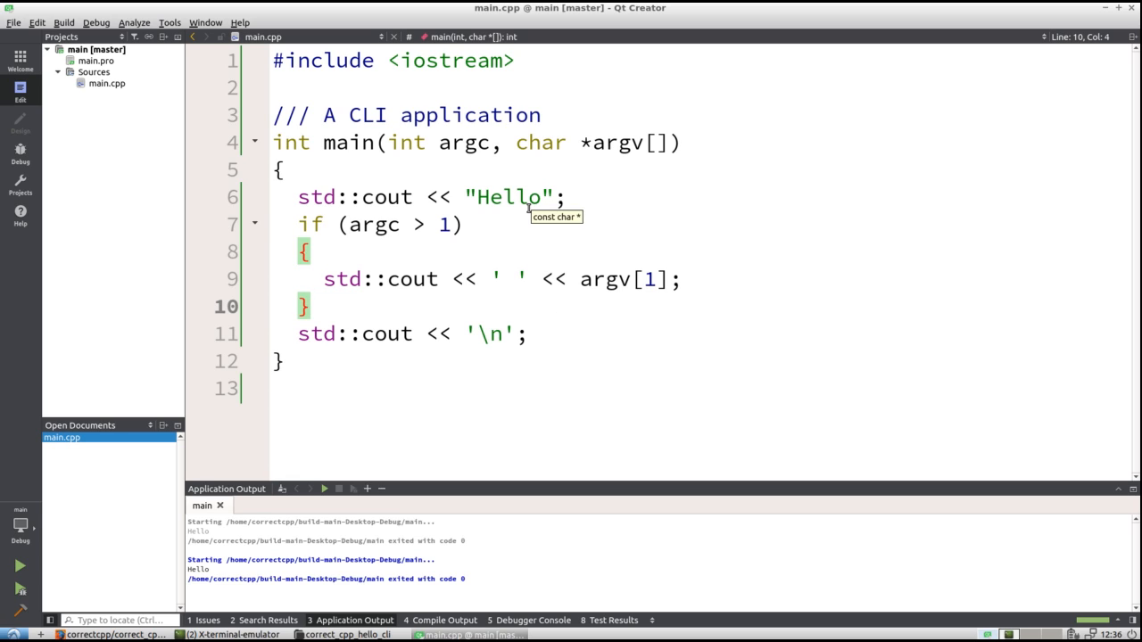
pyautogui.moveTo(475, 252)
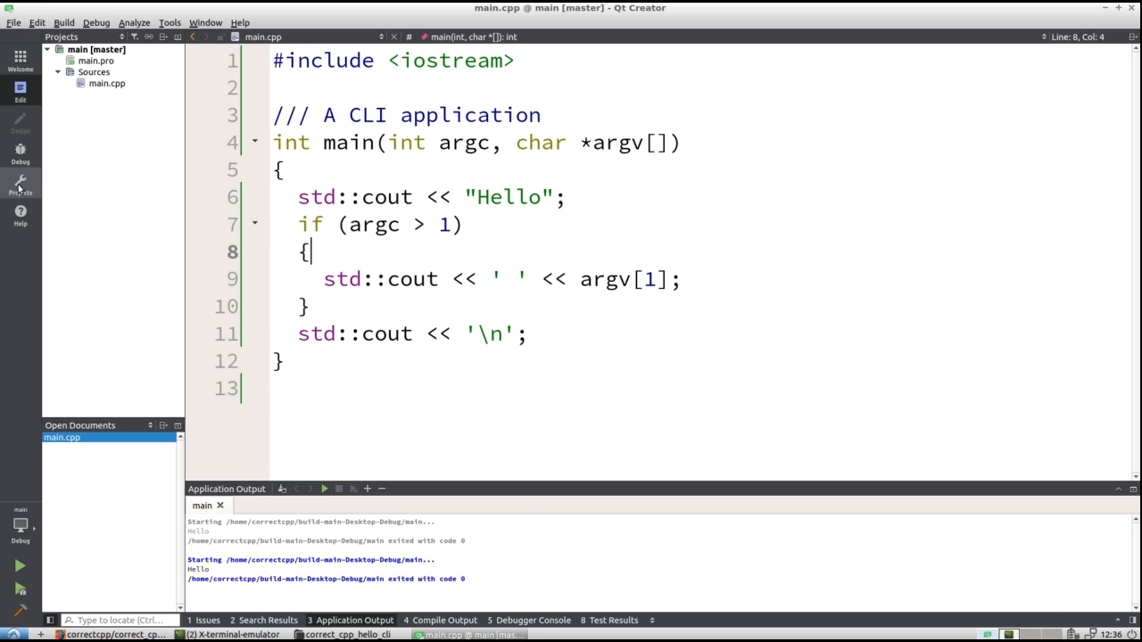
# Set the desktop kit's run configuration to pass moon as its command-line argument
pyautogui.click(19, 184)
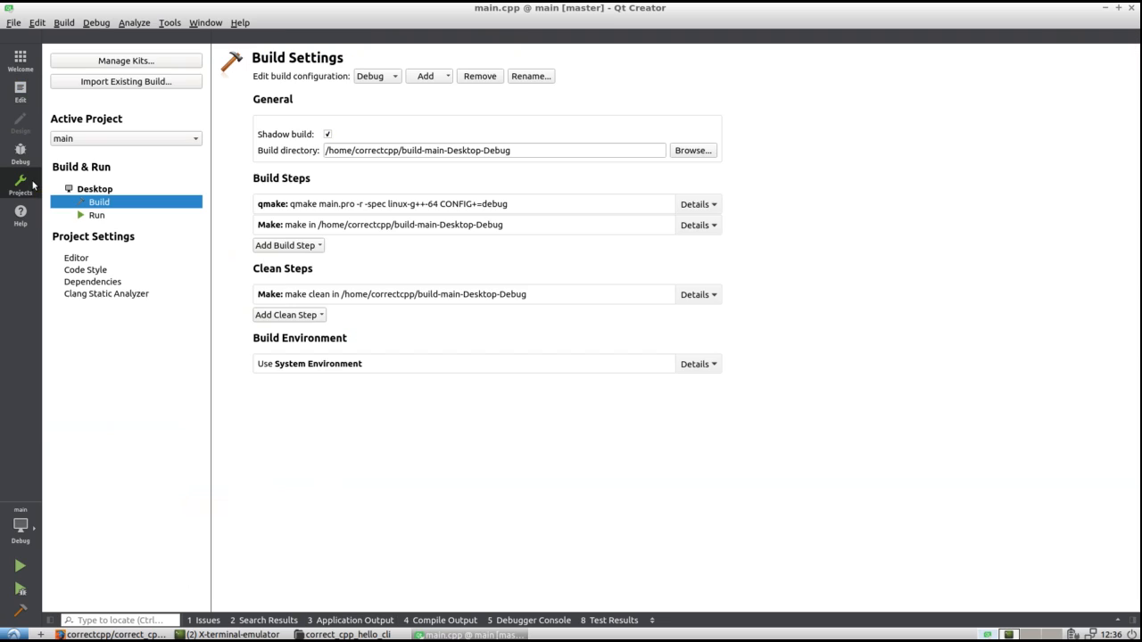
pyautogui.moveTo(114, 219)
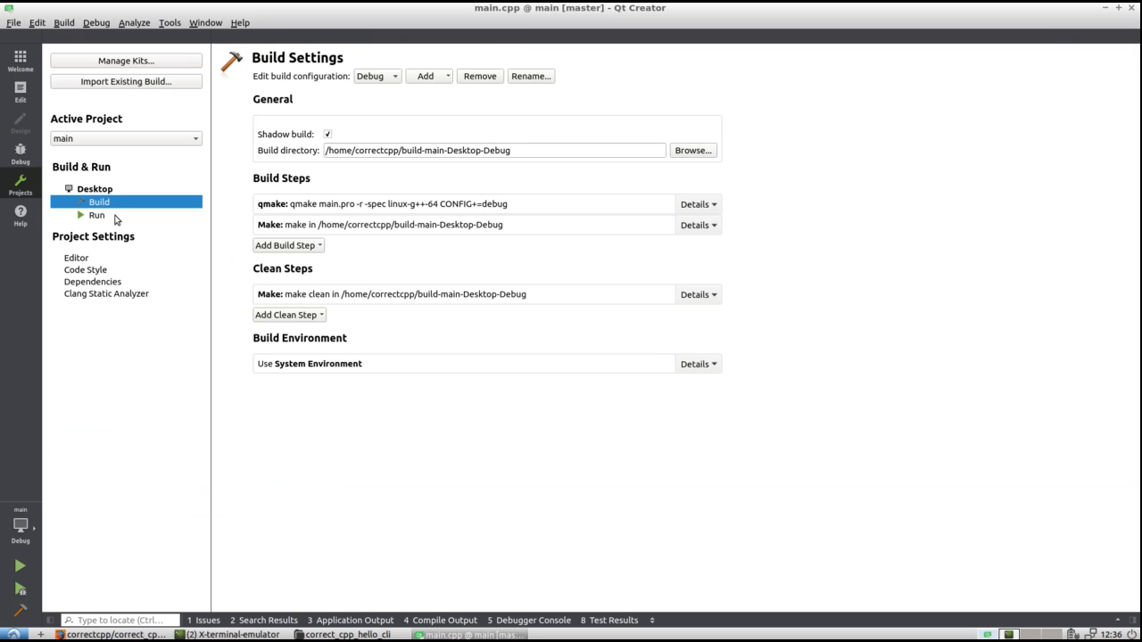
pyautogui.click(97, 214)
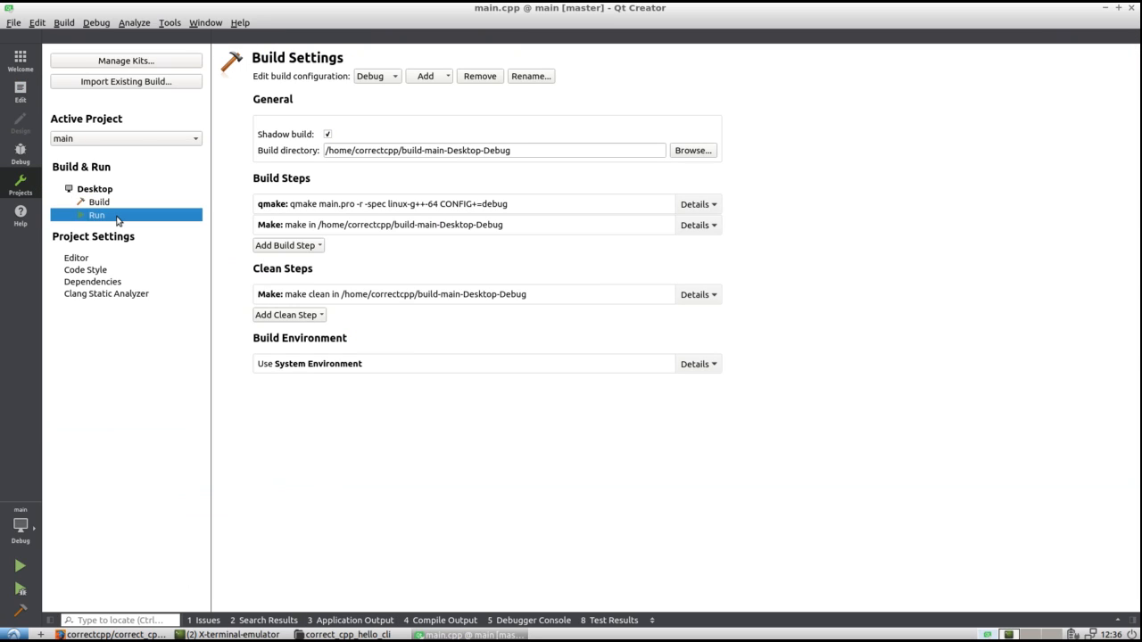
pyautogui.click(97, 214)
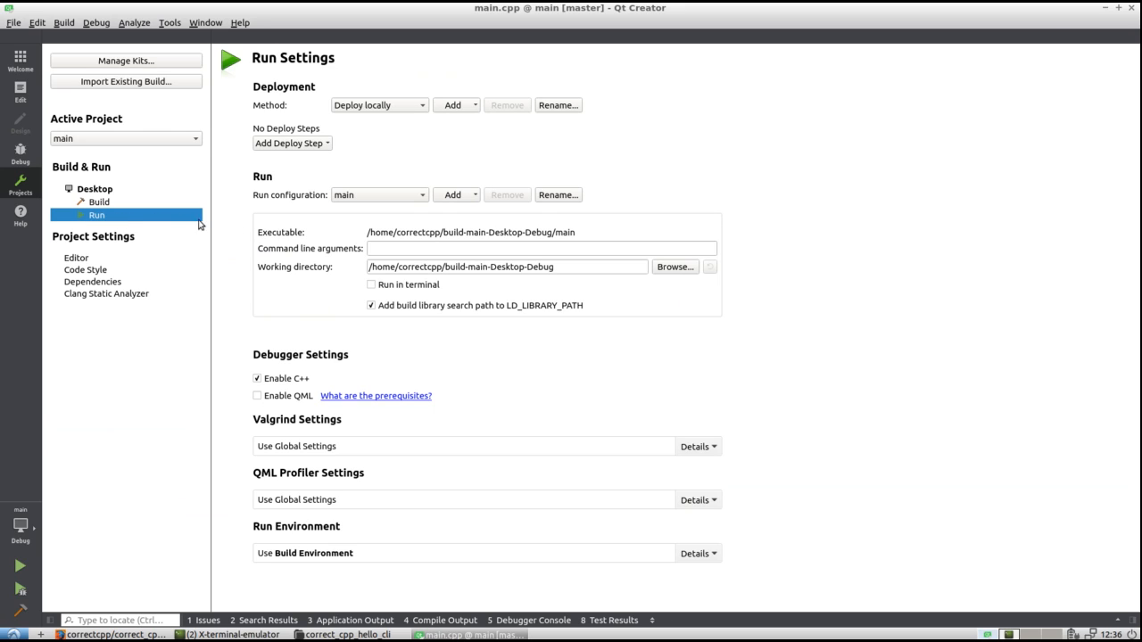
pyautogui.click(535, 248)
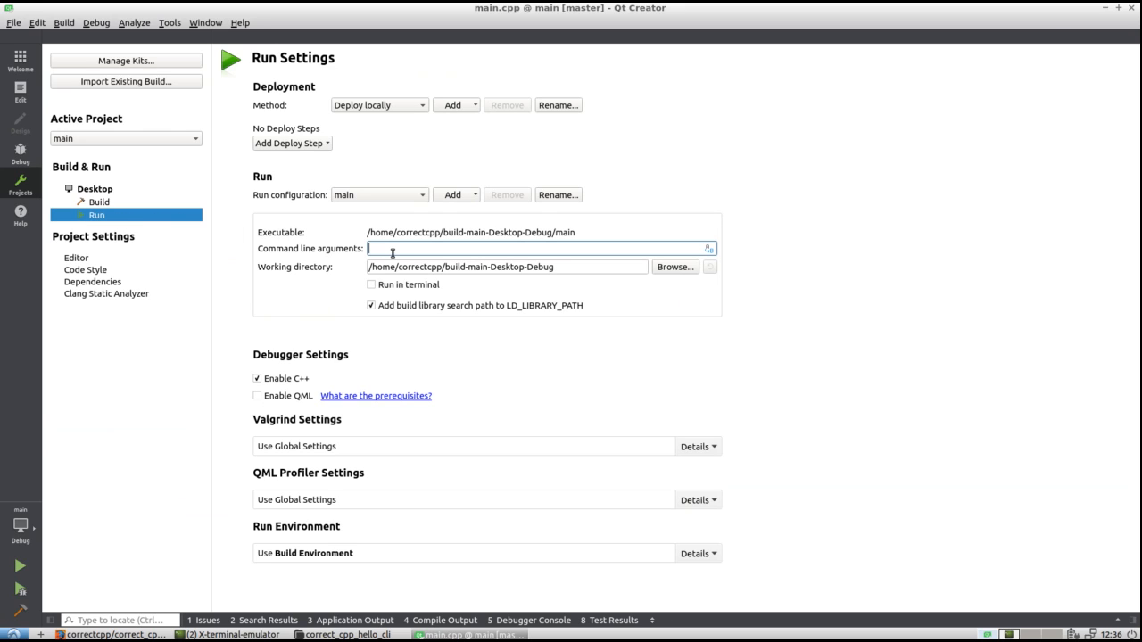
pyautogui.moveTo(350, 248)
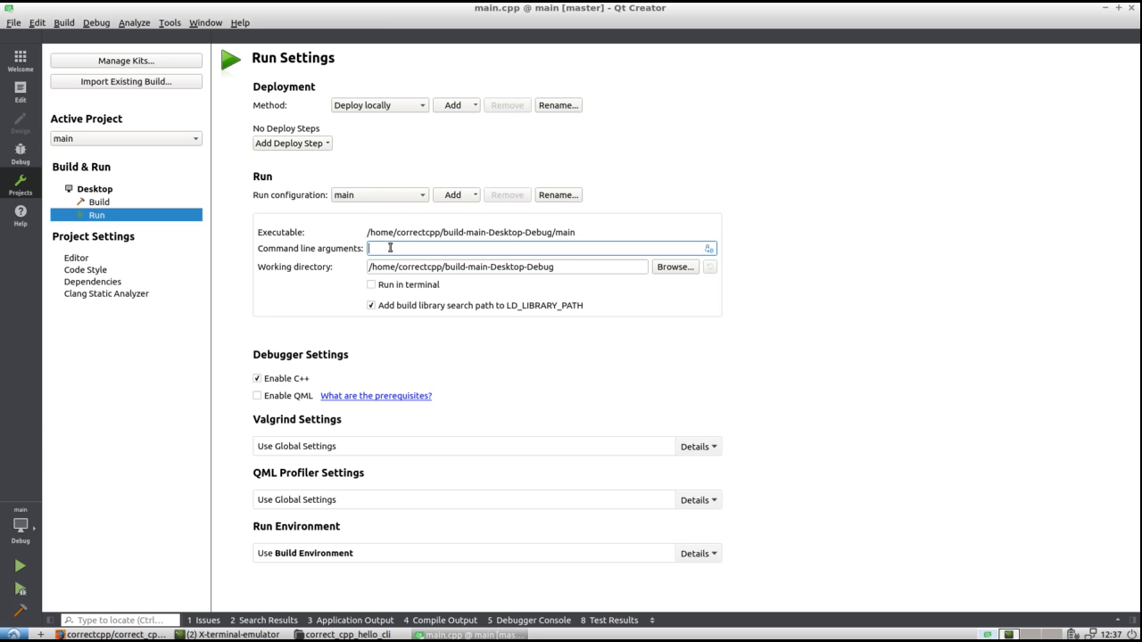
pyautogui.write('moon')
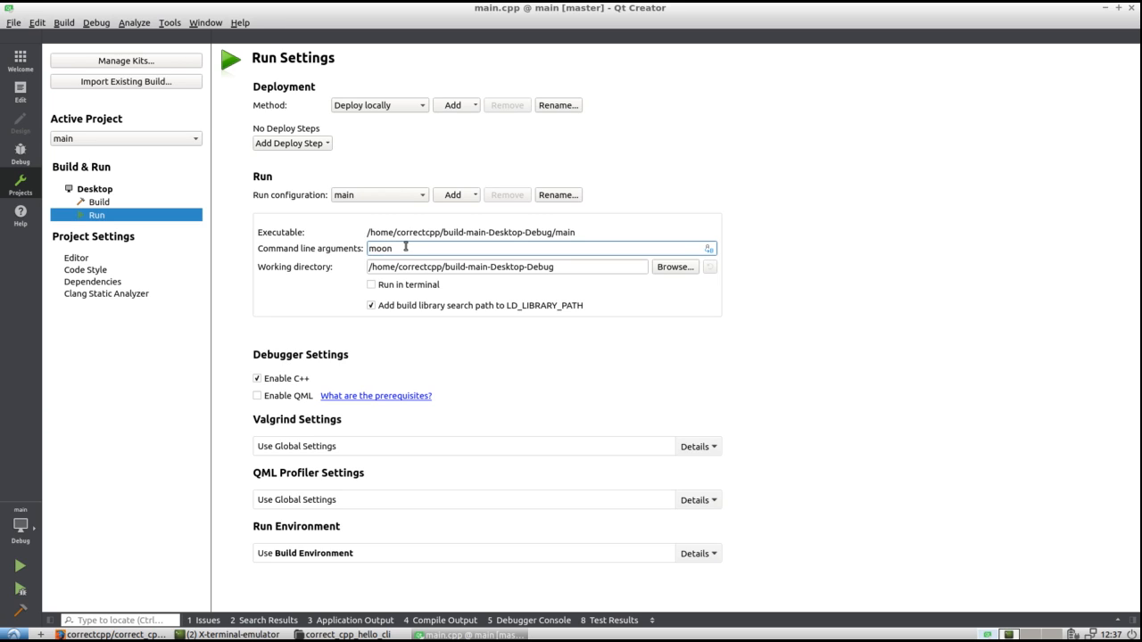
pyautogui.moveTo(74, 127)
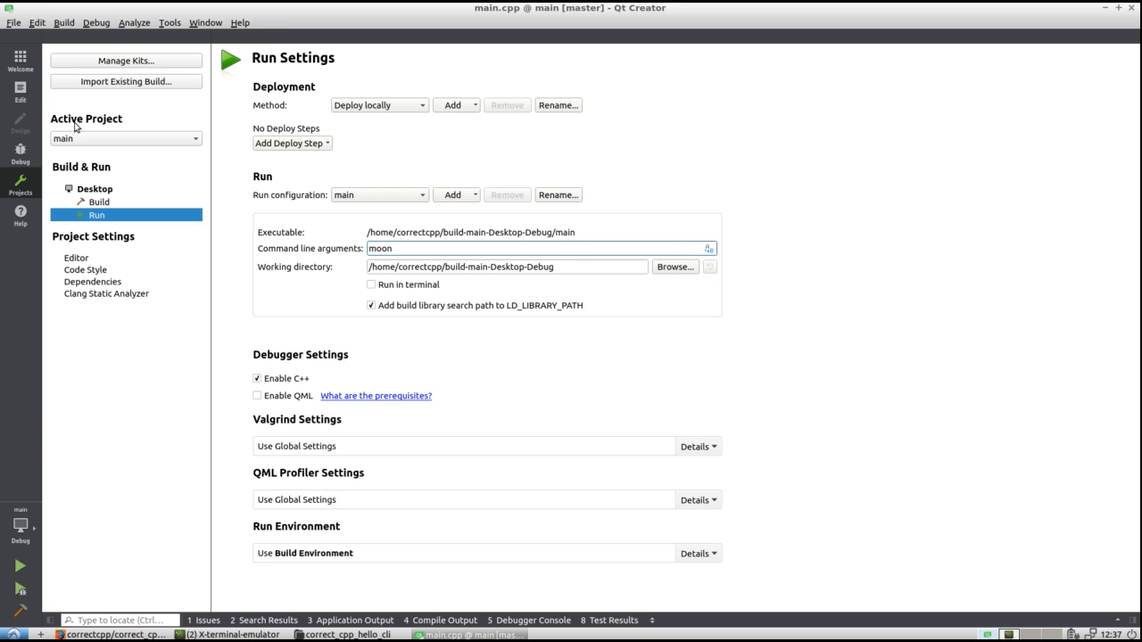
pyautogui.moveTo(20, 210)
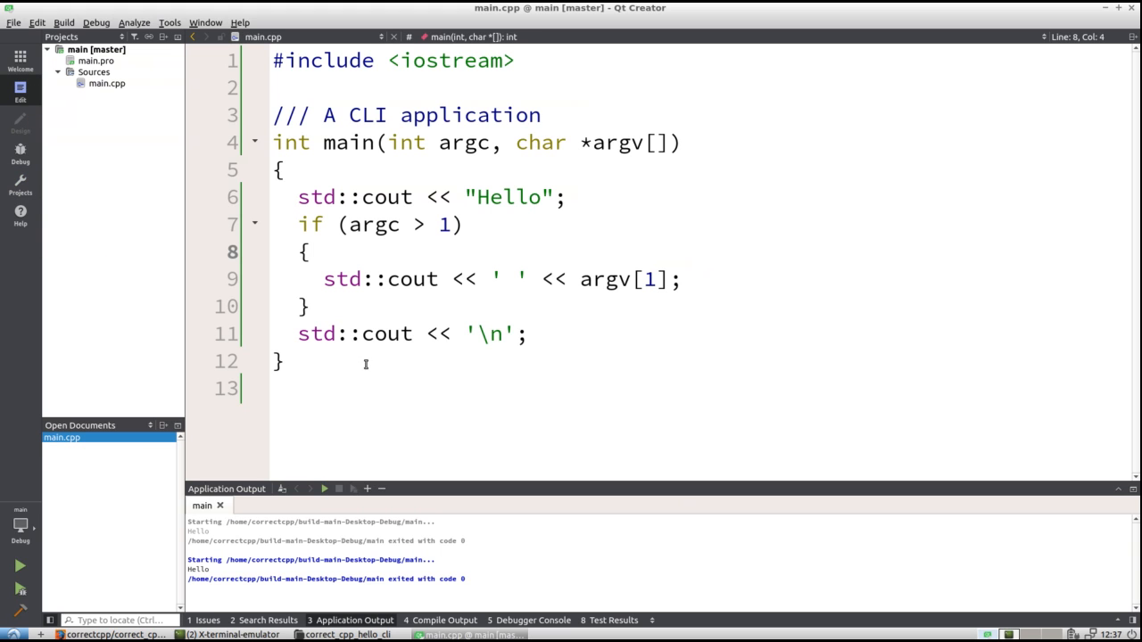
pyautogui.moveTo(20, 564)
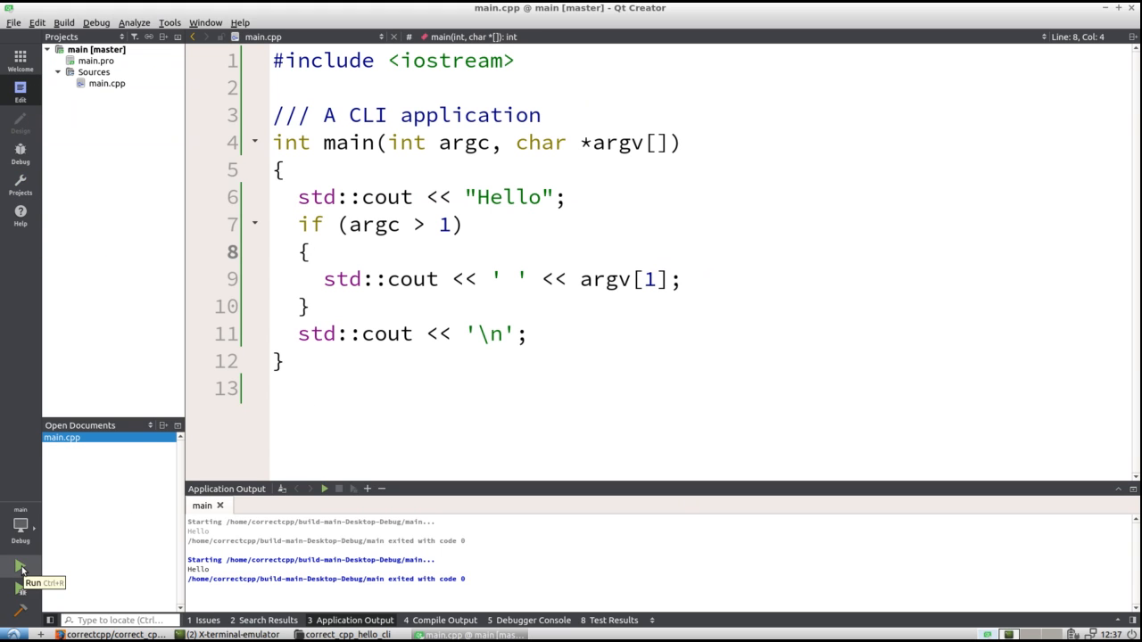
# Run the program to print Hello moon, then extend the run arguments with 'and back again'
pyautogui.click(20, 564)
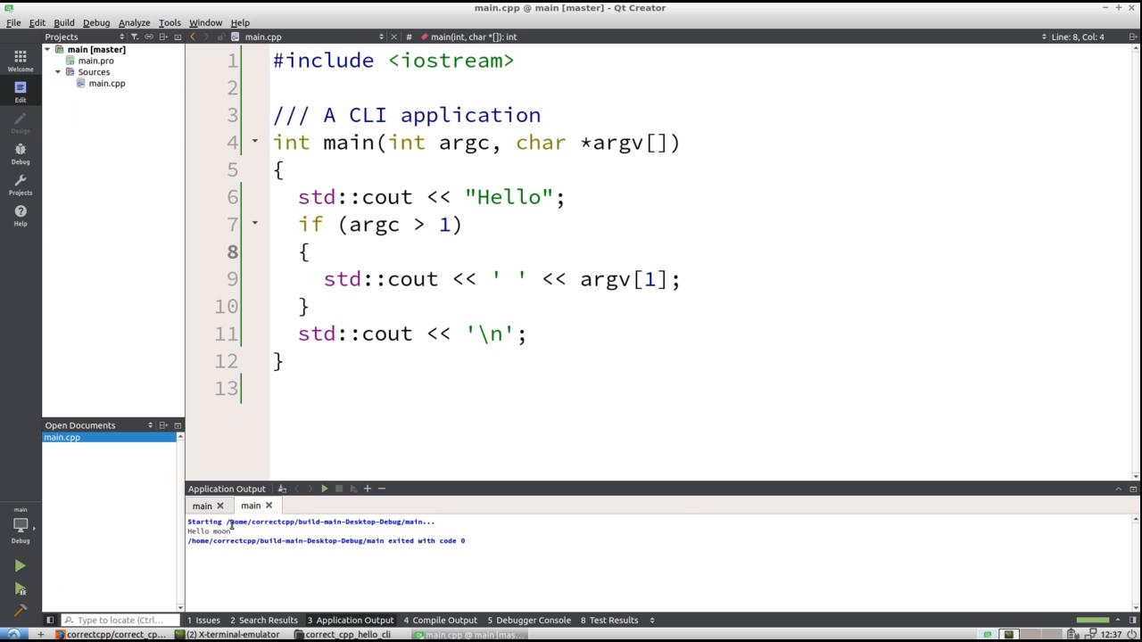
pyautogui.moveTo(20, 182)
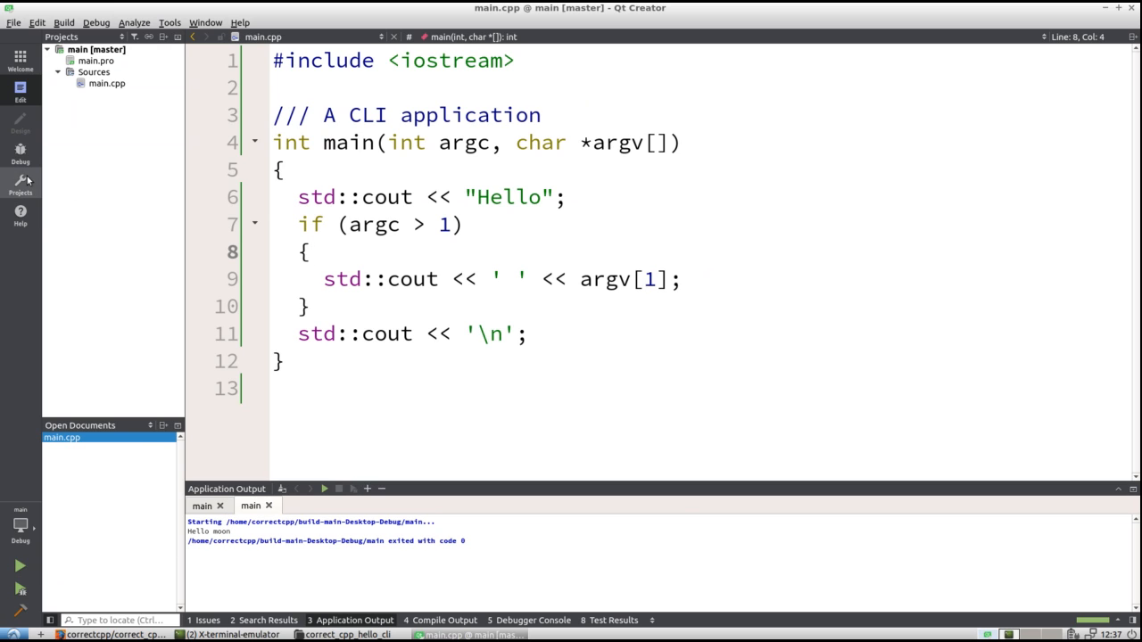
pyautogui.click(19, 182)
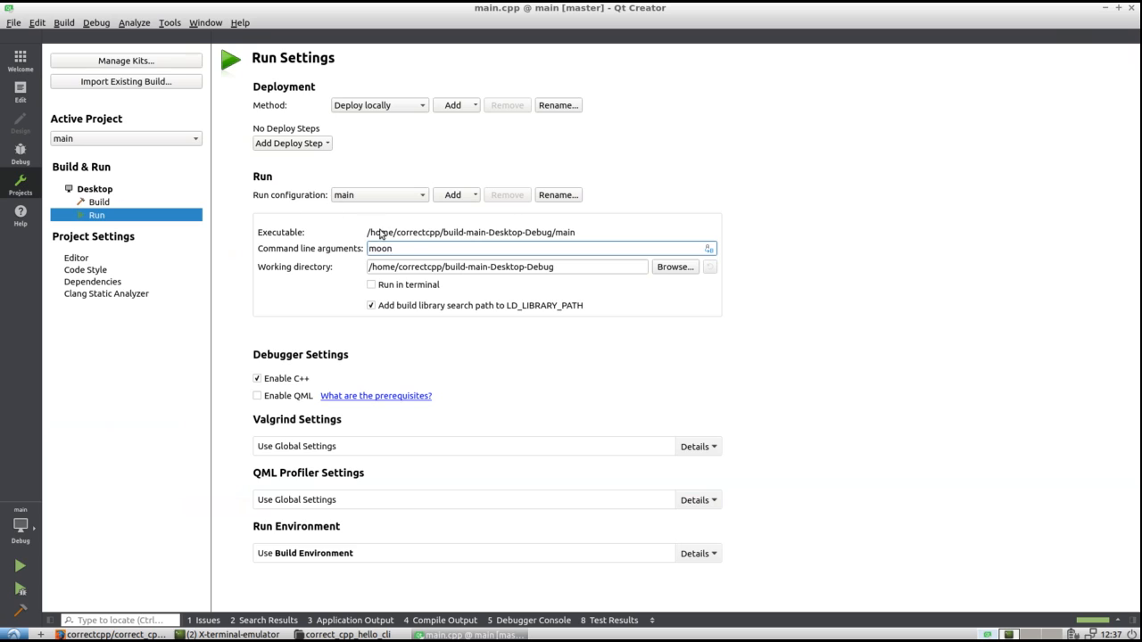
pyautogui.write('and back')
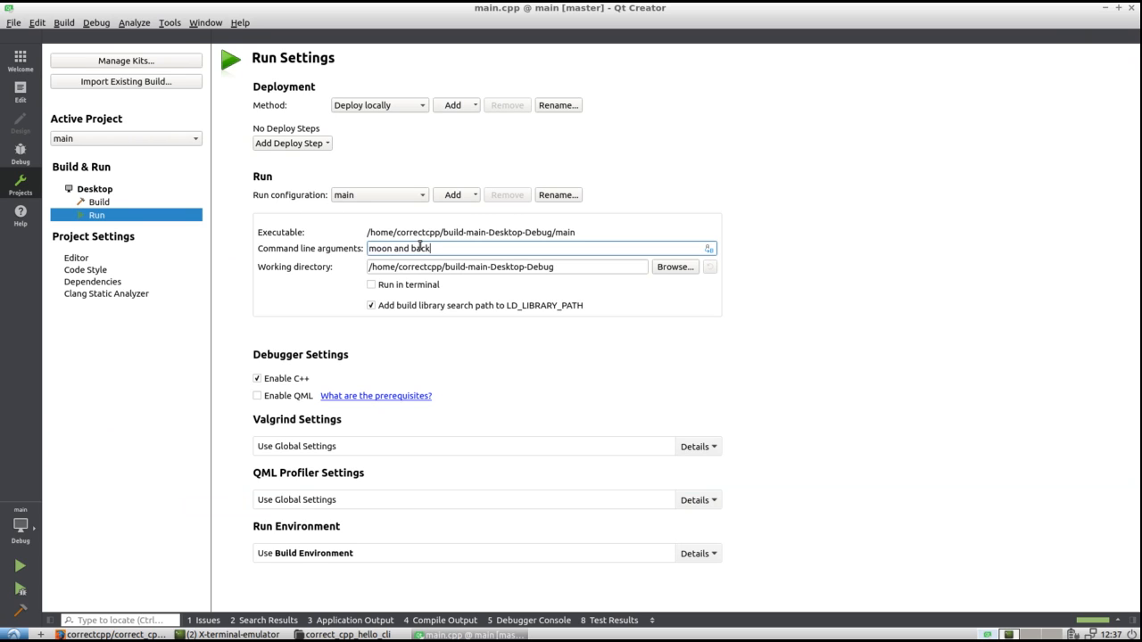
pyautogui.write('again')
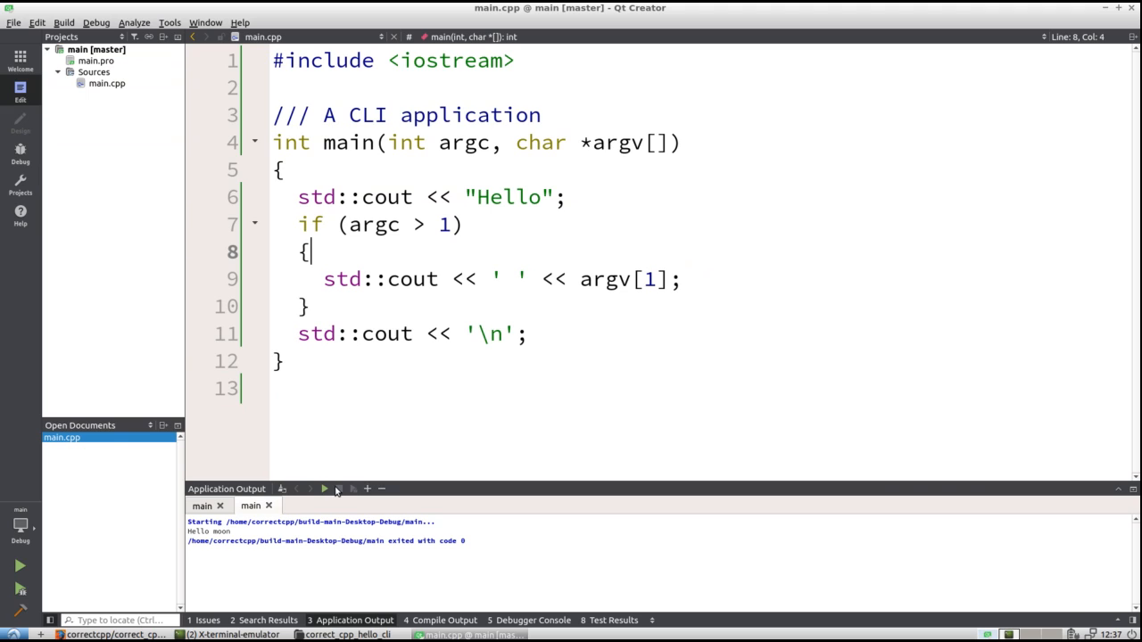
# Close the run output and return to main.cpp's doc comment on line 3
pyautogui.click(325, 489)
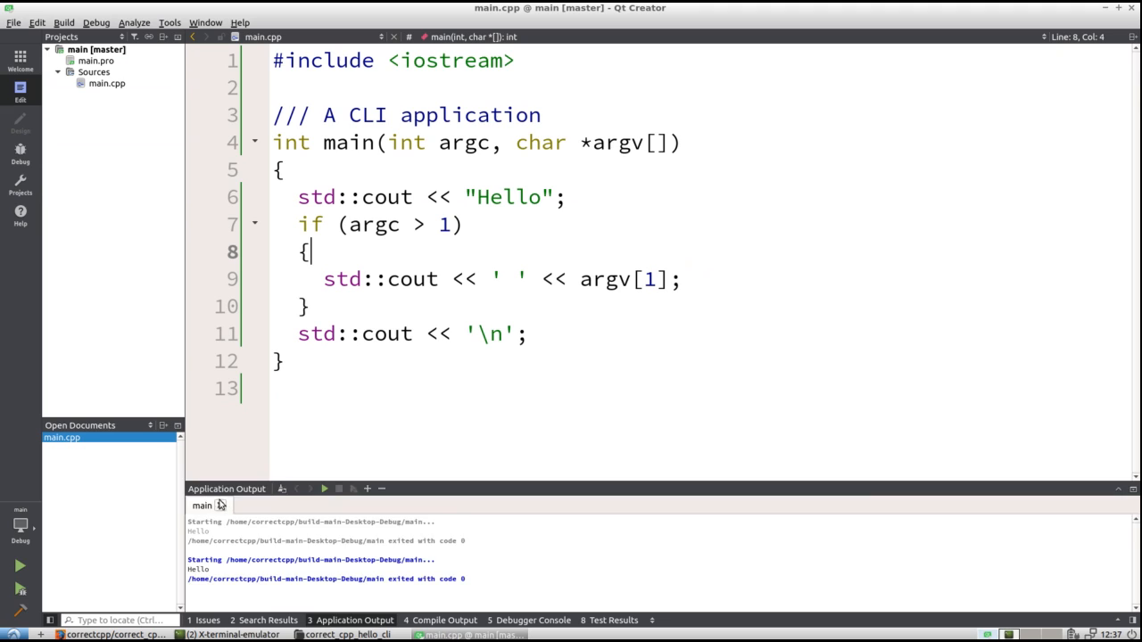
pyautogui.click(282, 170)
pyautogui.write(',')
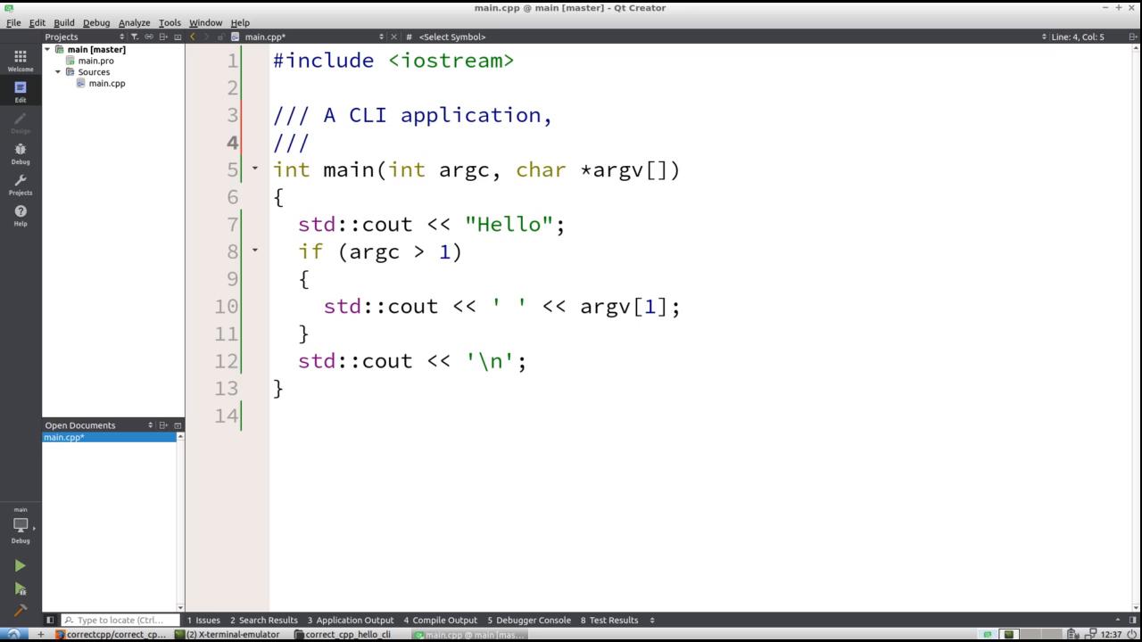
# Write the comment lines explaining main says 'Hello' without any CL arguments
pyautogui.write('that')
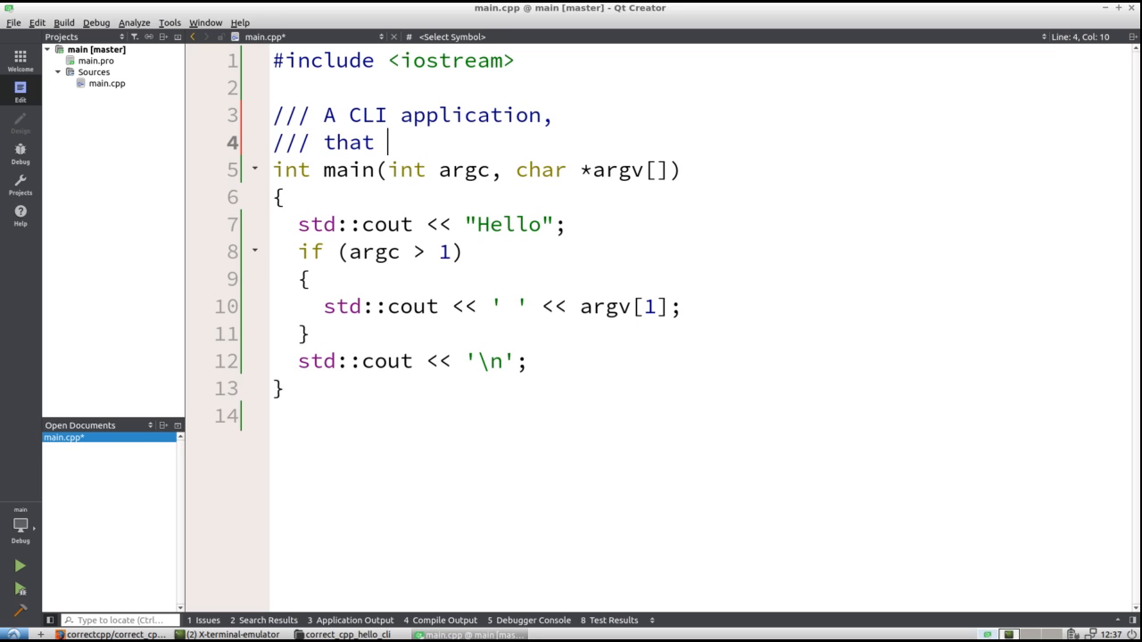
pyautogui.write('either sau')
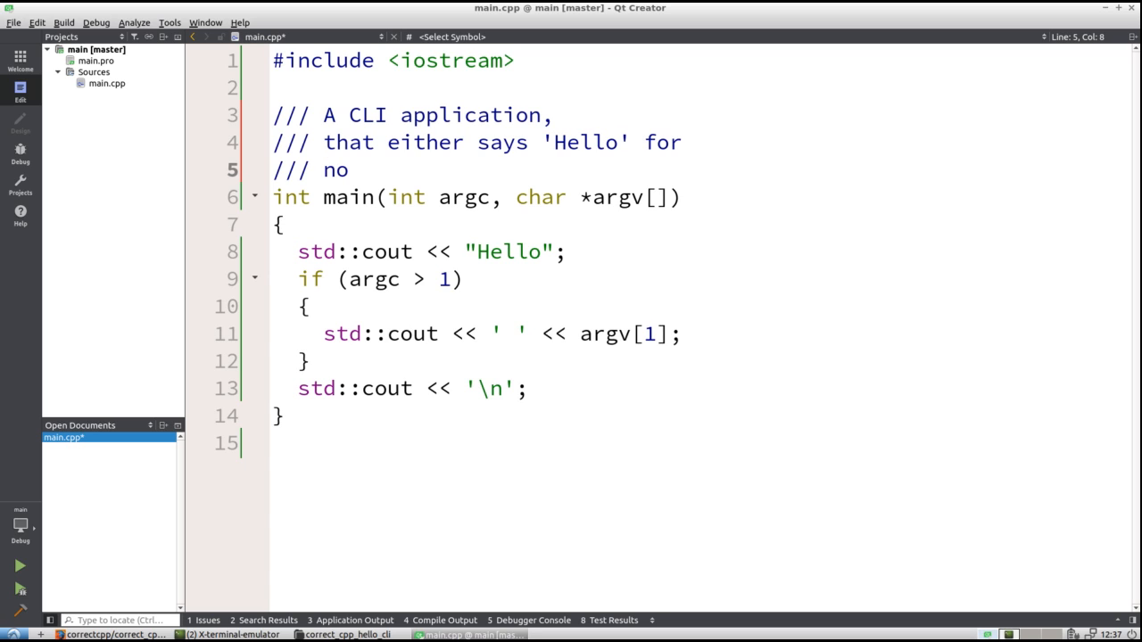
pyautogui.write('argu')
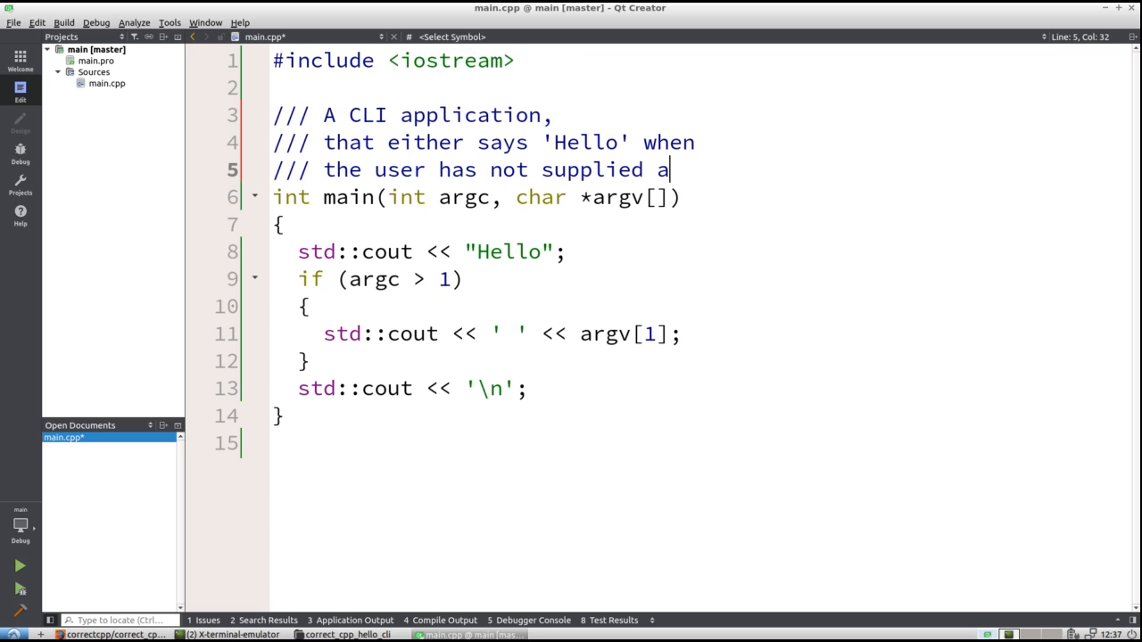
pyautogui.write('ny CL ar')
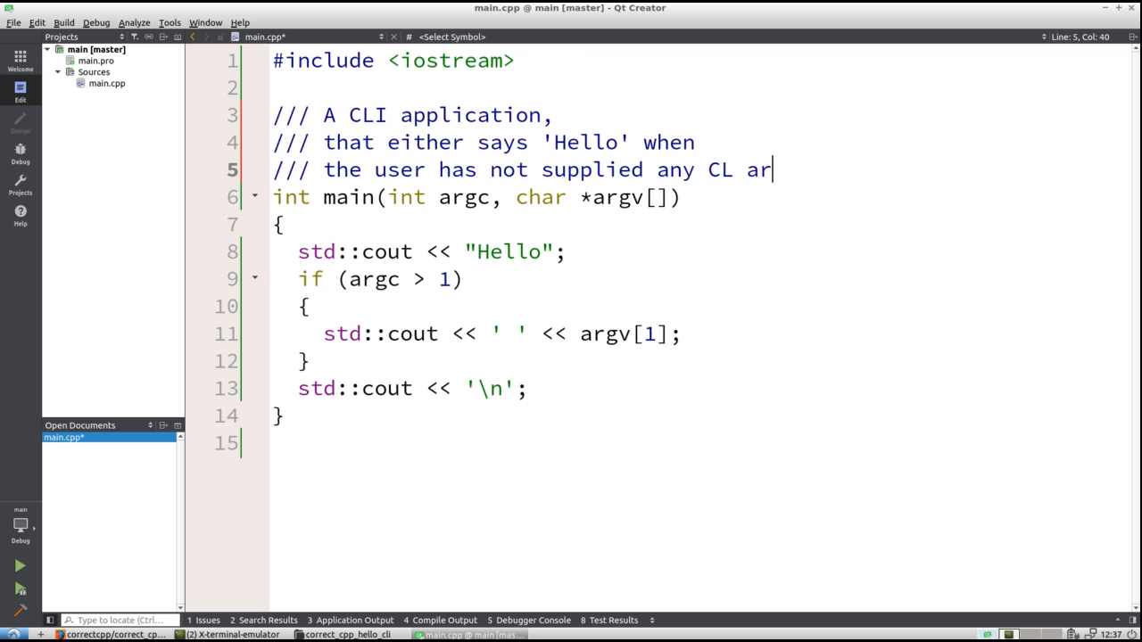
pyautogui.write('guments.')
pyautogui.write('/// else w')
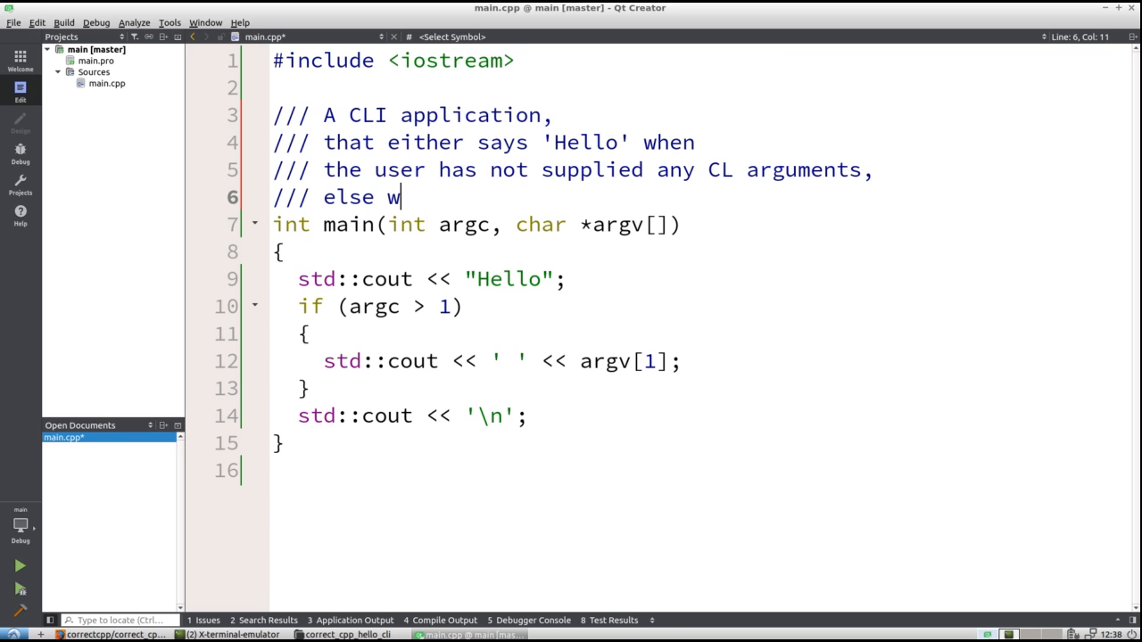
pyautogui.write('ill')
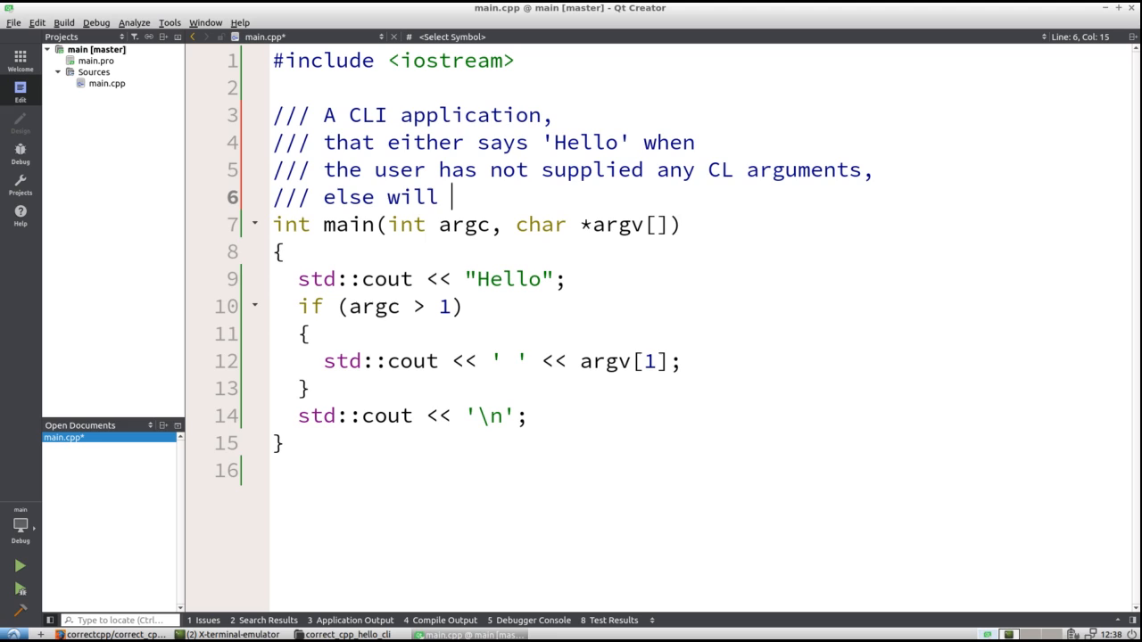
# Continue the comment: it shows 'Hello,', a space and the first (and only) supplied argument
pyautogui.write("show 'He")
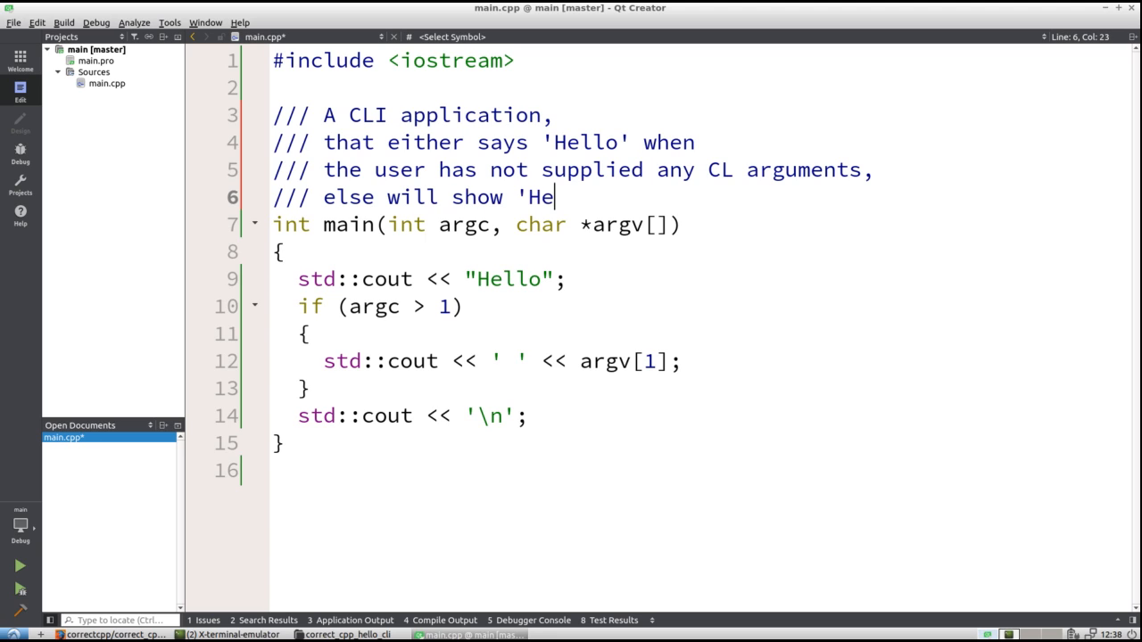
pyautogui.write('llo,')
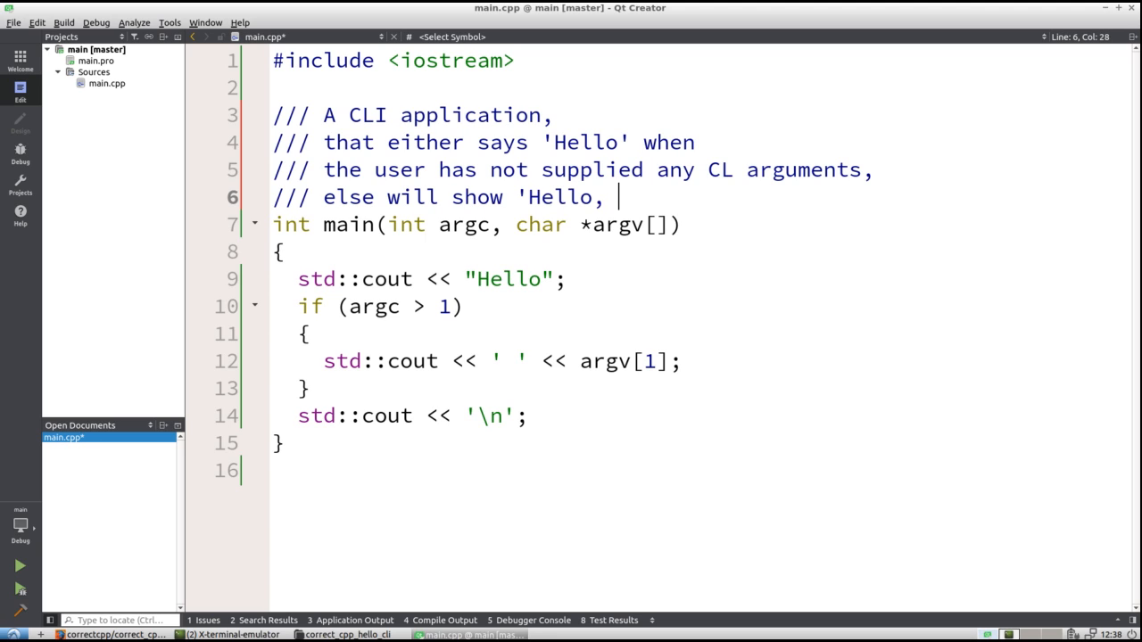
pyautogui.write('a space and the')
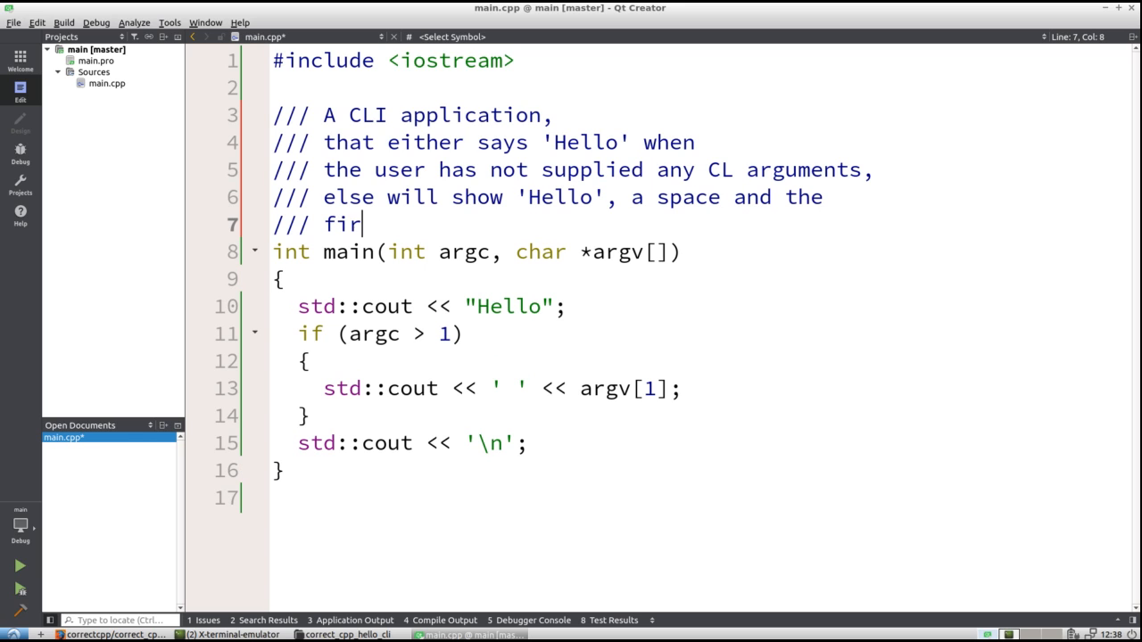
pyautogui.write('st (and only the first) su')
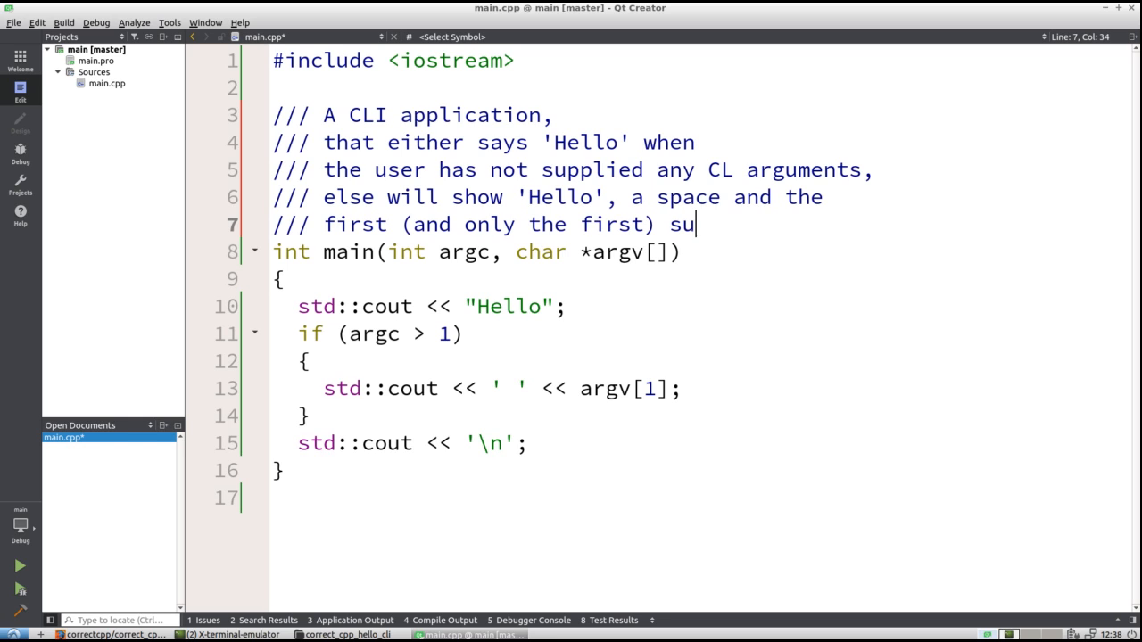
pyautogui.write('ppliue')
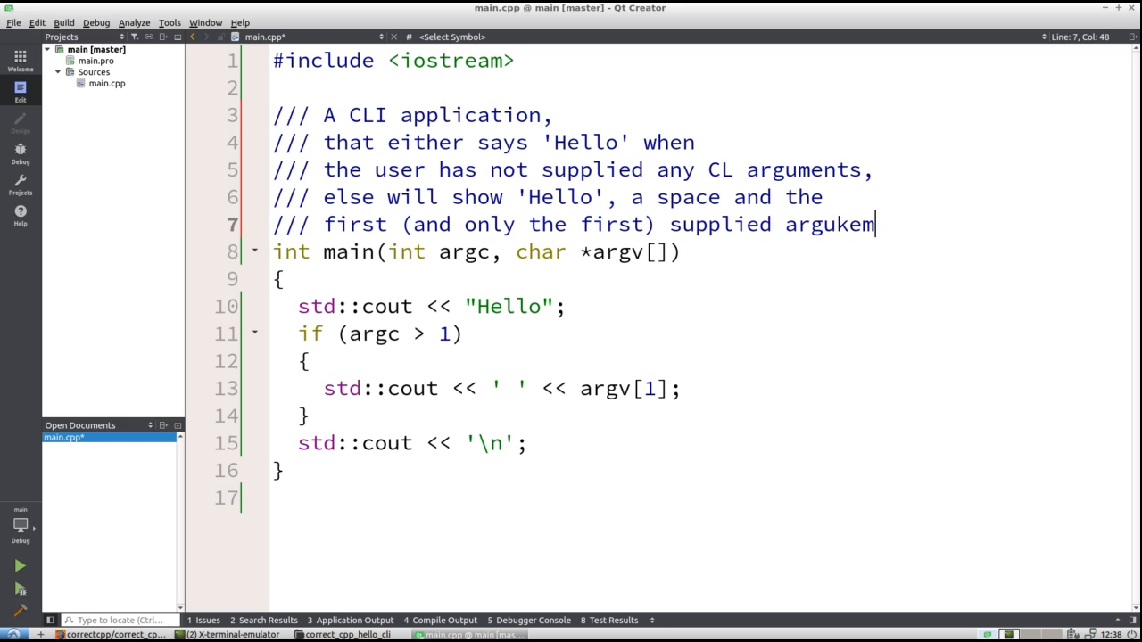
pyautogui.write('argument')
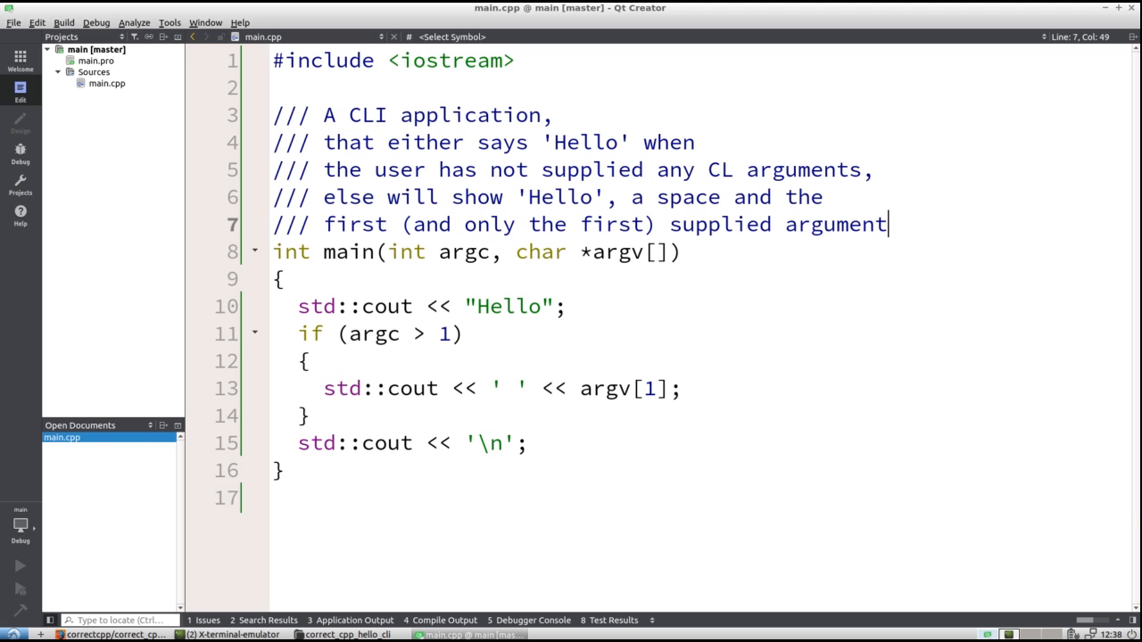
# Commit the hello_world work in the terminal with message "Done exercise"
pyautogui.click(20, 564)
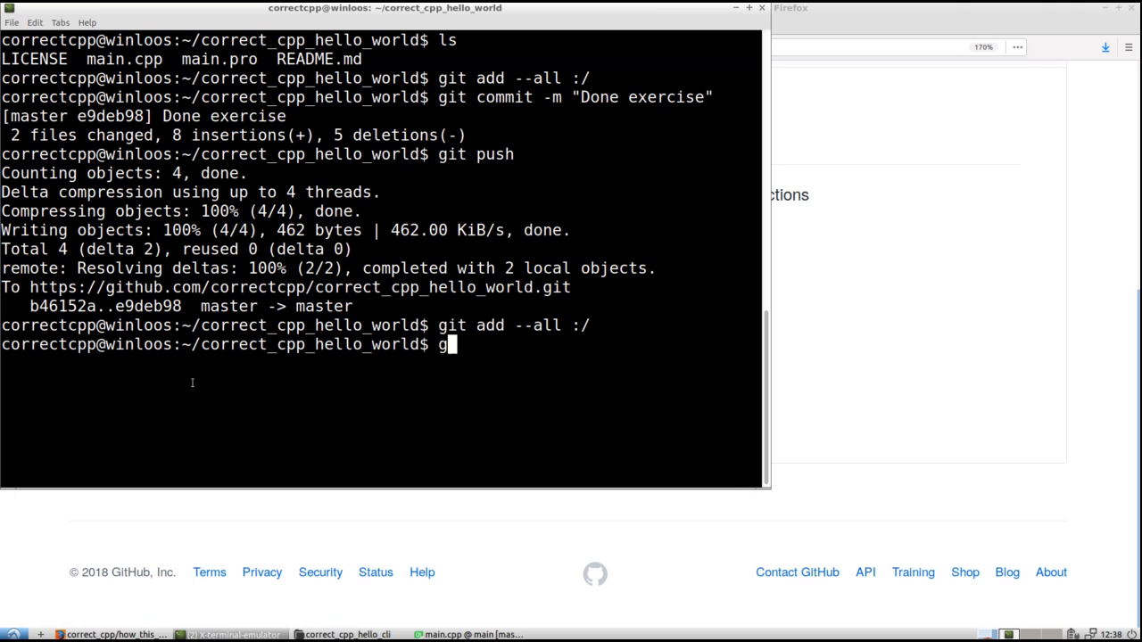
pyautogui.write('it co')
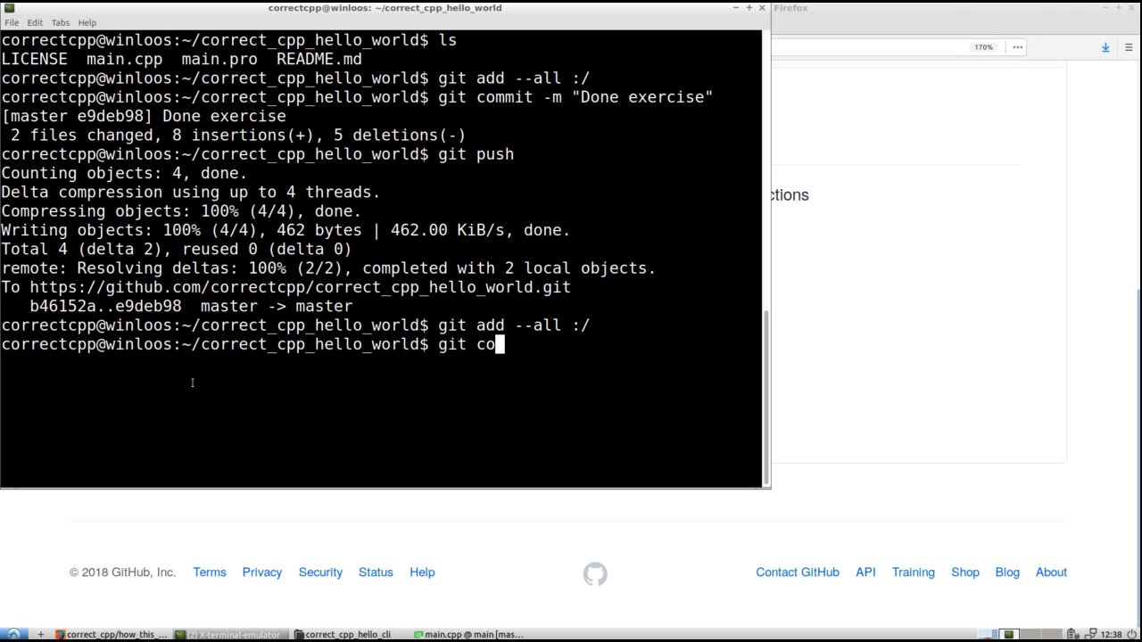
pyautogui.write('mmit -m "Done exercise')
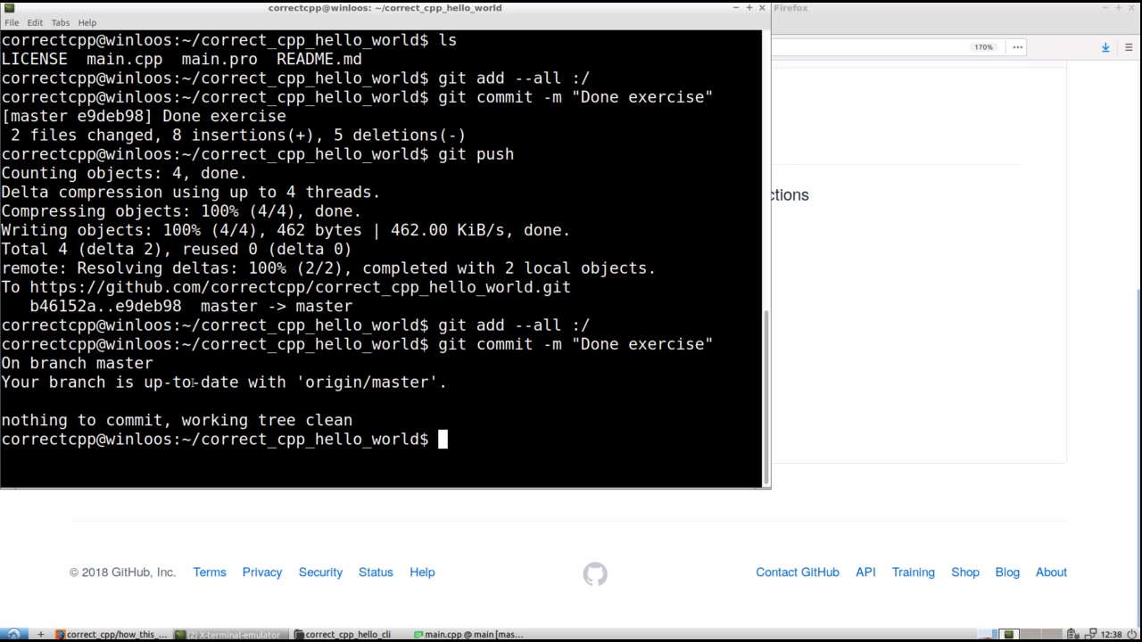
# Start changing directory to ../correct_cpp_hello_cli
pyautogui.write('cd ../cor')
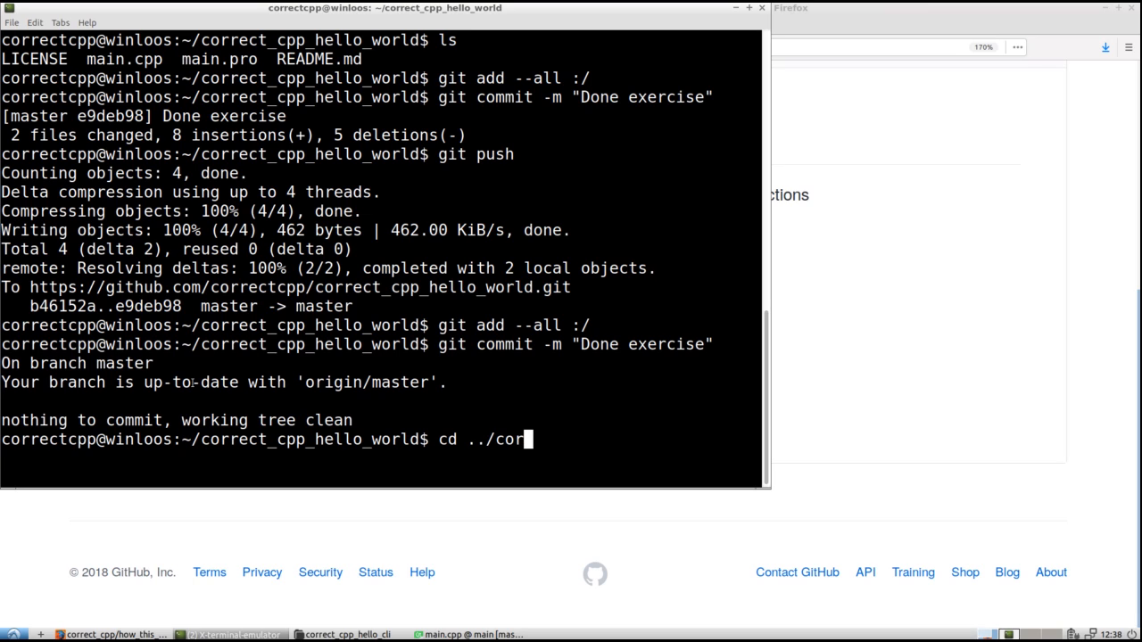
pyautogui.write('rect_cpp_c')
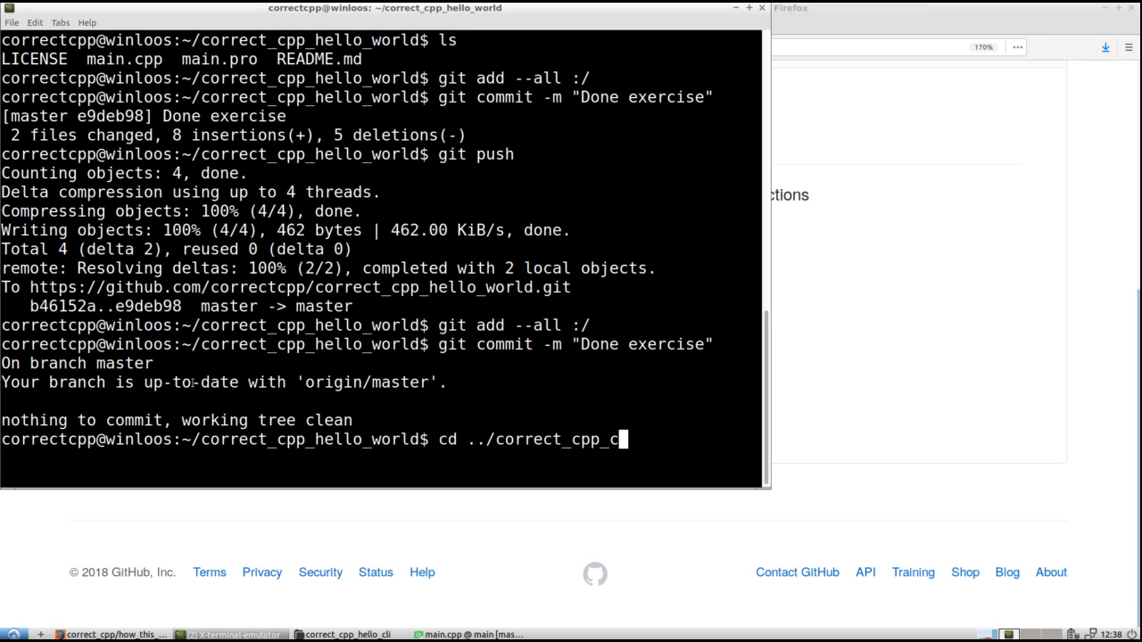
pyautogui.write('hello')
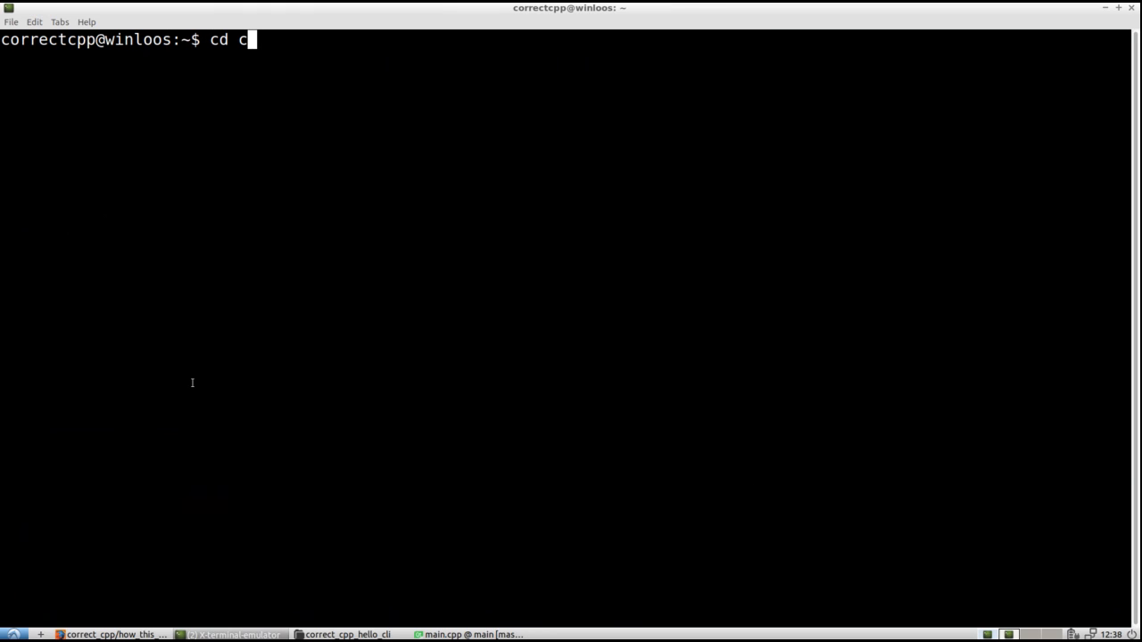
# In correct_cpp_hello_cli, git add all, commit as "Done exercise" and push to GitHub
pyautogui.write('orrect_cpp_hello_cli/')
pyautogui.write('ls')
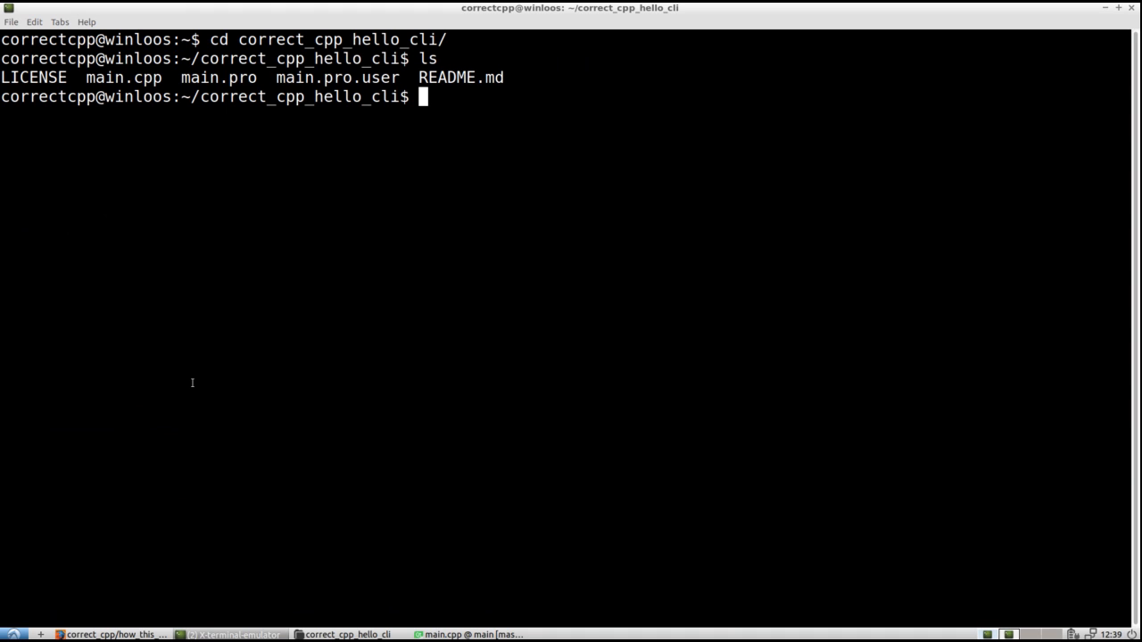
pyautogui.write('git add --all :/')
pyautogui.write('git co')
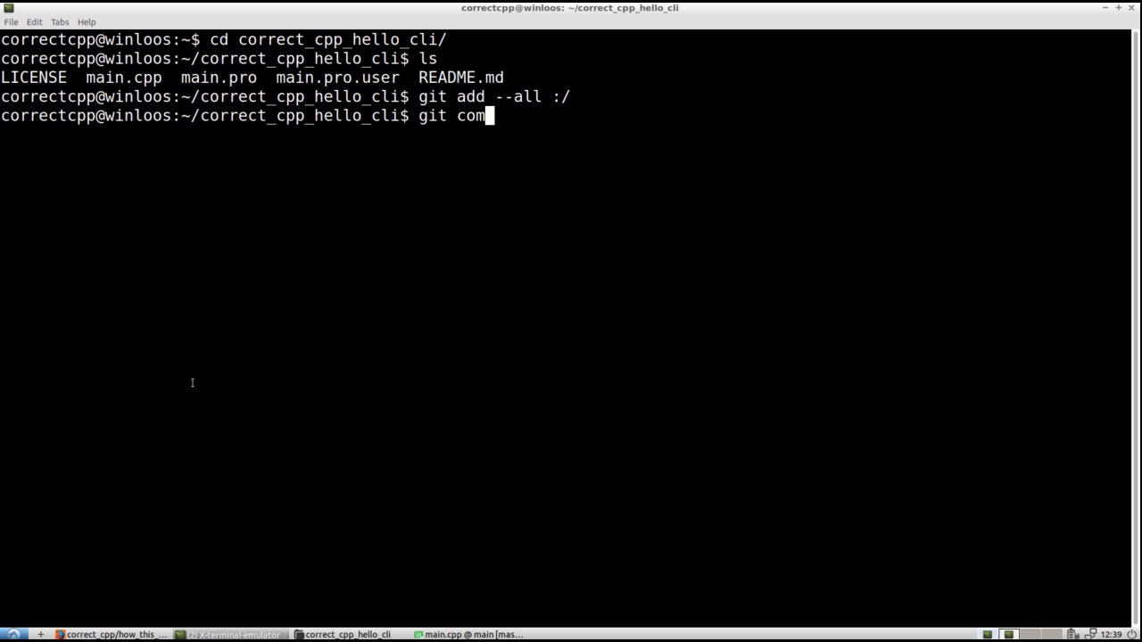
pyautogui.write('mit -m "Done exercise"')
pyautogui.write('g')
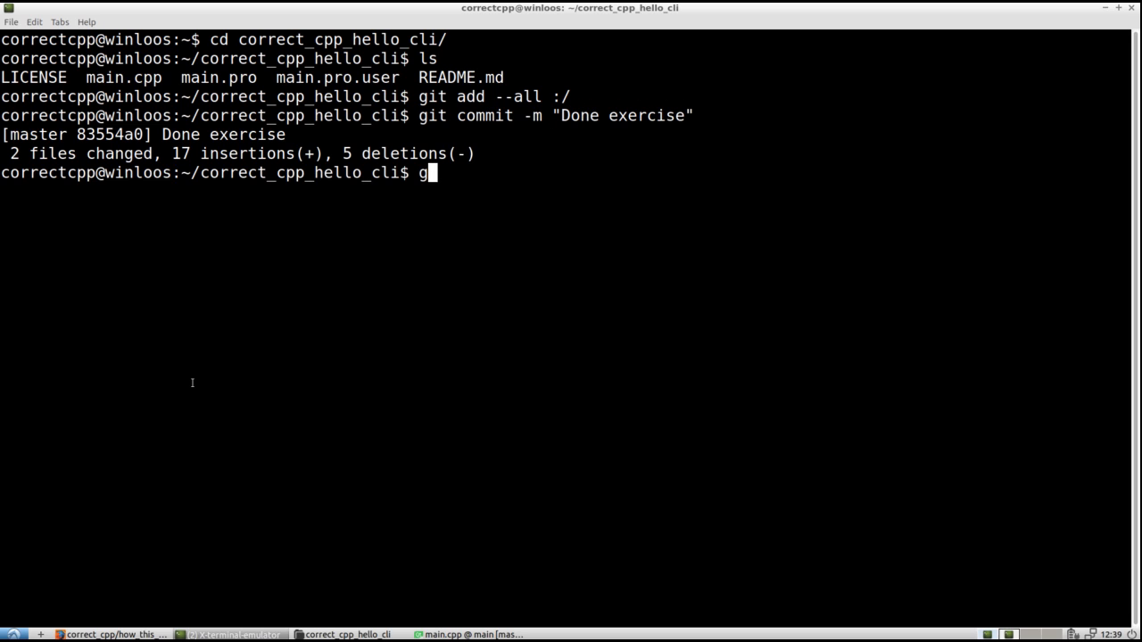
pyautogui.write('it push')
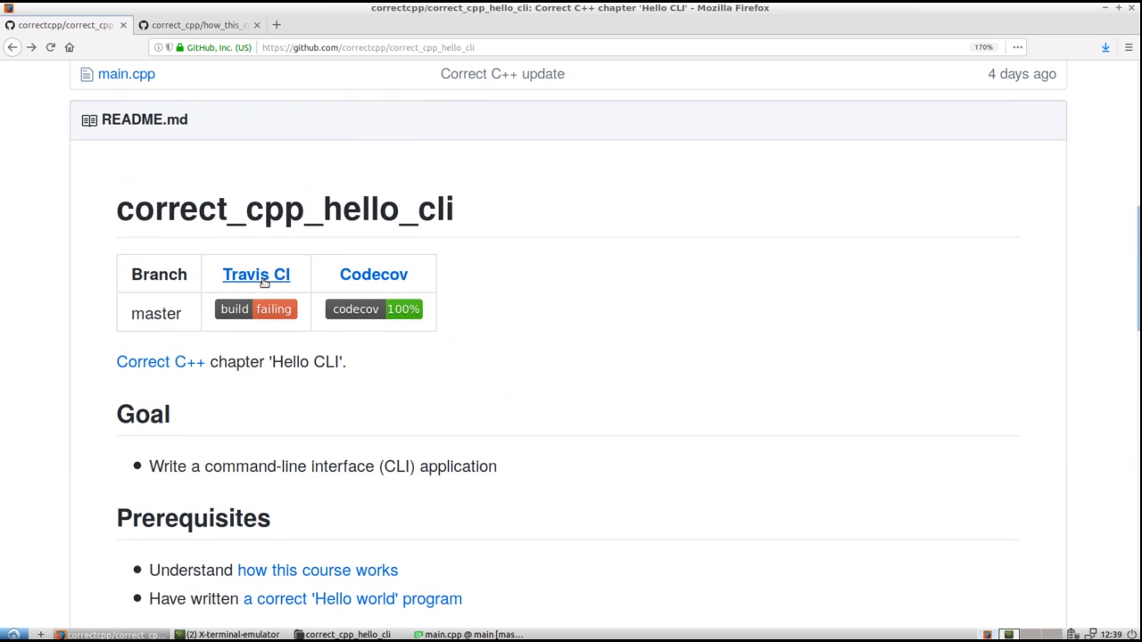
# Reload the GitHub repo to show the new commit and follow the README's Travis CI badge
pyautogui.click(50, 46)
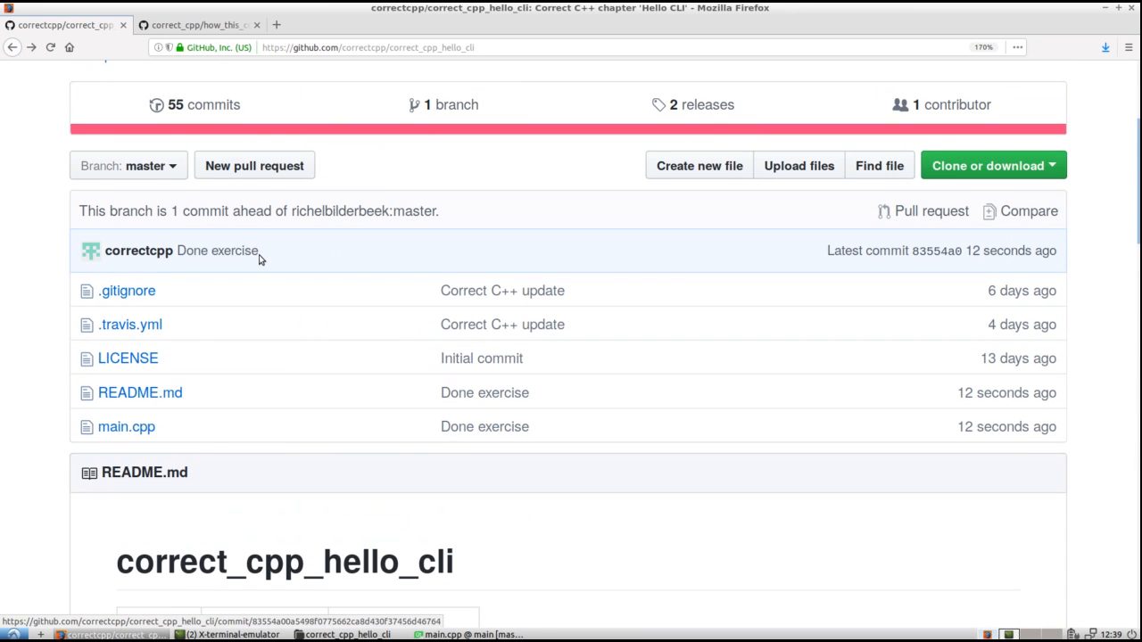
pyautogui.scroll(-3)
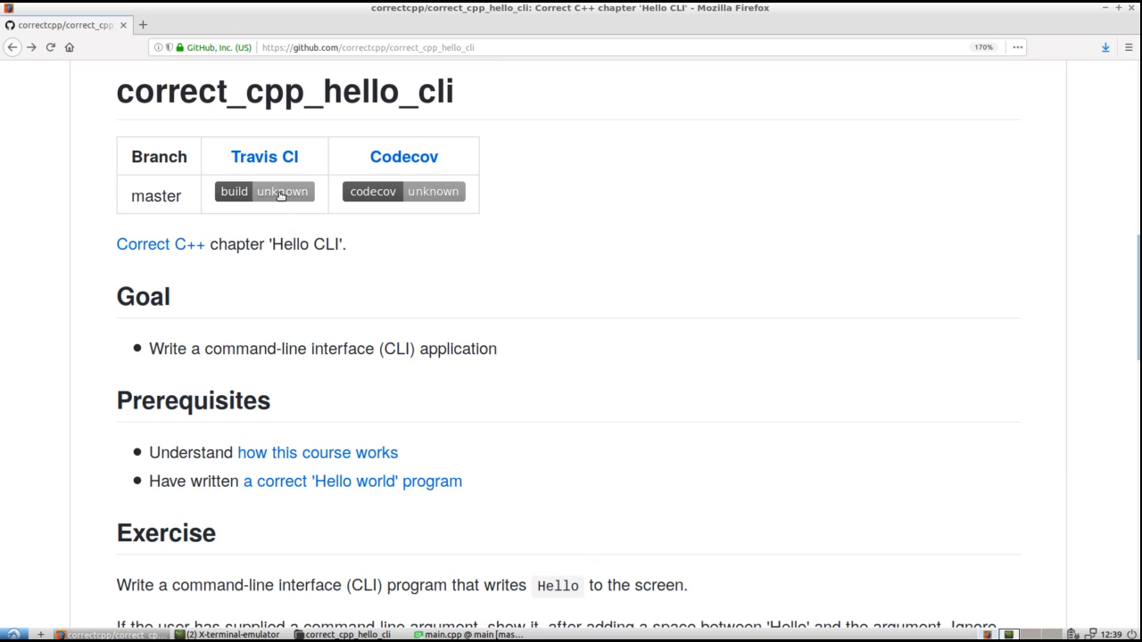
pyautogui.click(264, 191)
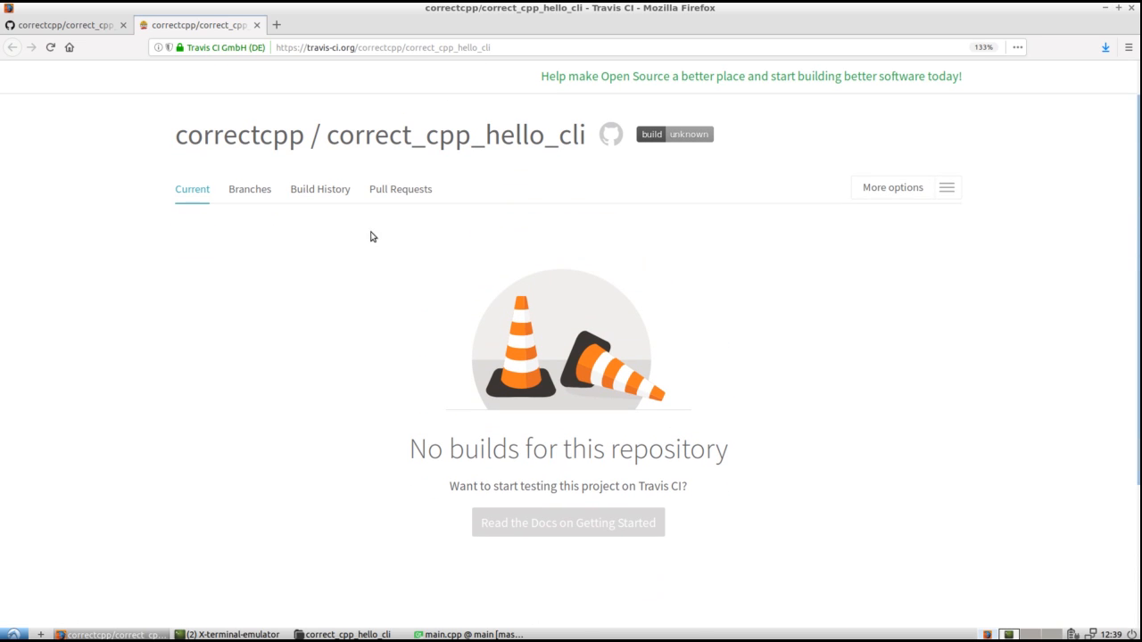
# View build #1 in Travis build history and refresh until it reports passing
pyautogui.click(319, 189)
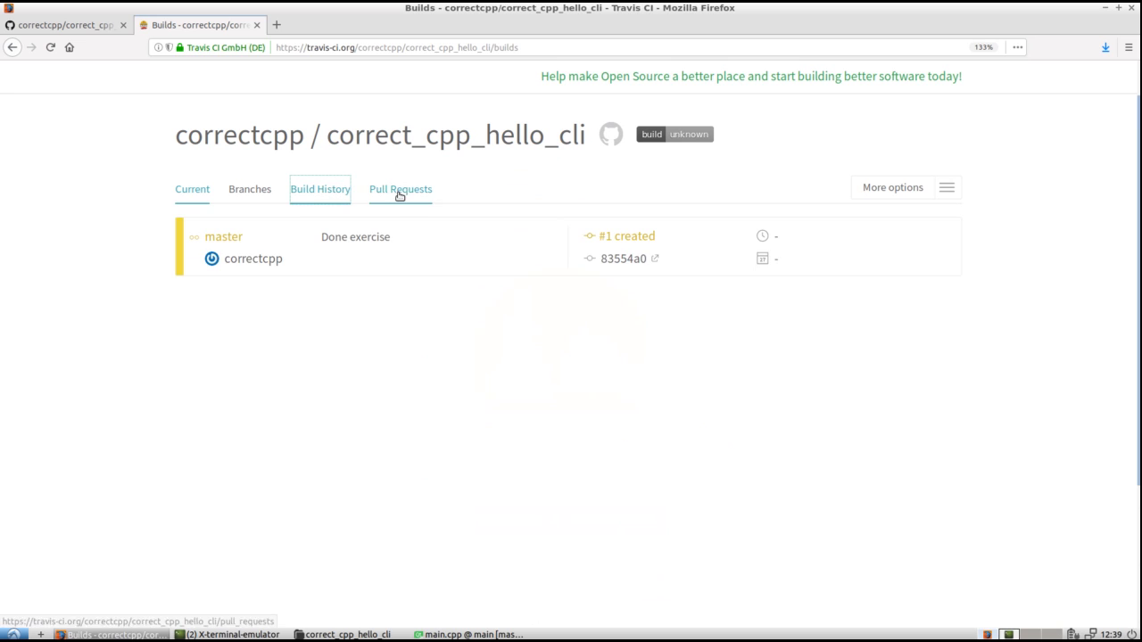
pyautogui.click(355, 236)
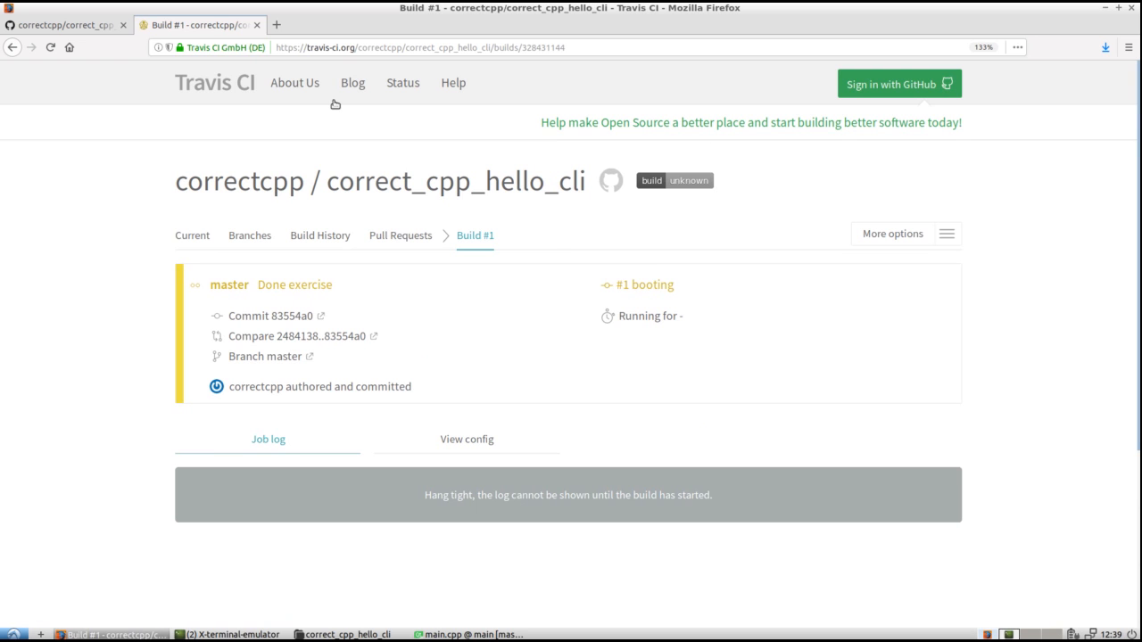
pyautogui.moveTo(240, 182)
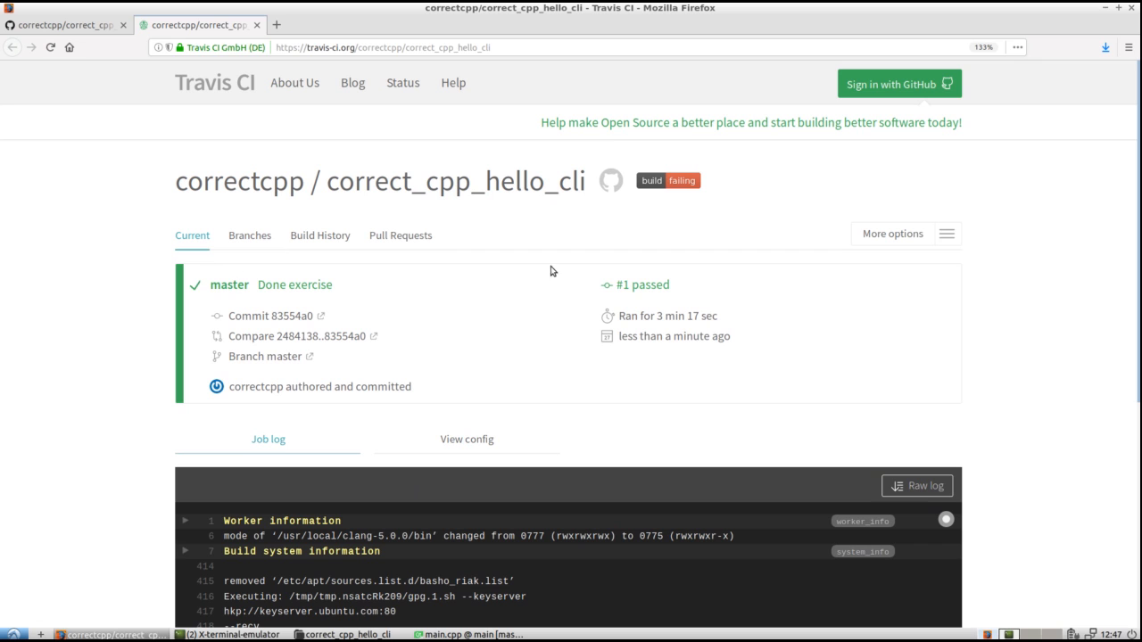
pyautogui.moveTo(678, 197)
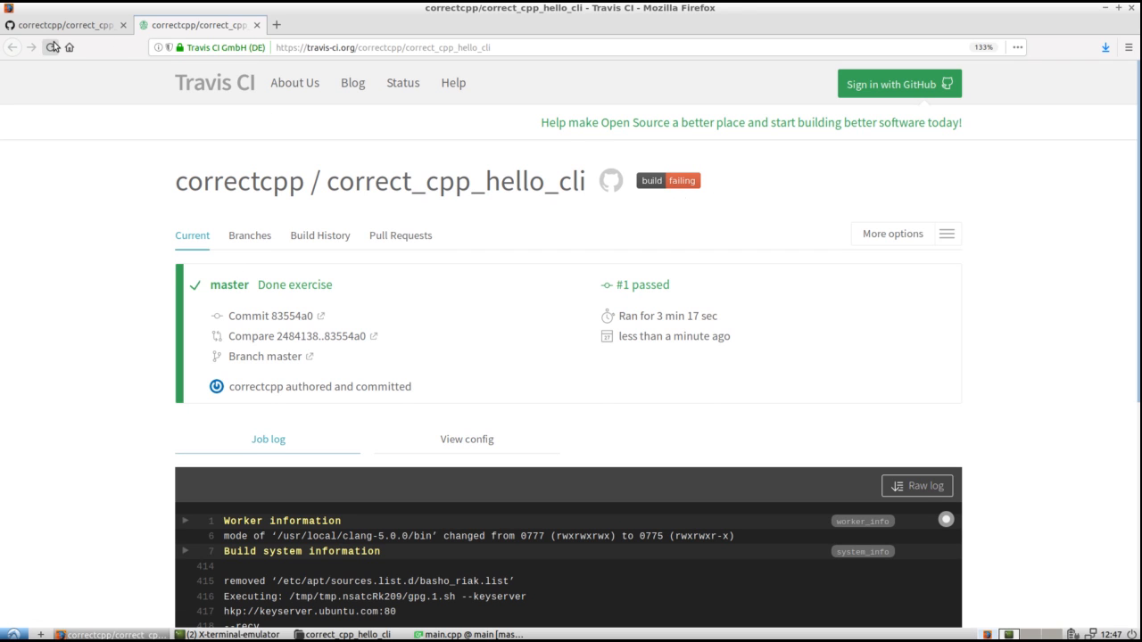
pyautogui.click(52, 46)
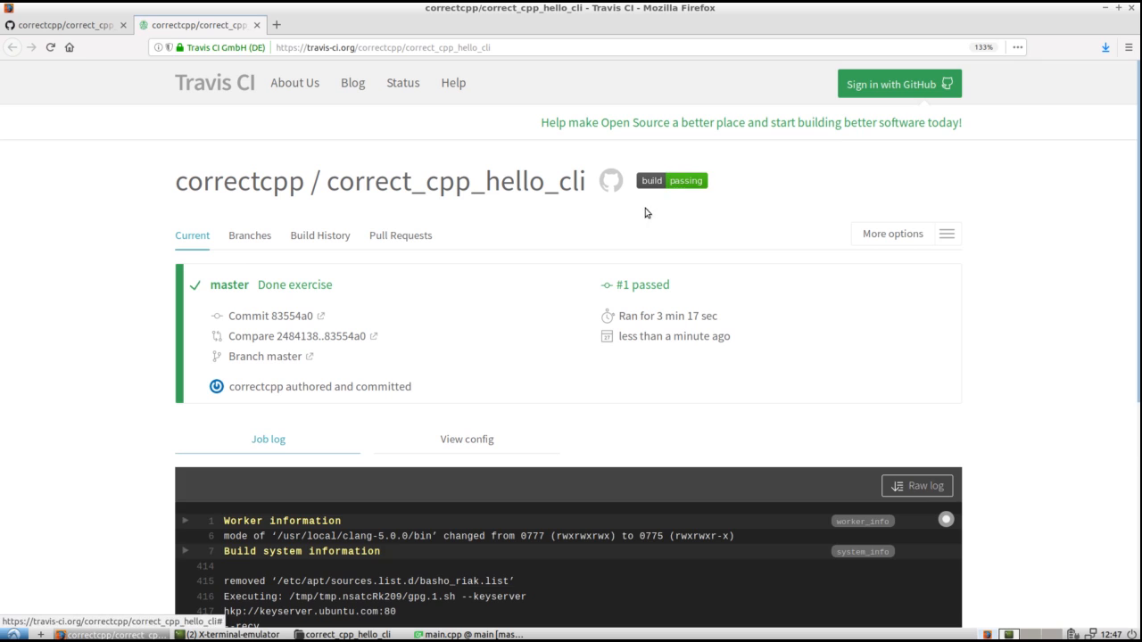
pyautogui.moveTo(575, 209)
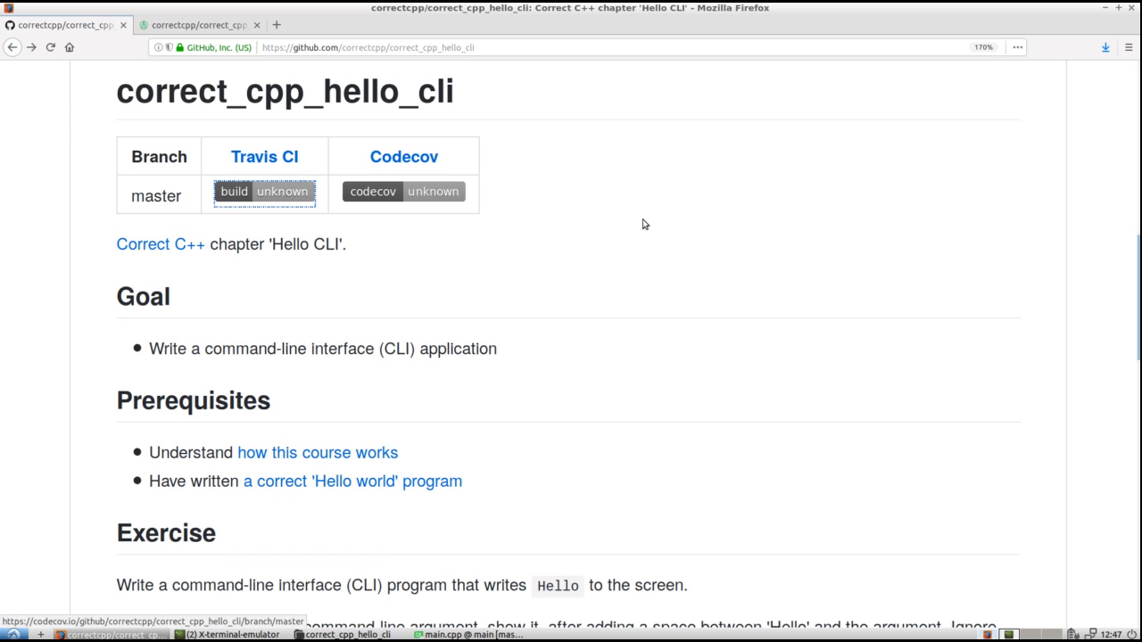
pyautogui.moveTo(62, 34)
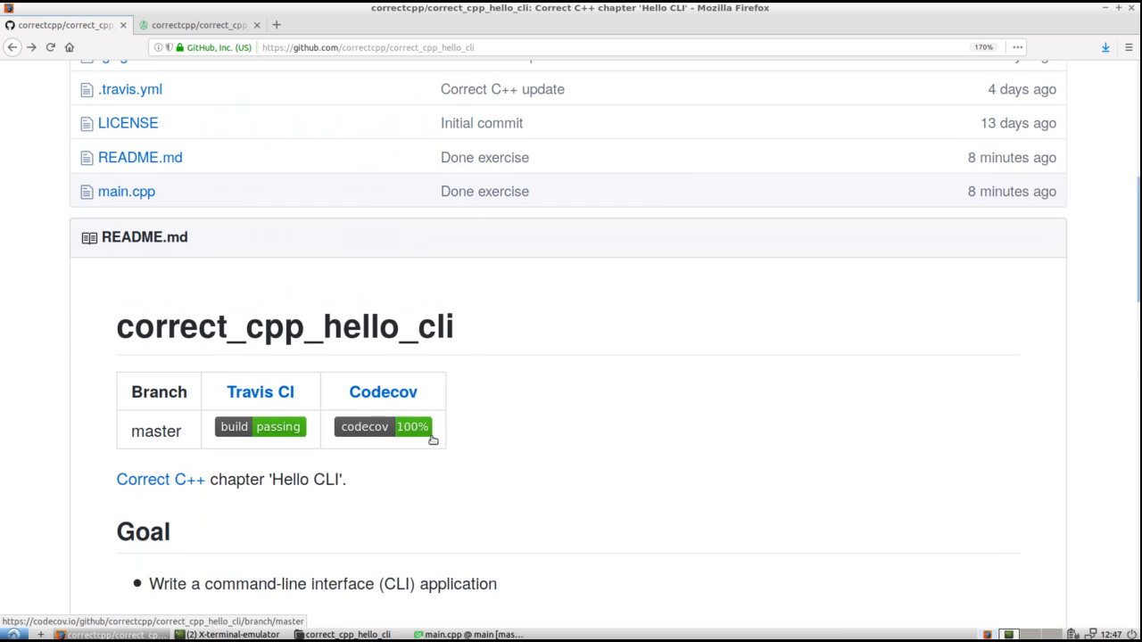
# Scroll the GitHub README to the badges showing build passing and codecov 100%
pyautogui.scroll(-3)
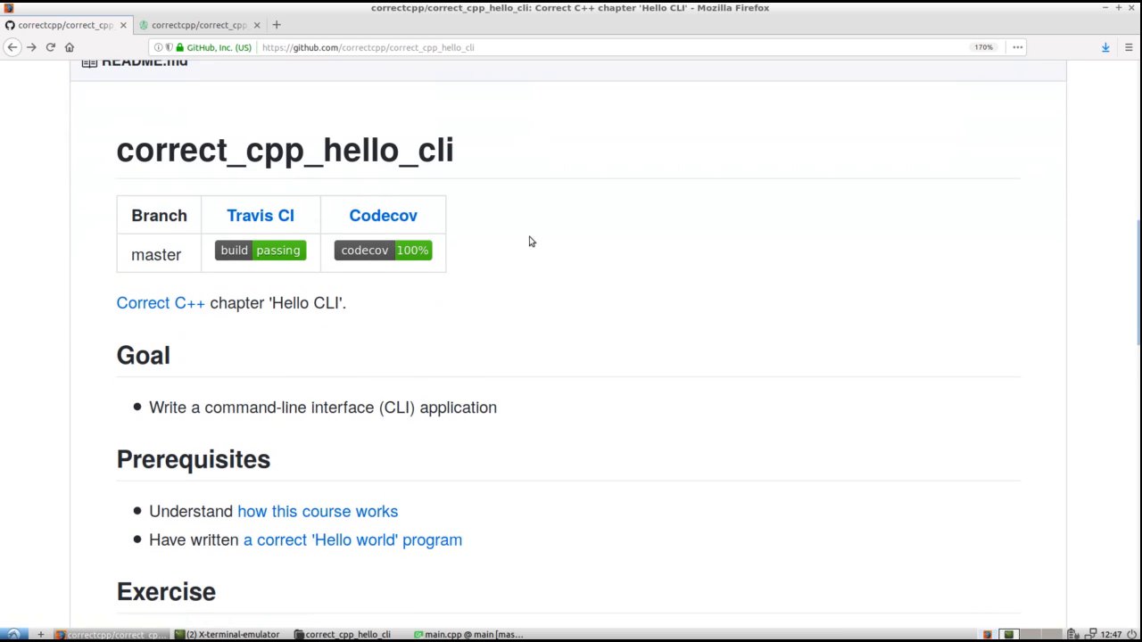
pyautogui.moveTo(555, 254)
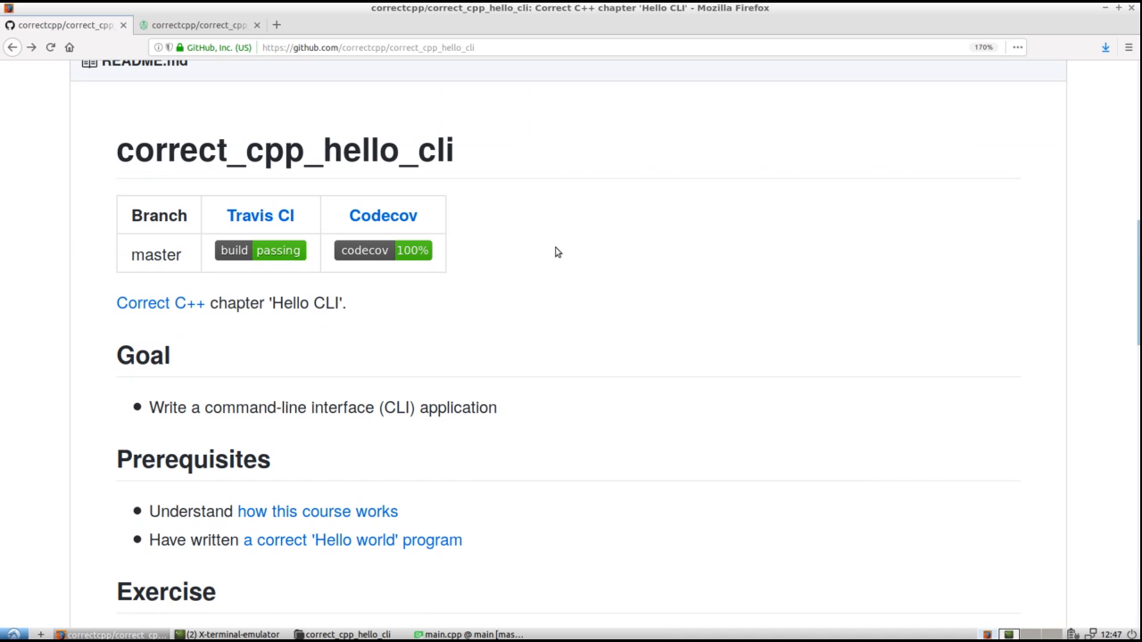